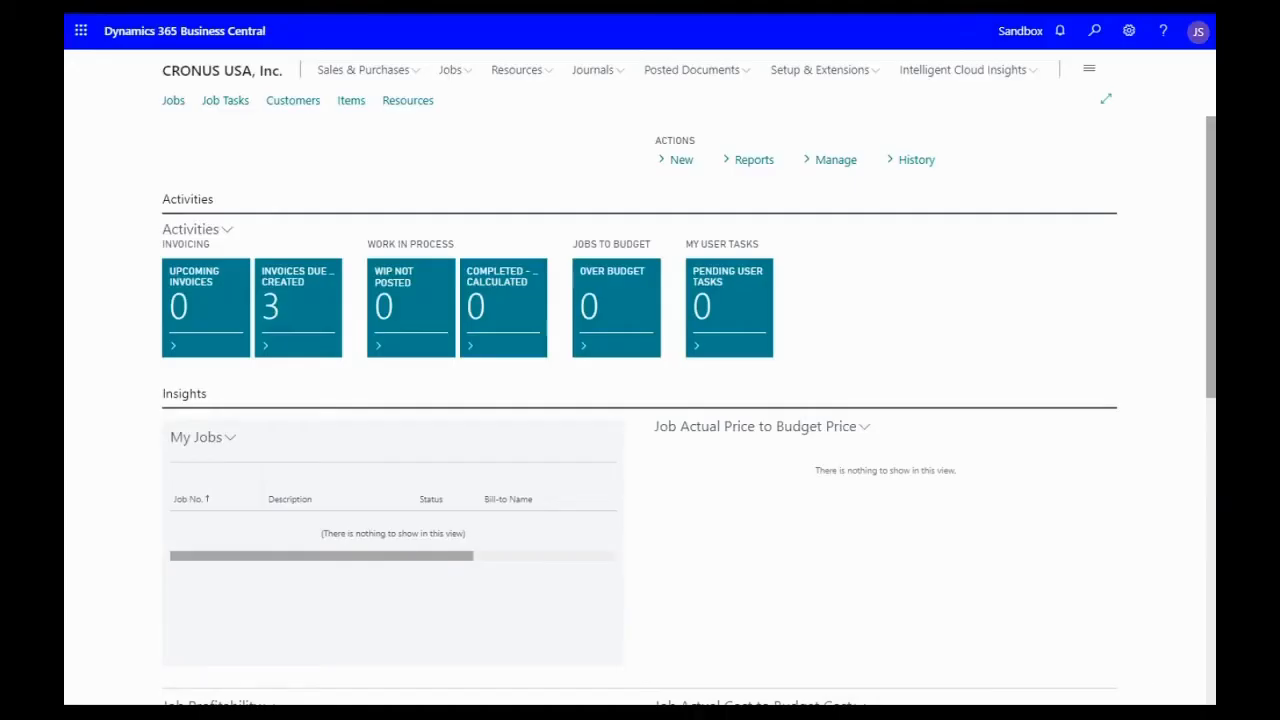
mouse_move(178, 647)
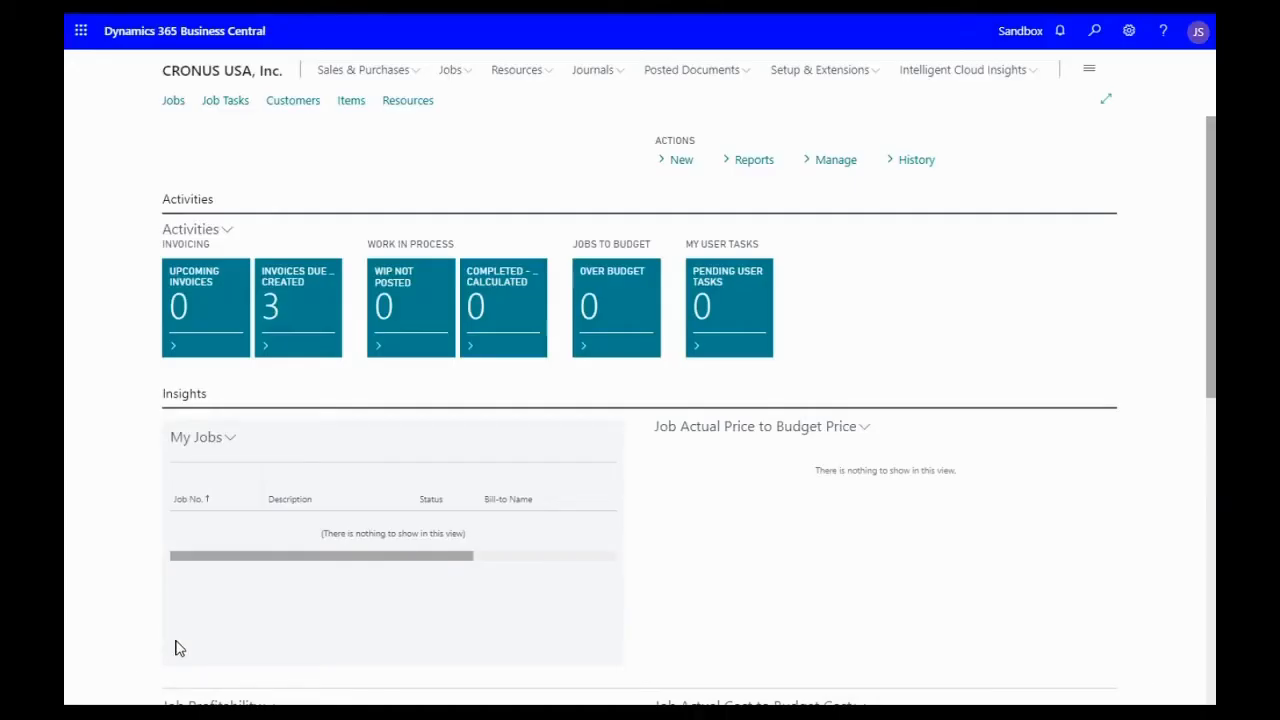
mouse_move(597, 557)
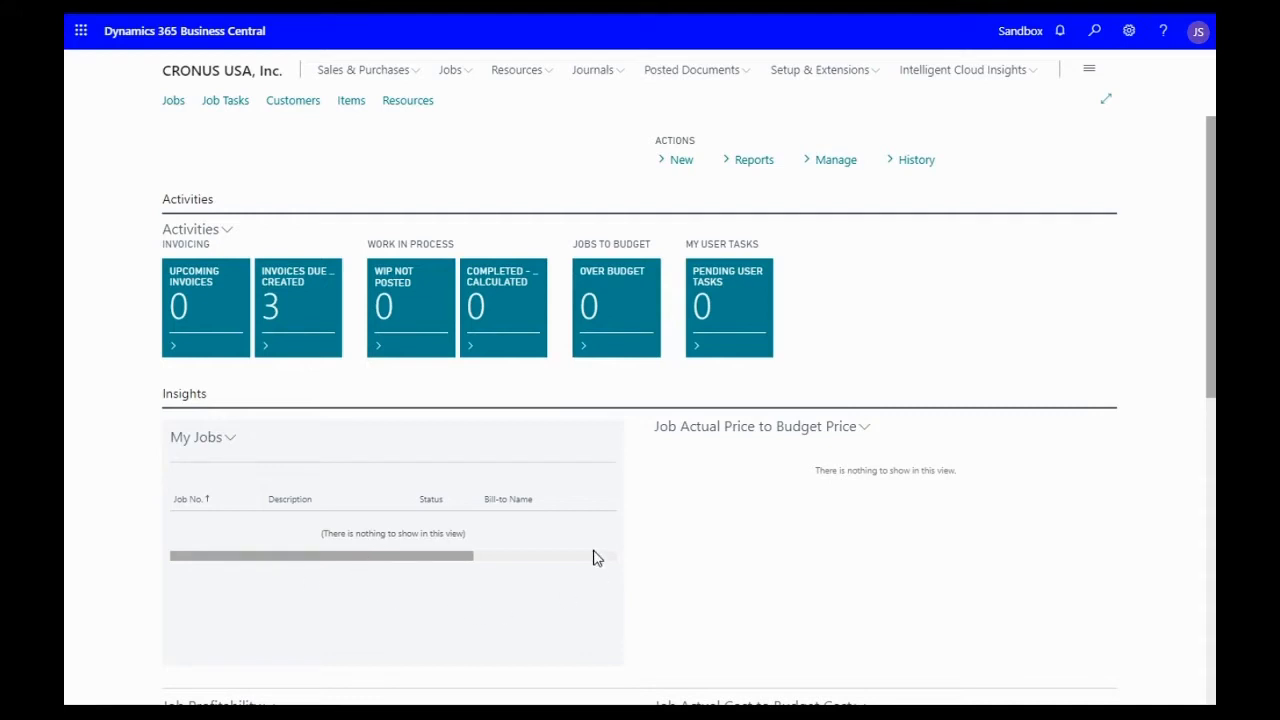
mouse_move(253, 137)
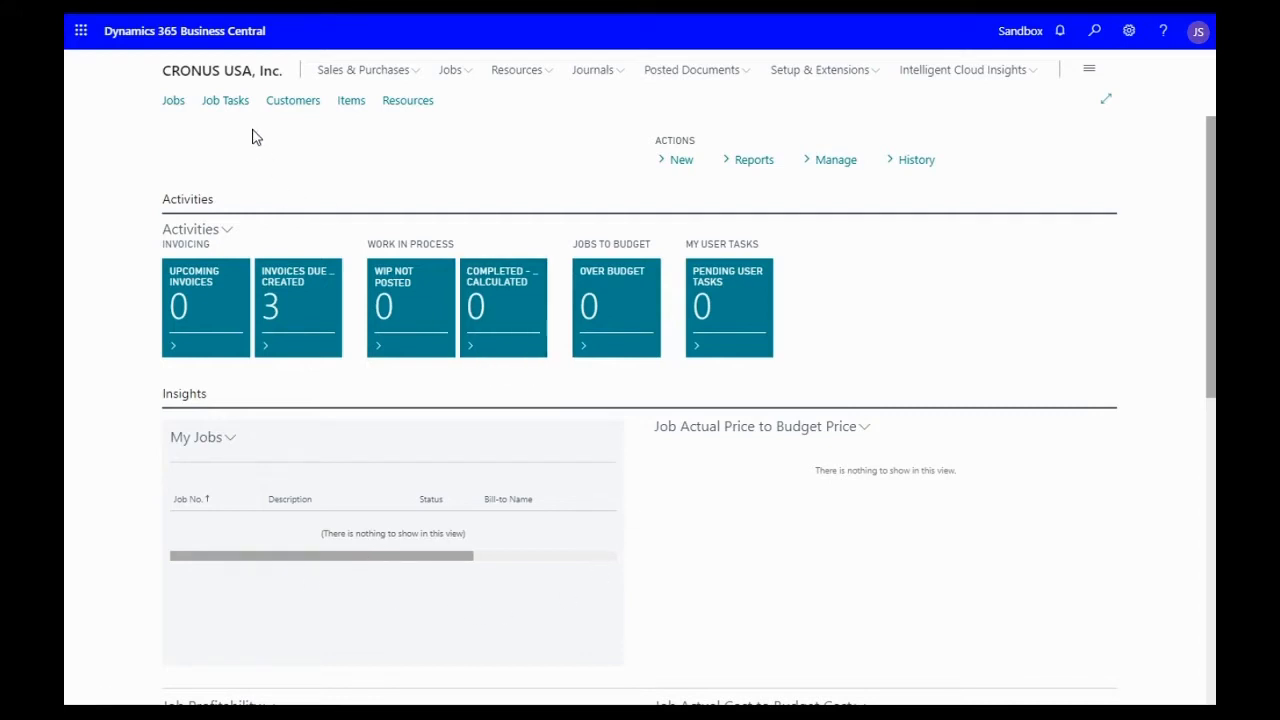
mouse_move(474, 122)
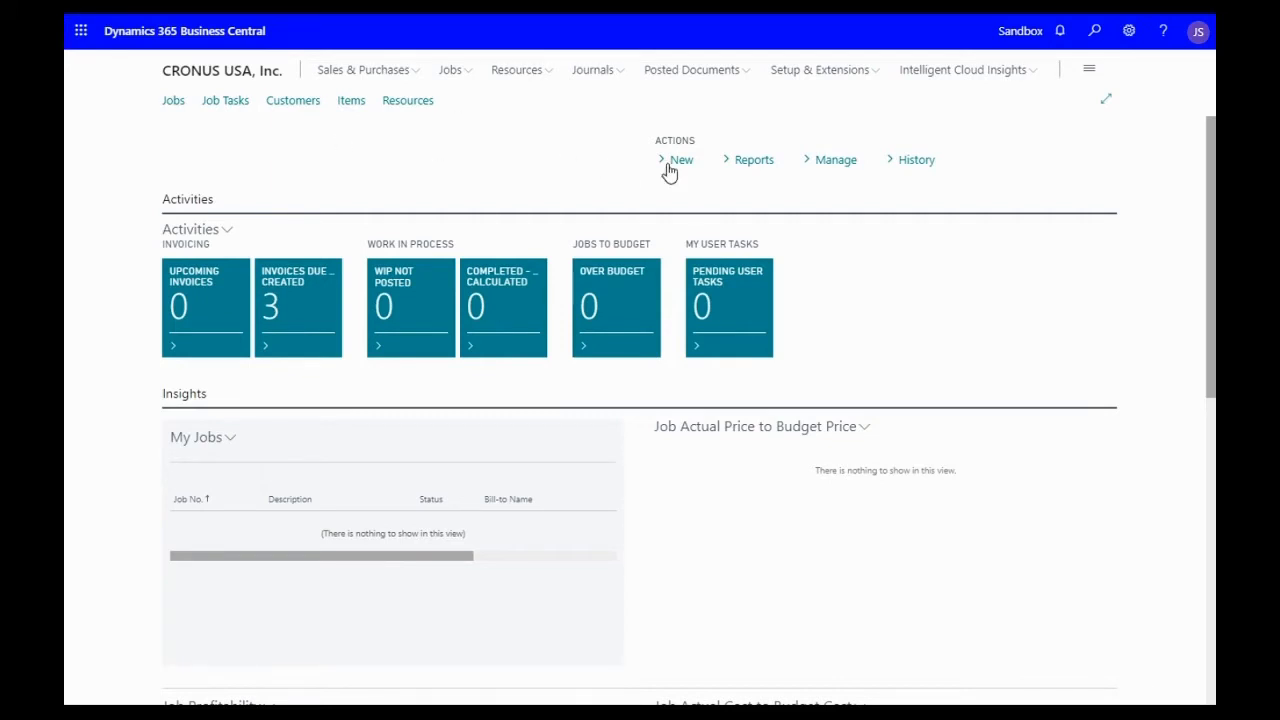
- Browse new-record options and job tasks, then open the Jobs list (JOB00010–JOB00040)
left_click(681, 160)
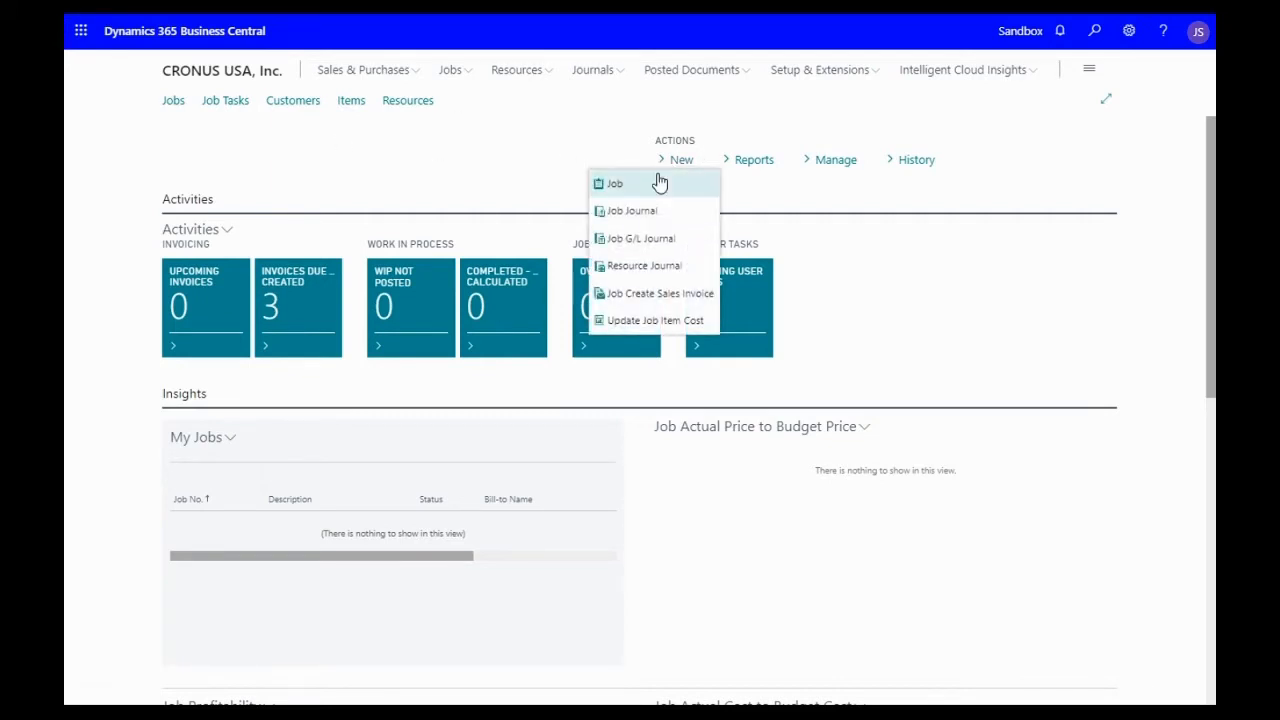
mouse_move(533, 178)
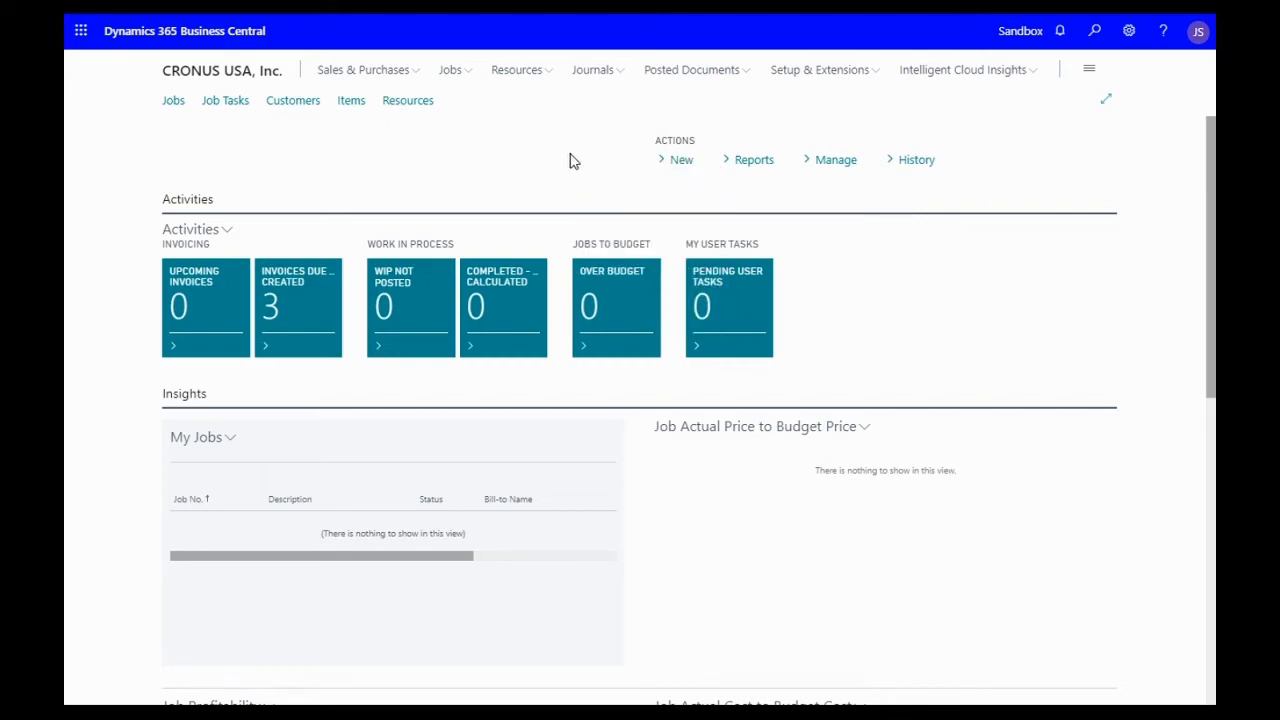
mouse_move(393, 160)
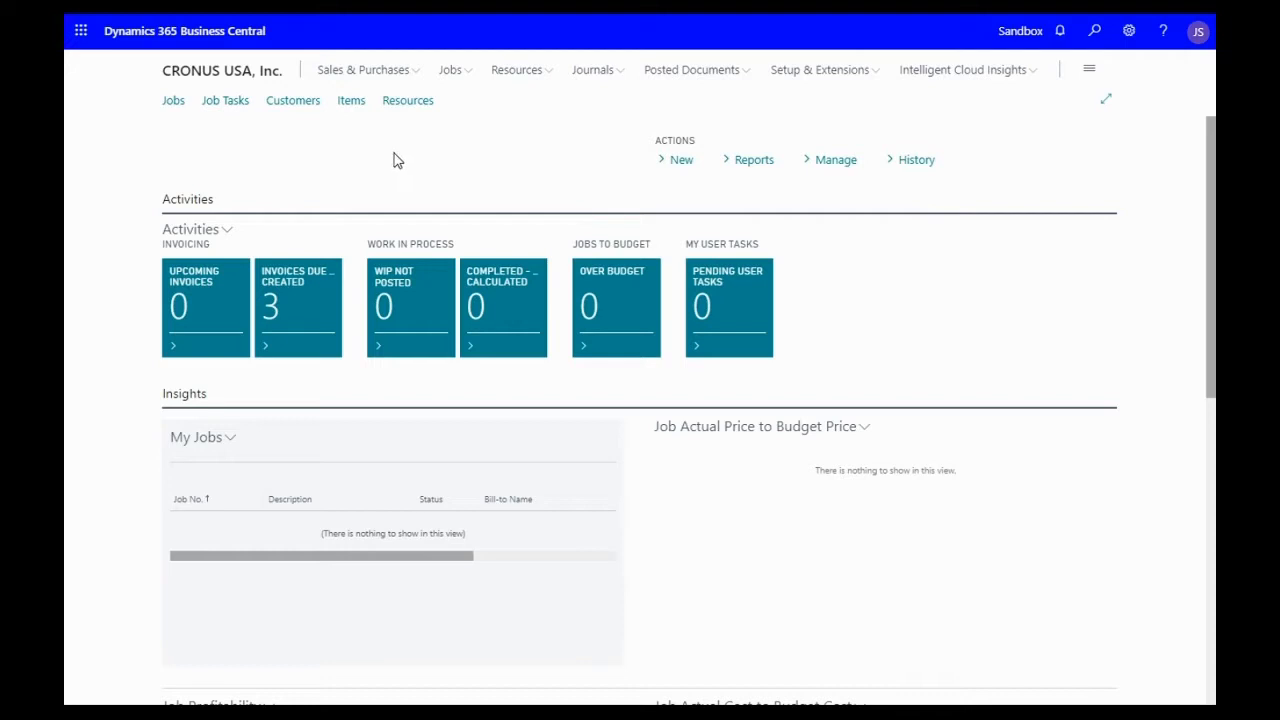
mouse_move(360, 168)
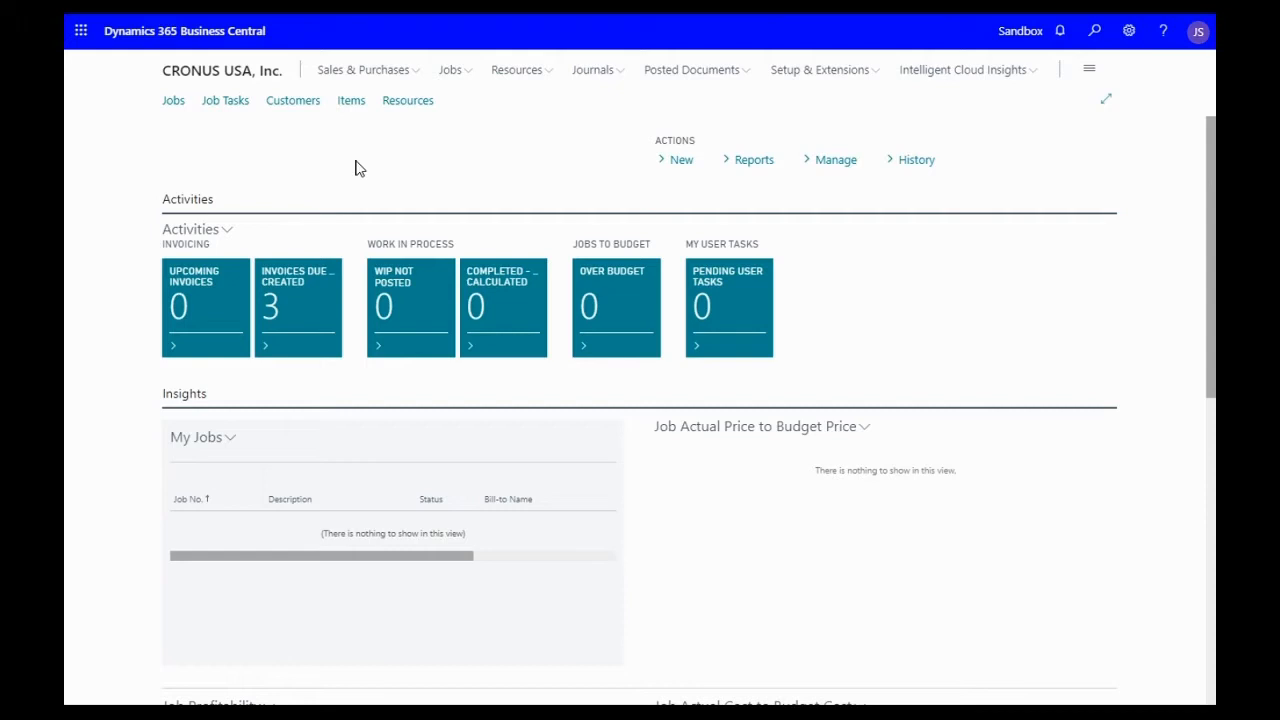
mouse_move(248, 142)
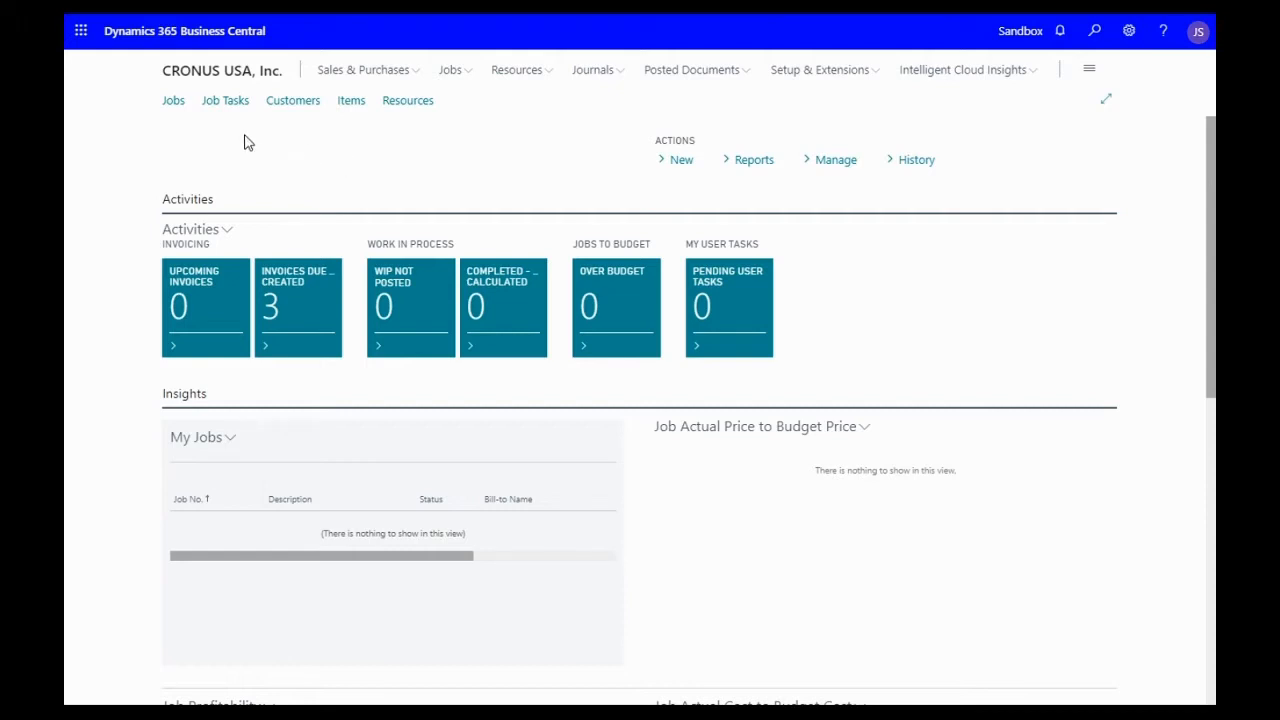
left_click(225, 100)
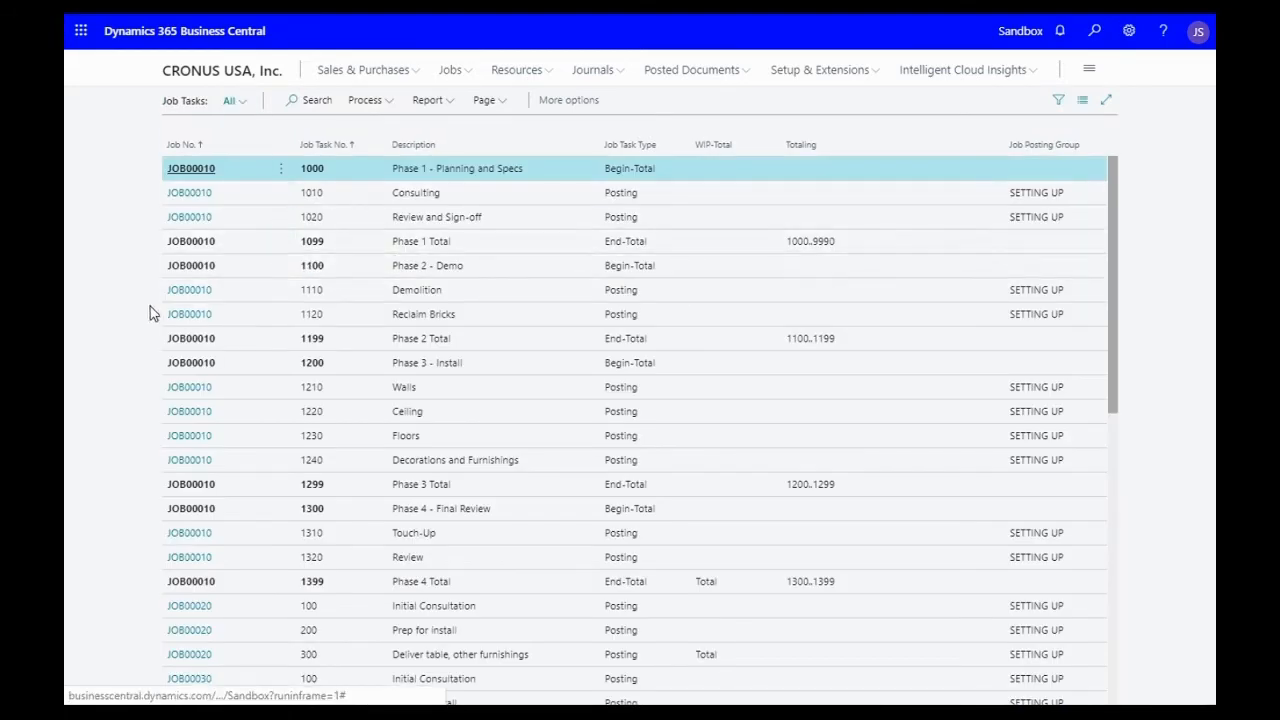
mouse_move(120, 305)
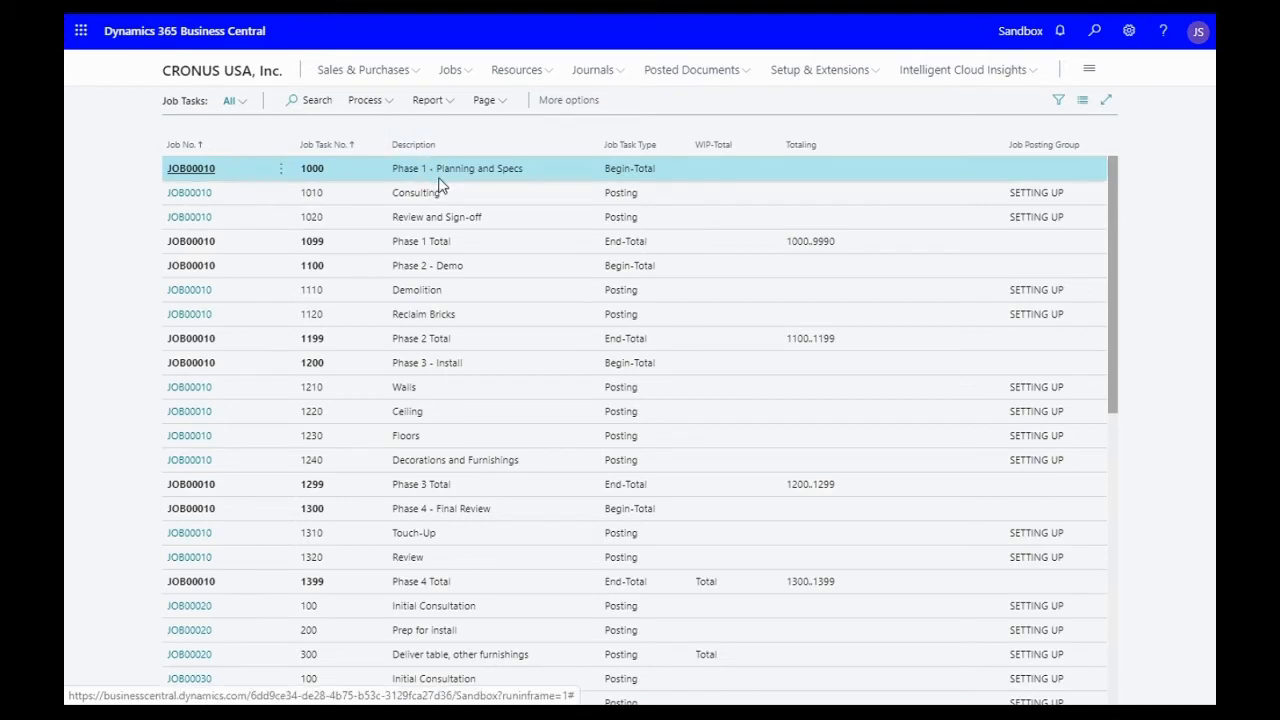
mouse_move(645, 167)
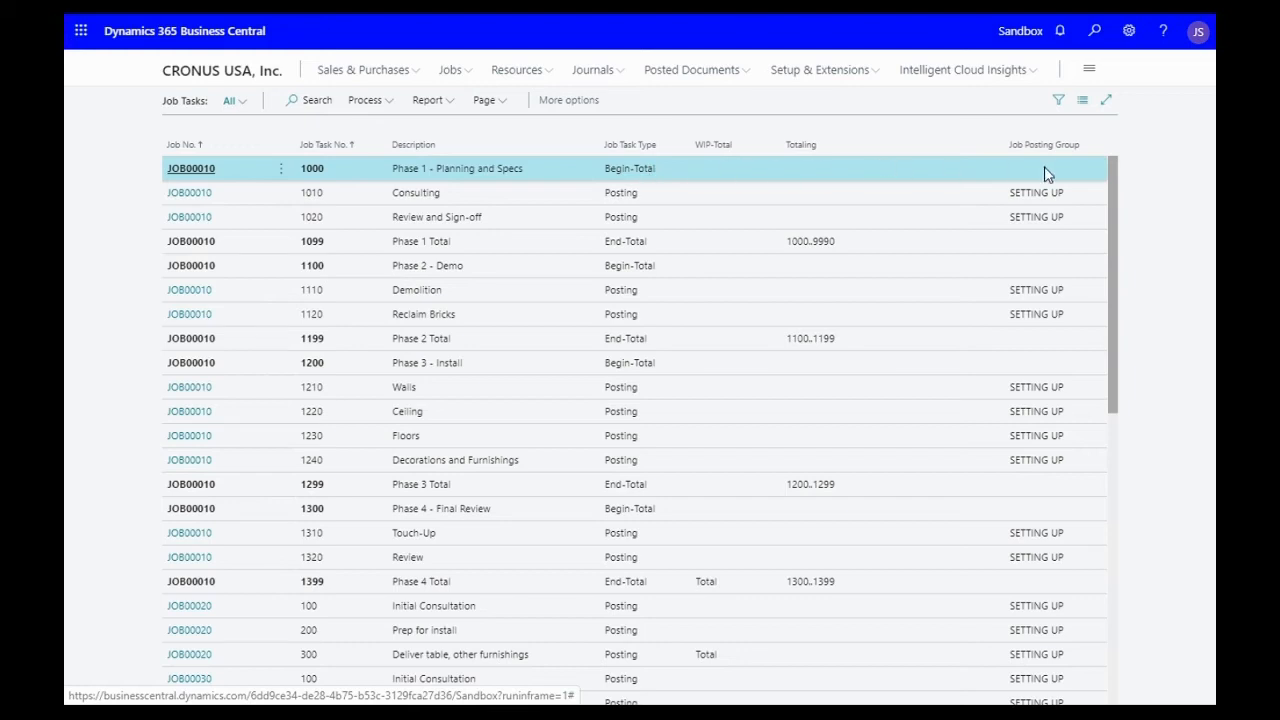
mouse_move(725, 174)
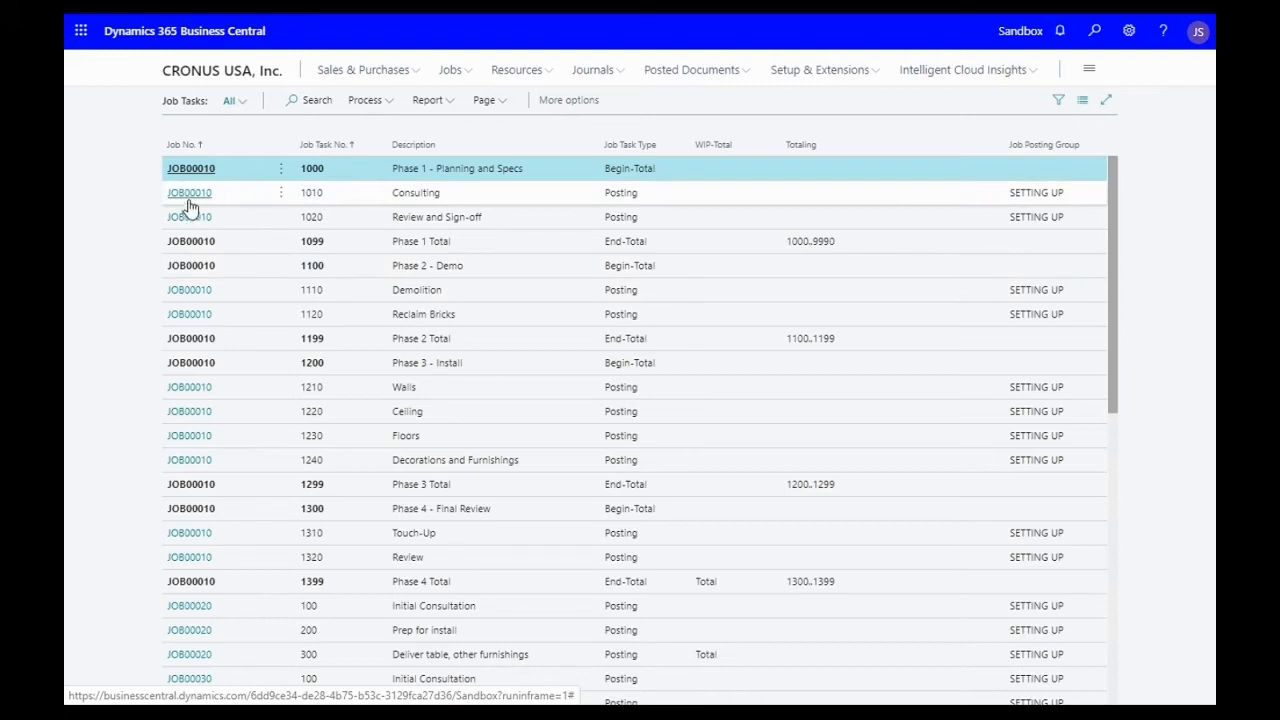
mouse_move(900, 197)
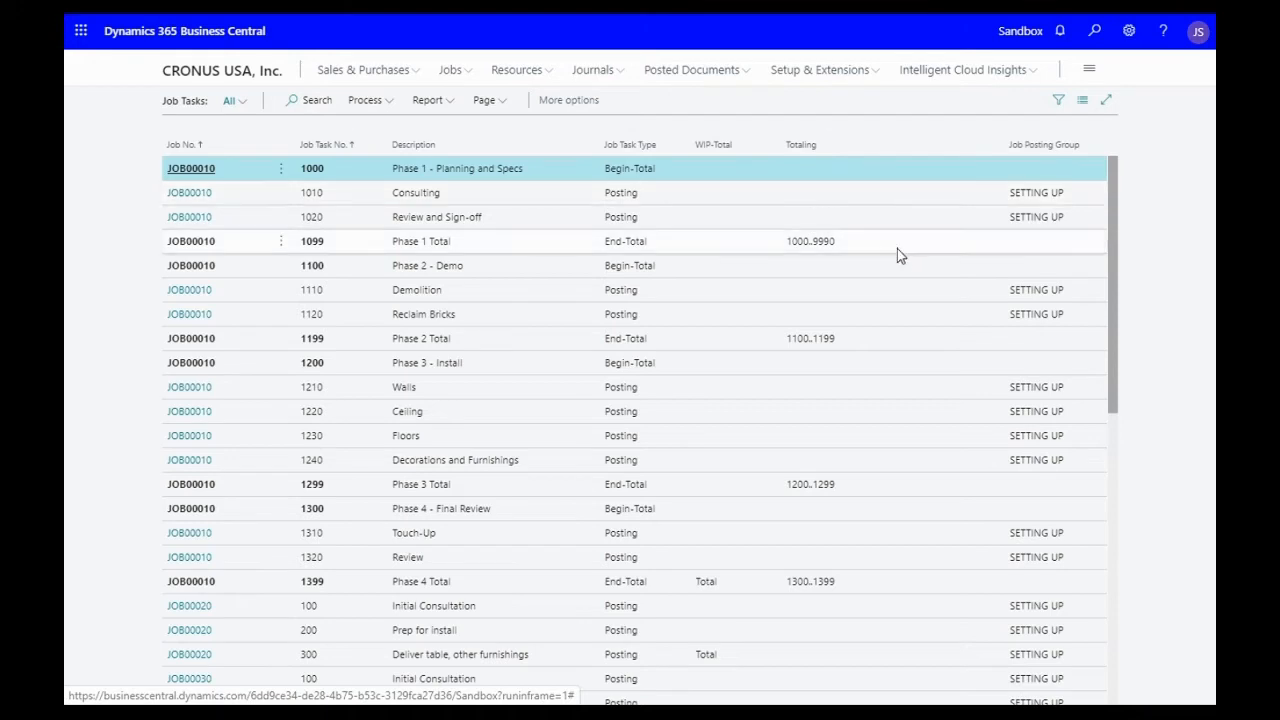
mouse_move(560, 238)
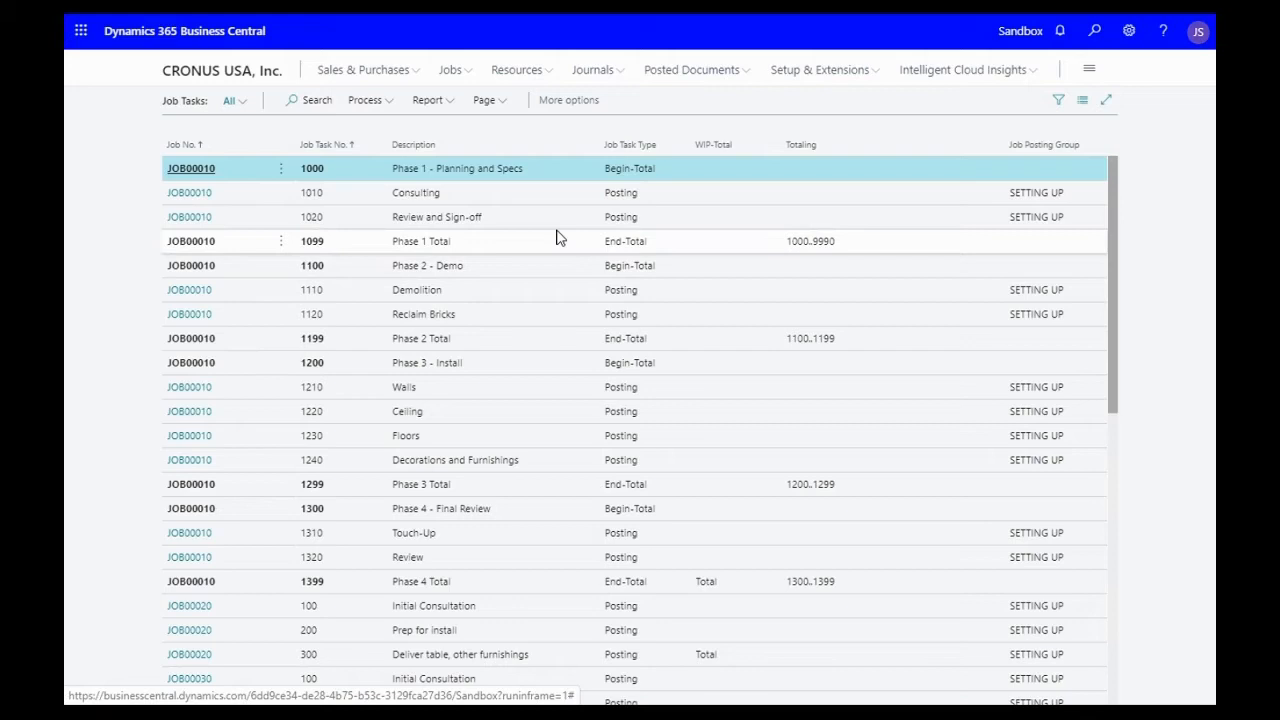
mouse_move(408, 217)
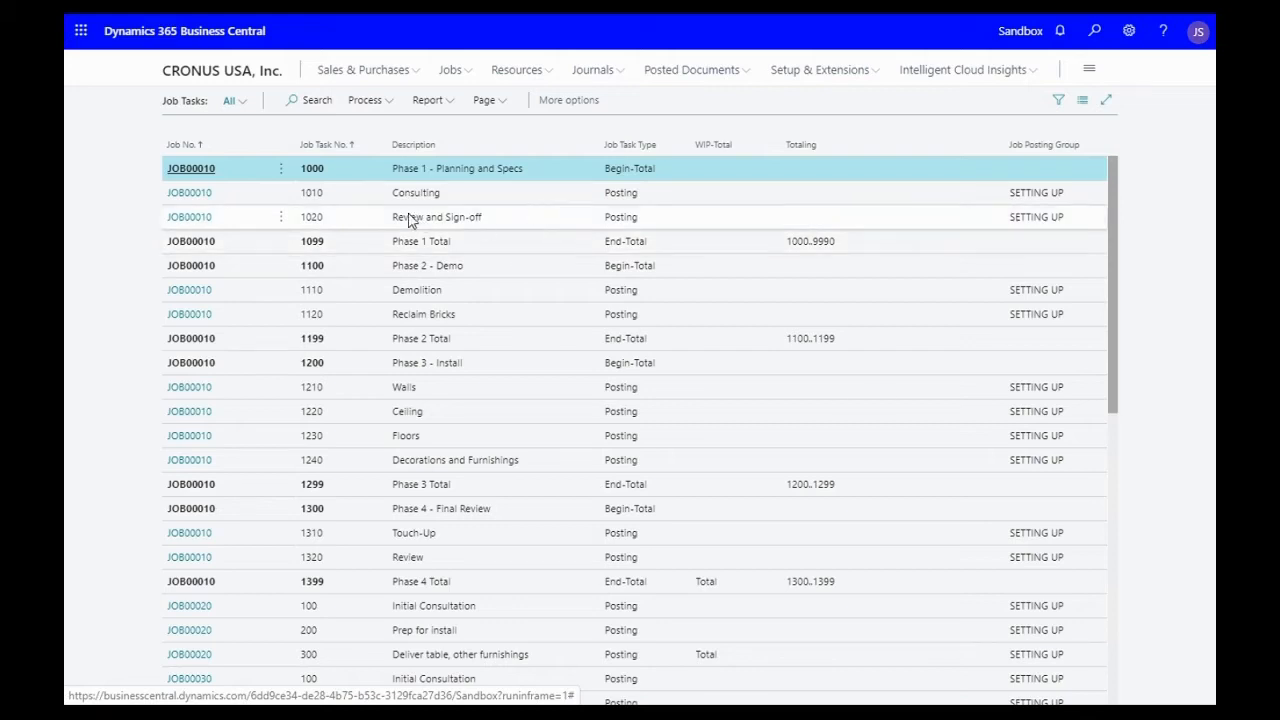
mouse_move(420, 200)
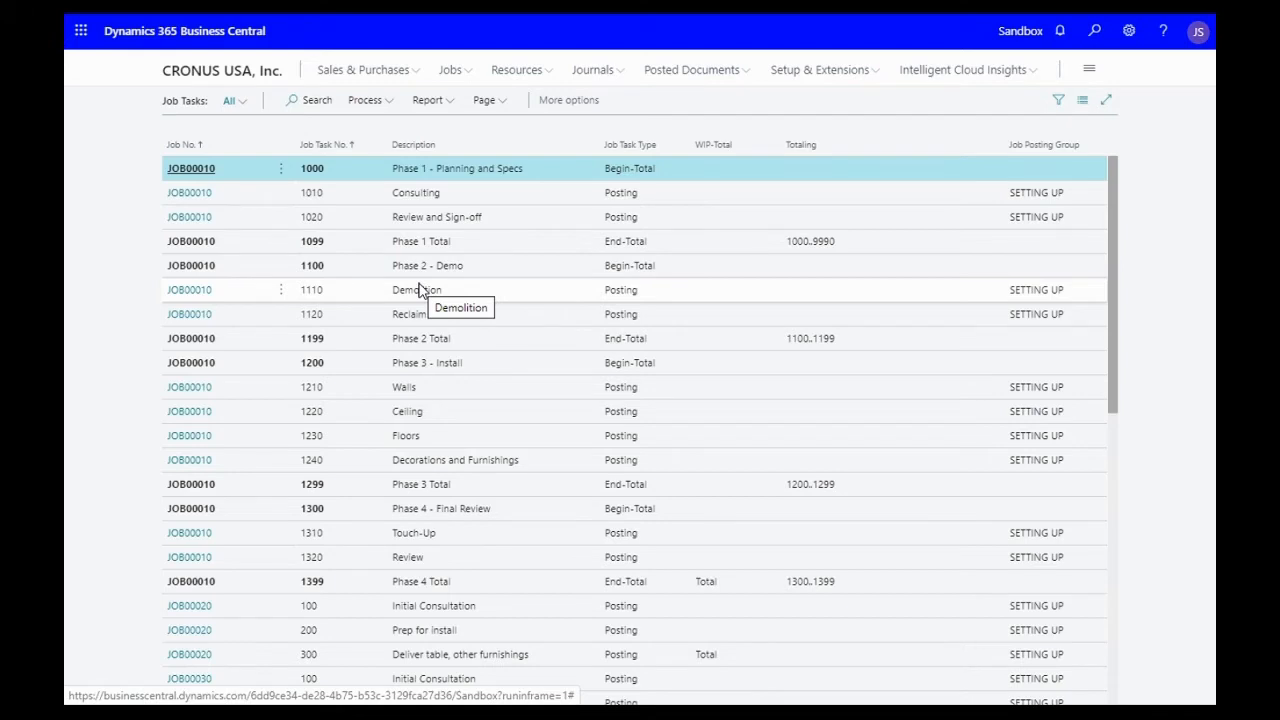
mouse_move(428, 289)
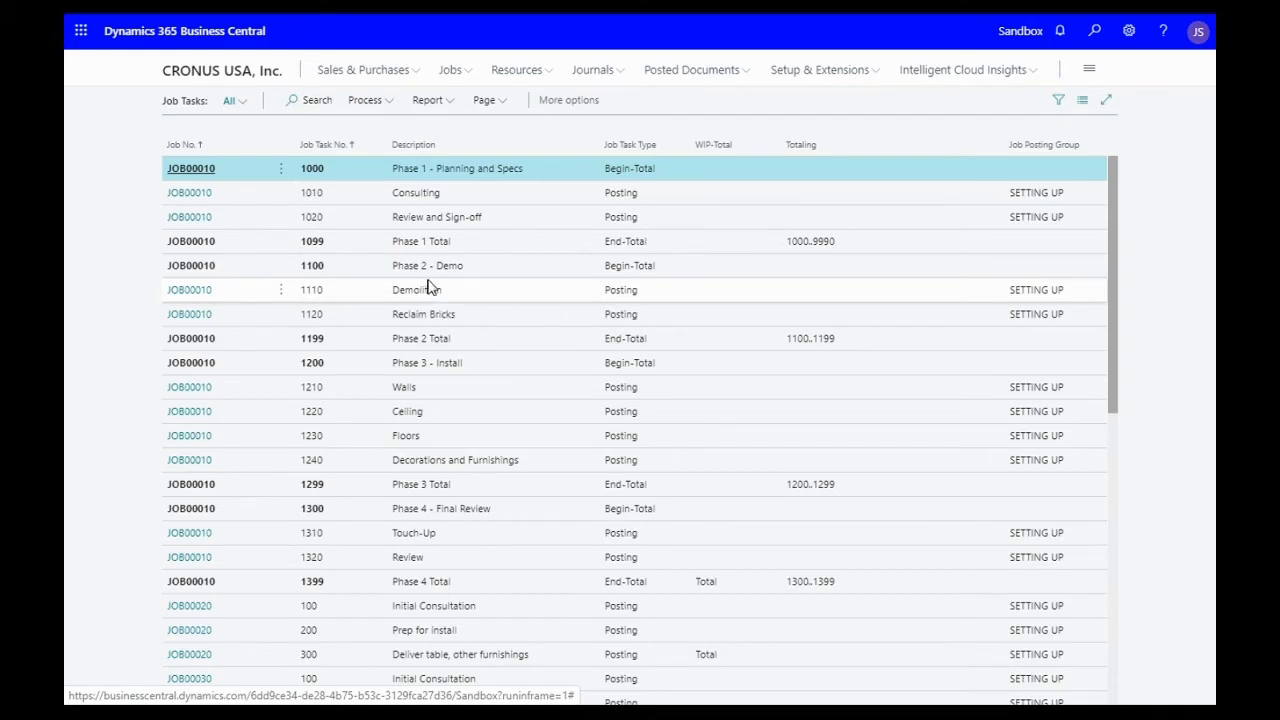
mouse_move(155, 282)
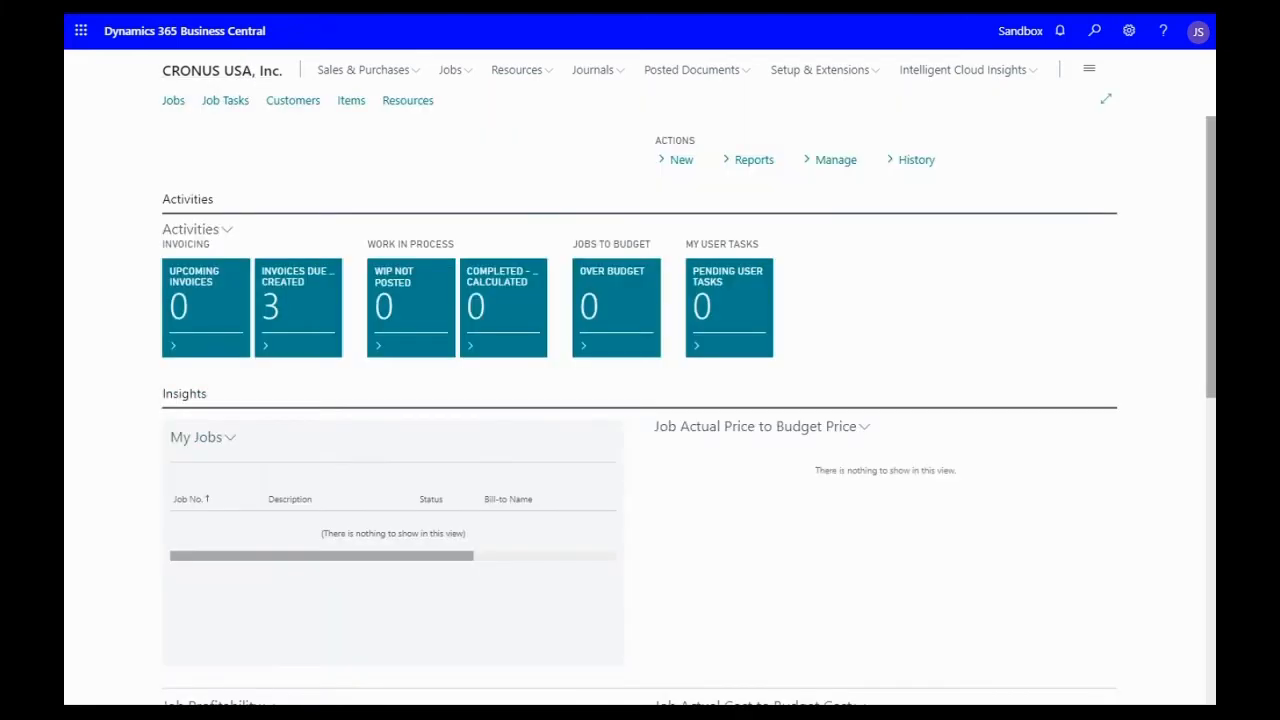
mouse_move(148, 157)
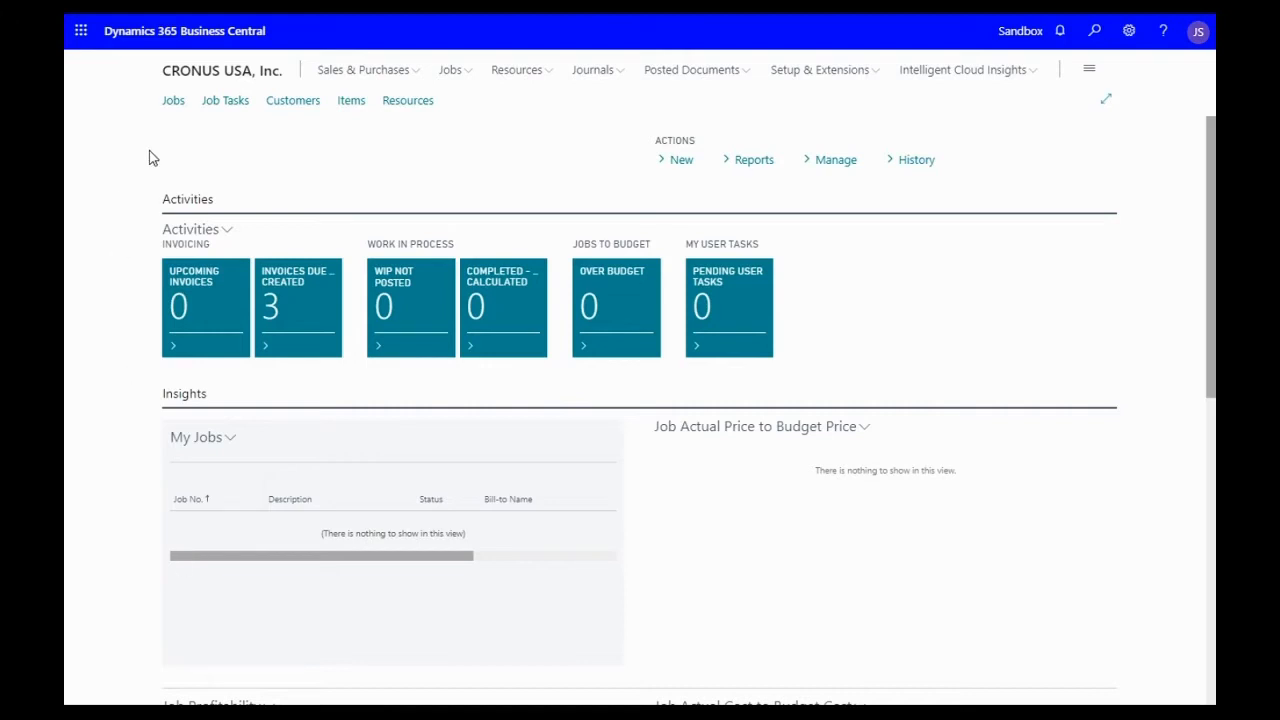
mouse_move(173, 100)
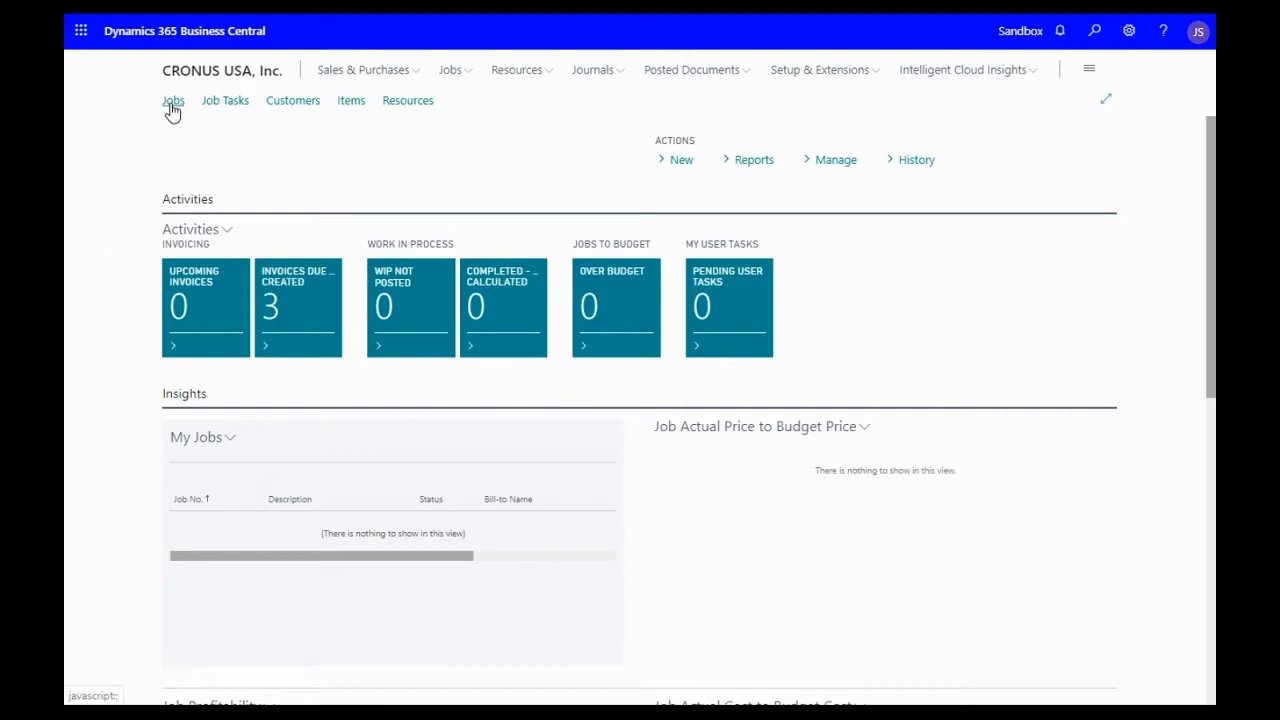
left_click(173, 100)
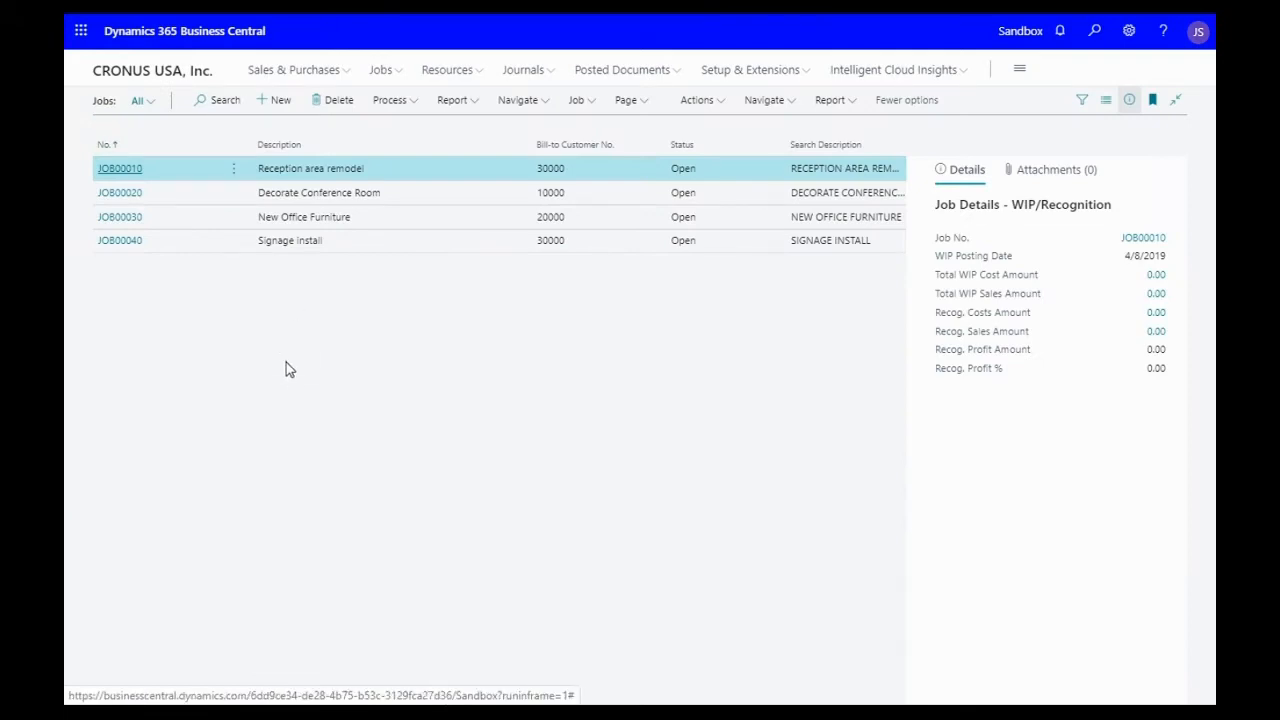
mouse_move(270, 342)
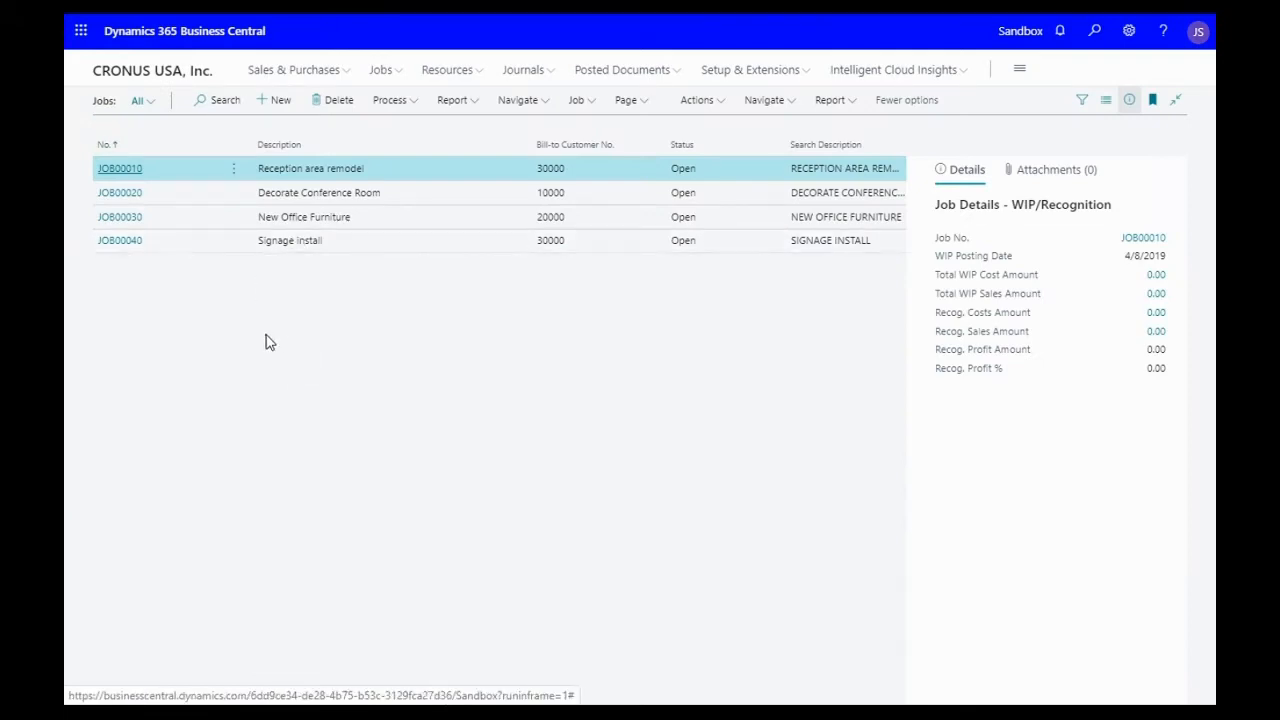
mouse_move(197, 349)
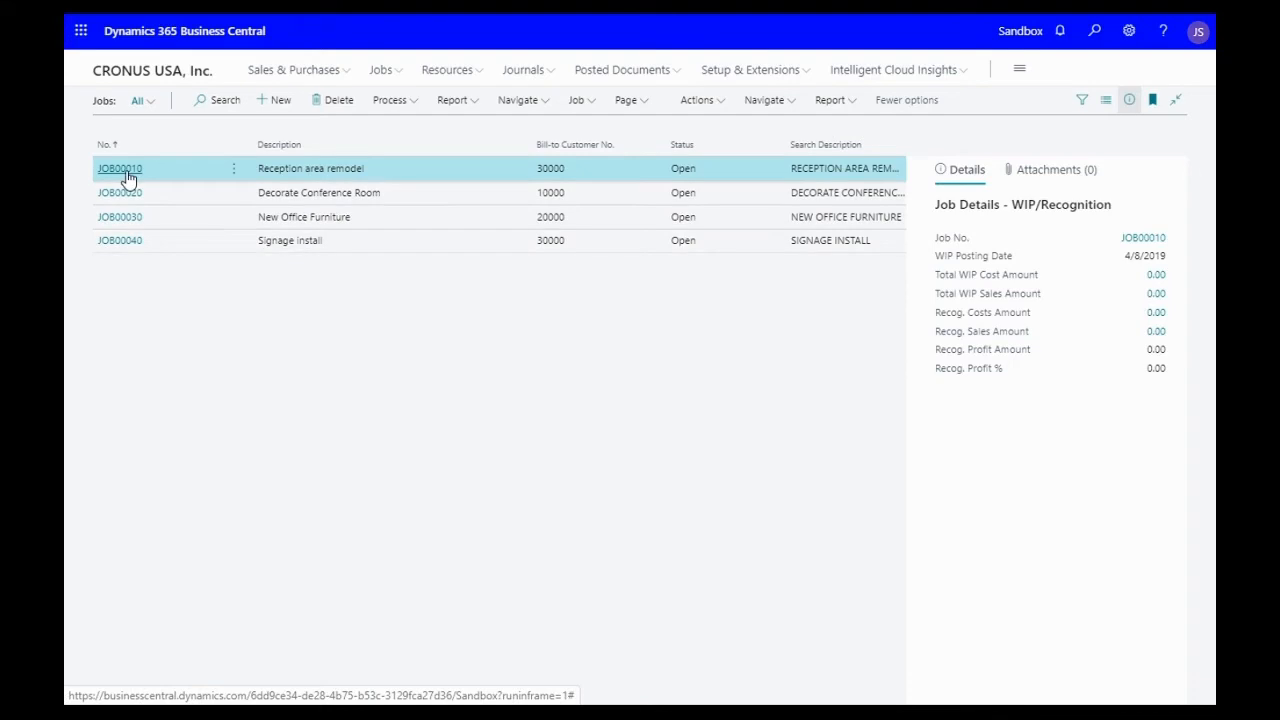
- Open JOB00010 Reception area remodel and review its four phase task lines and budgets
left_click(120, 168)
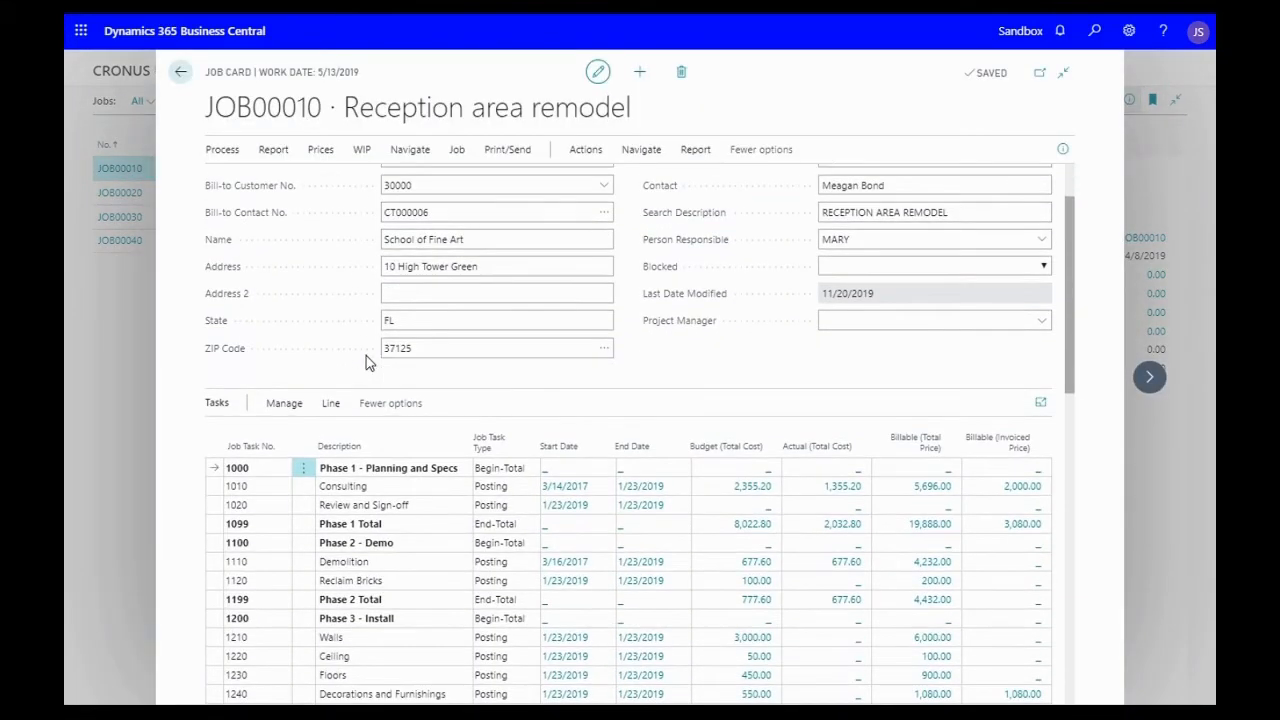
scroll("down", 3)
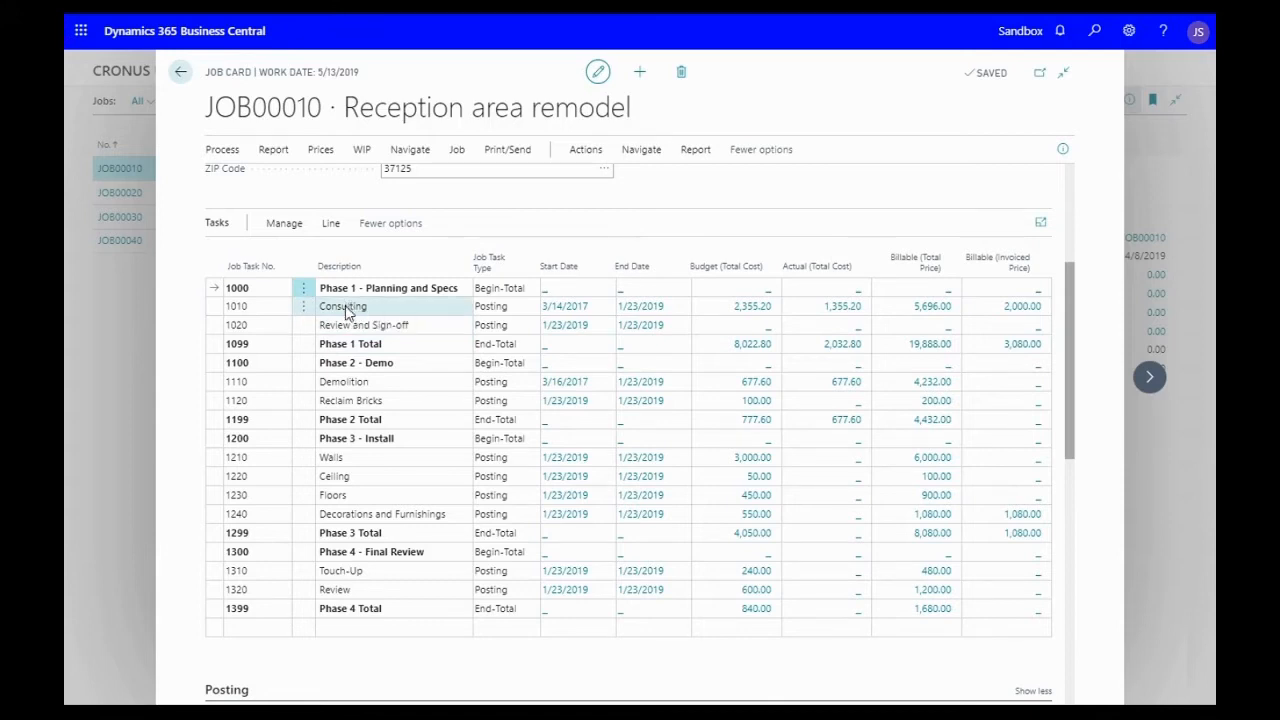
mouse_move(345, 325)
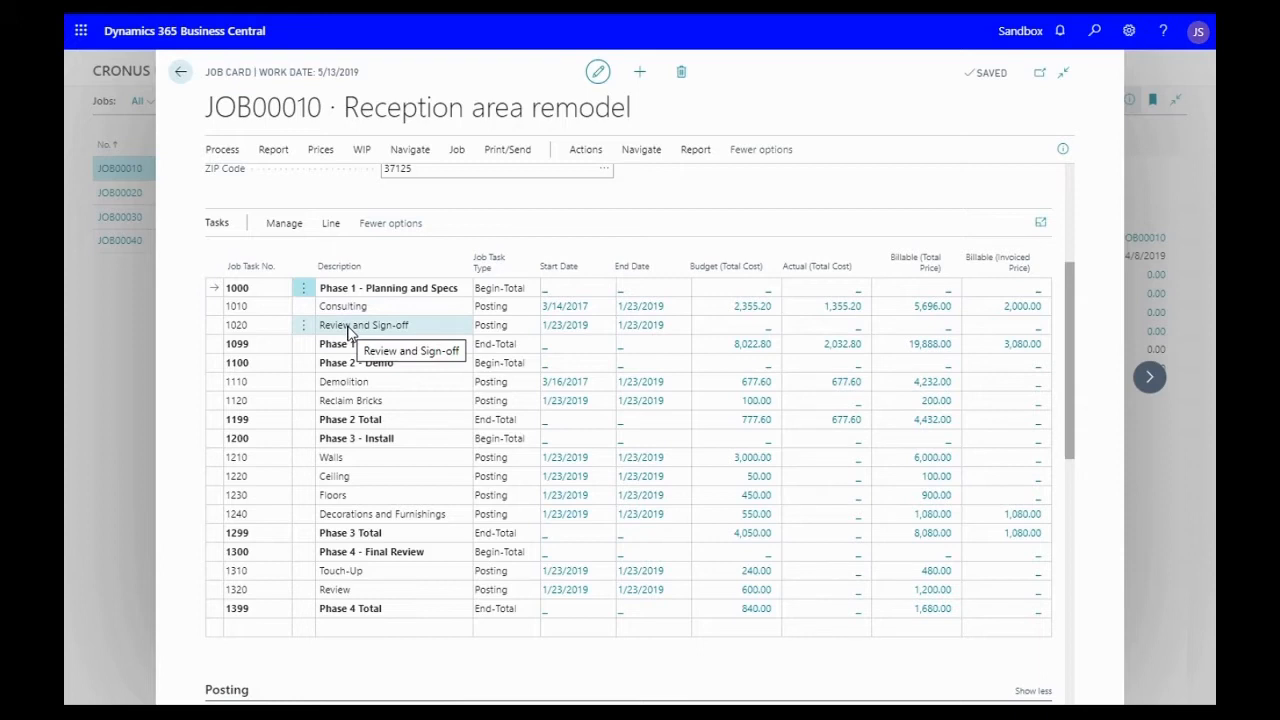
mouse_move(408, 330)
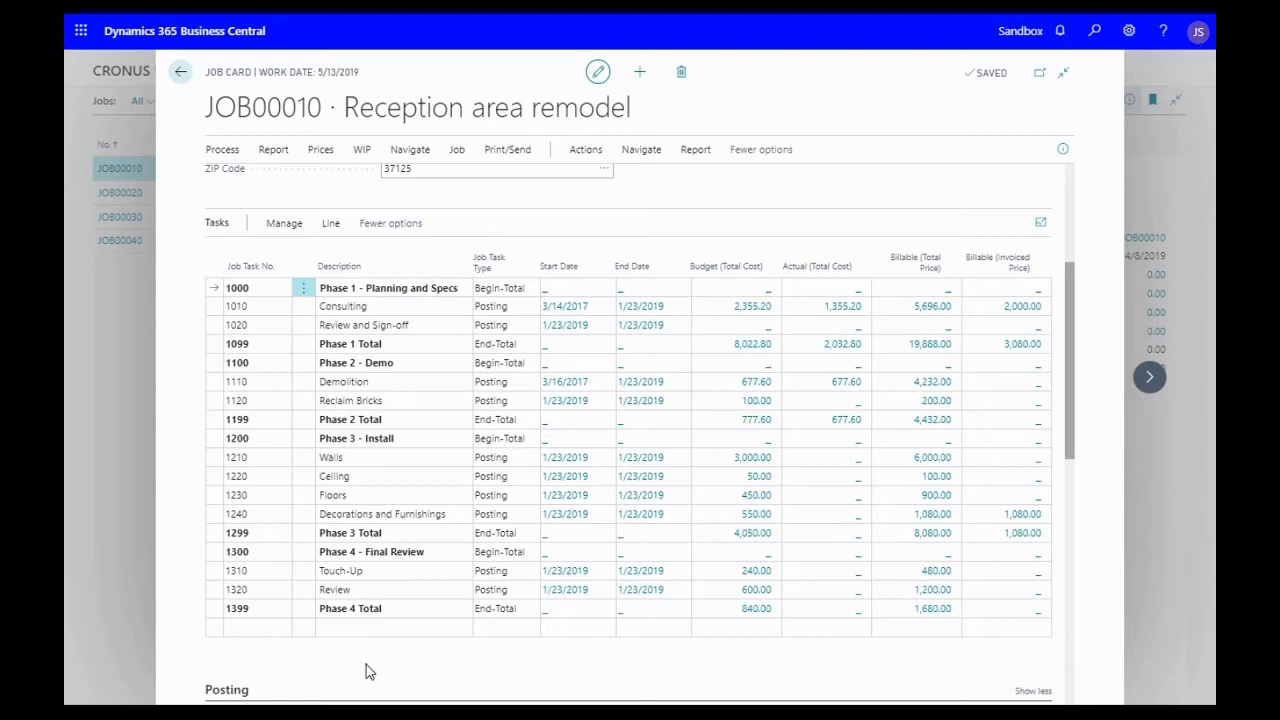
mouse_move(370, 668)
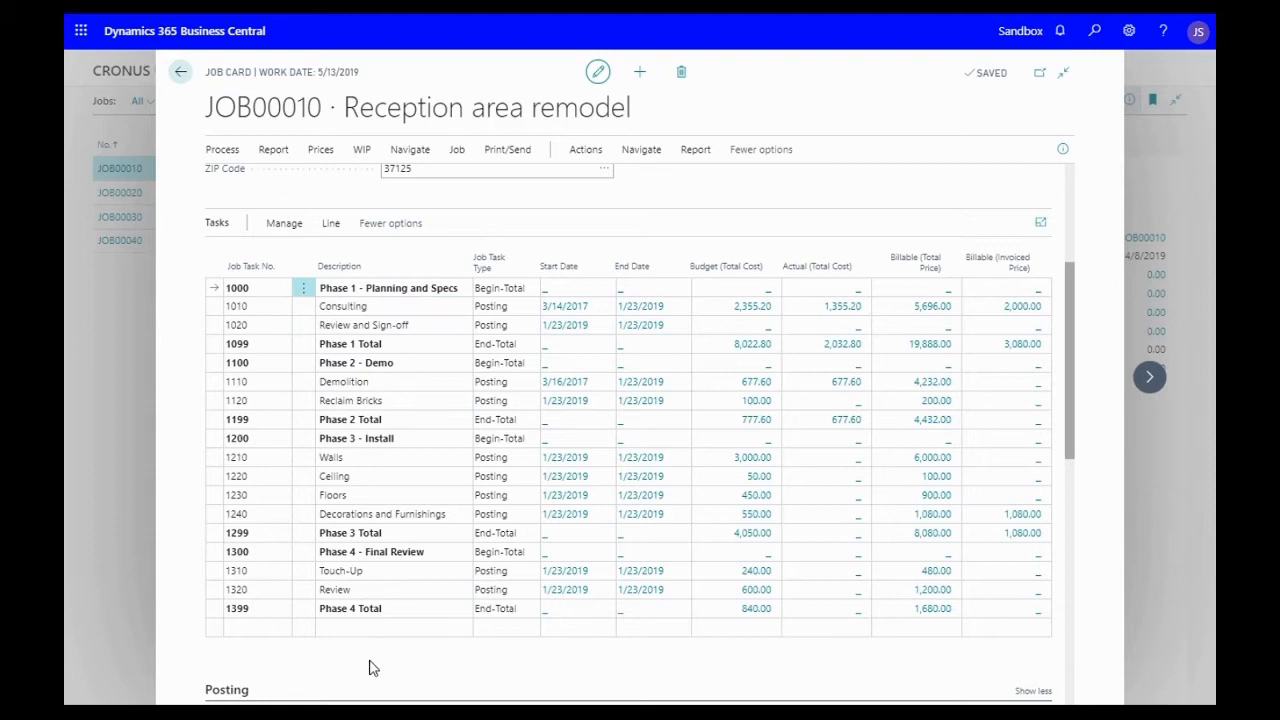
left_click(380, 627)
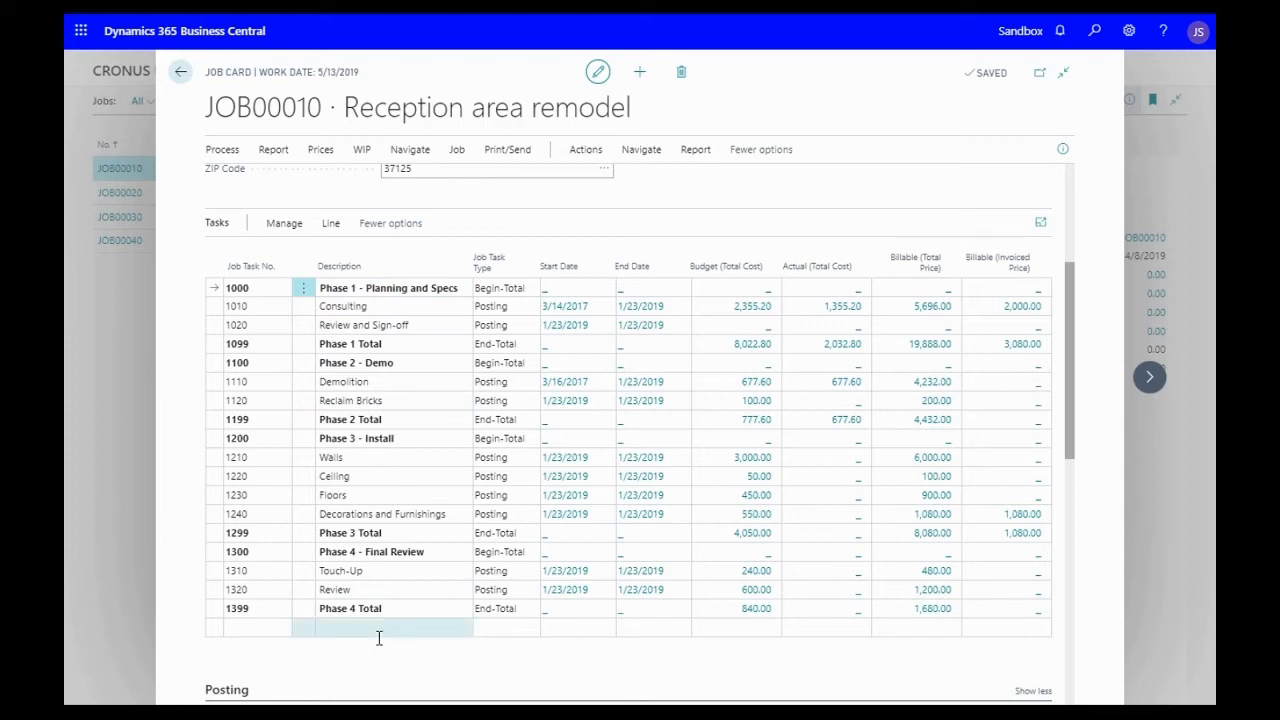
scroll("down", 3)
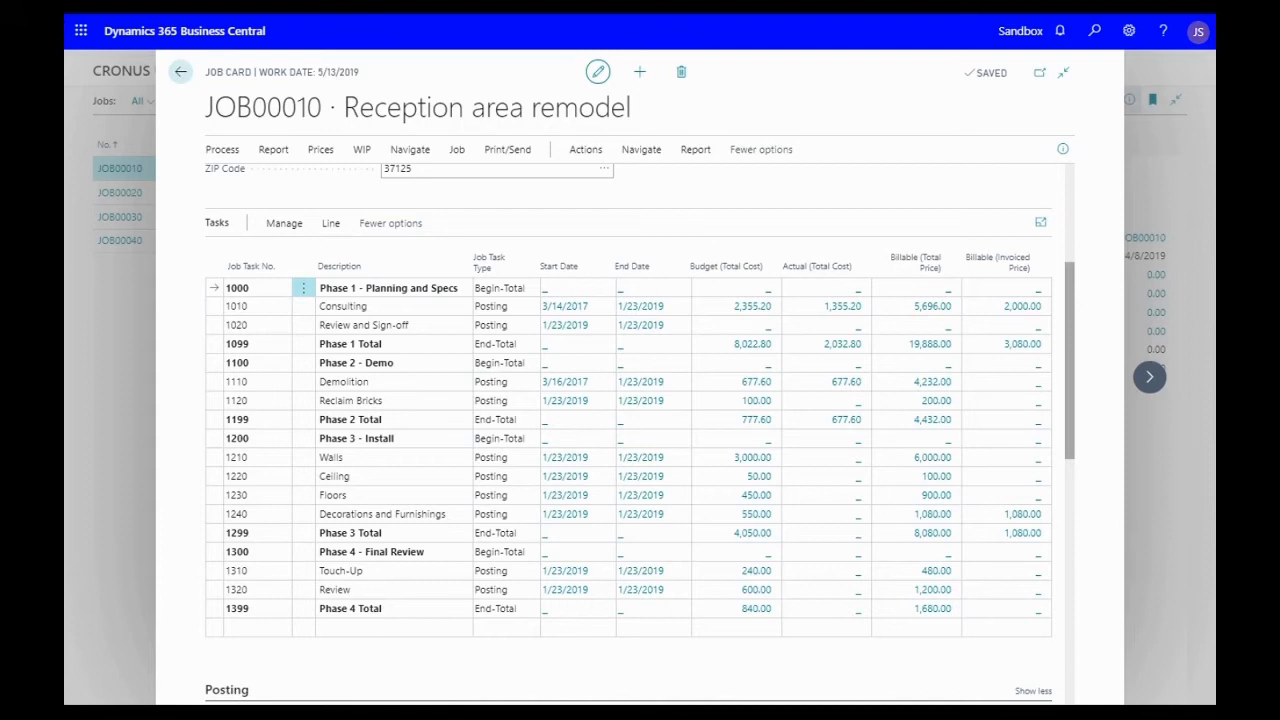
- Create job JOB00040 'Remodel 2' with bill-to customer 30000, School of Fine Art
left_click(180, 72)
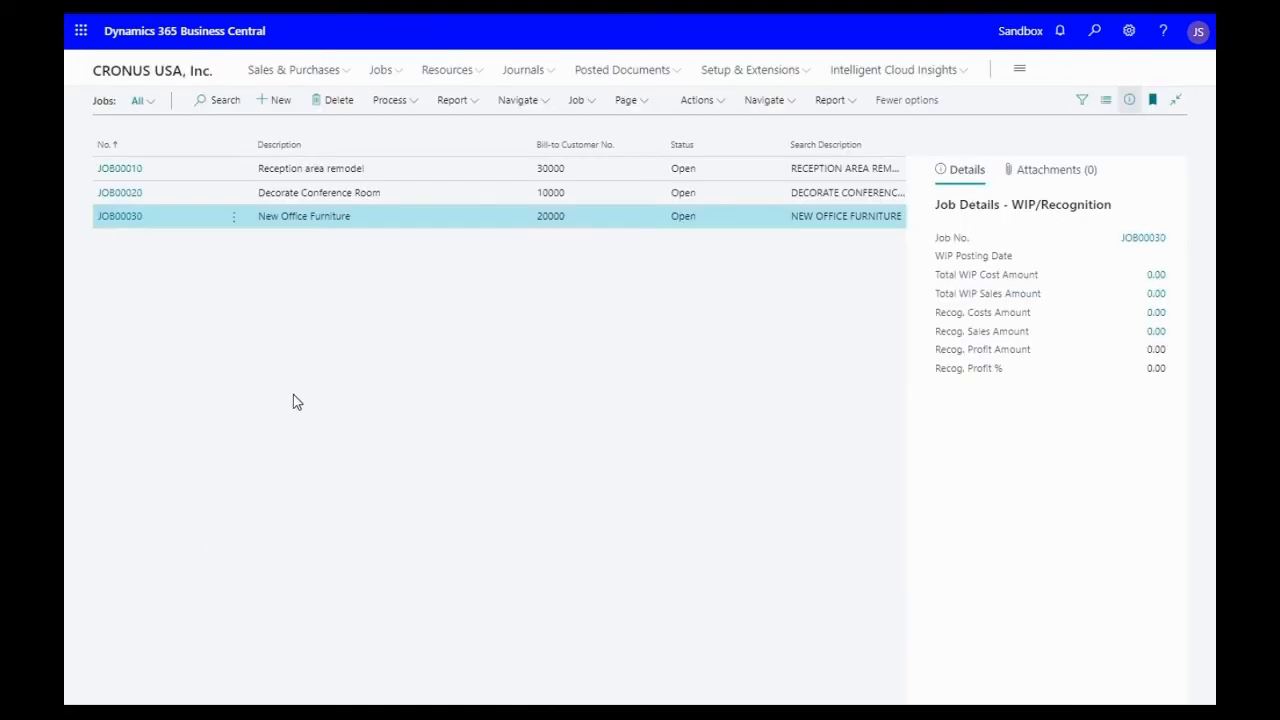
mouse_move(291, 337)
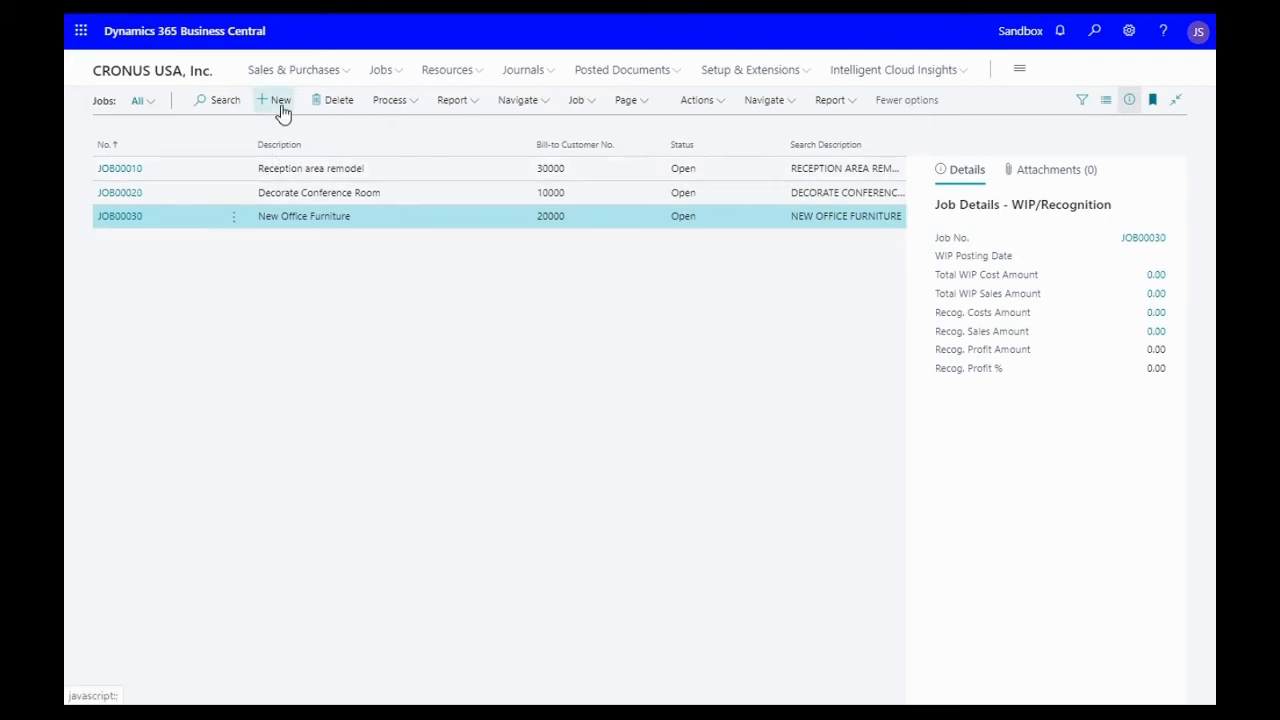
mouse_move(323, 341)
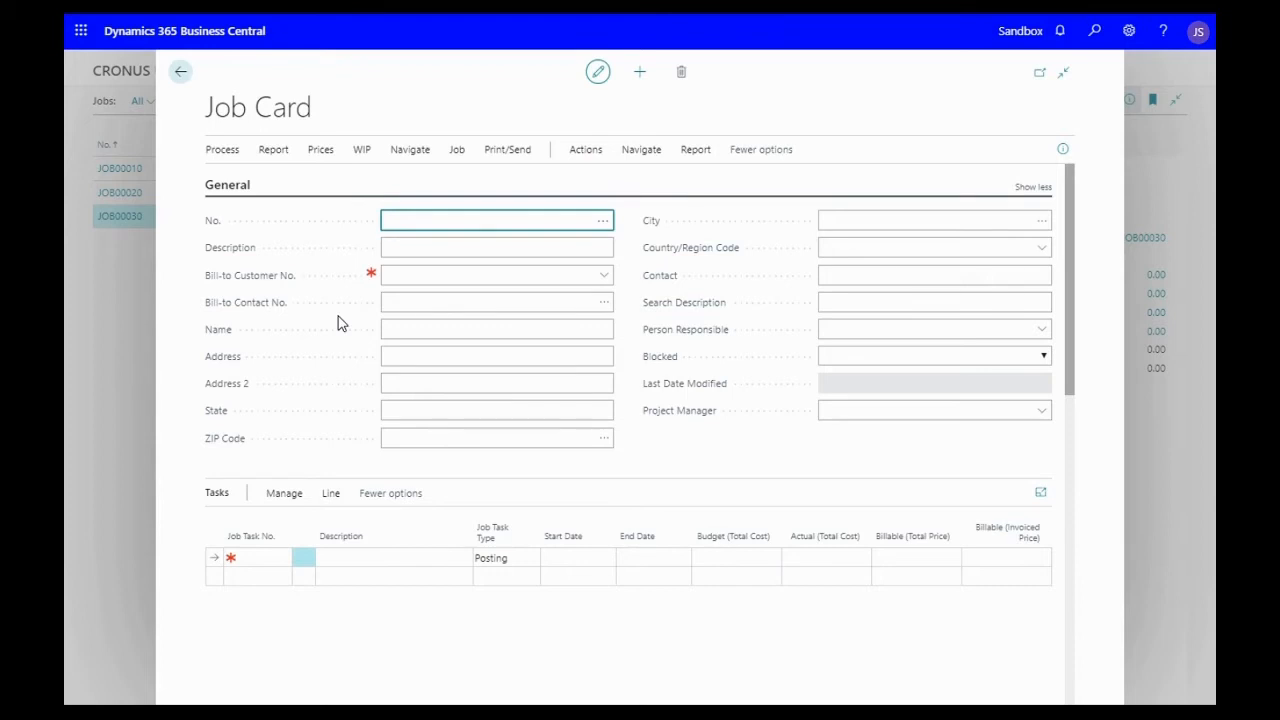
type("JOB")
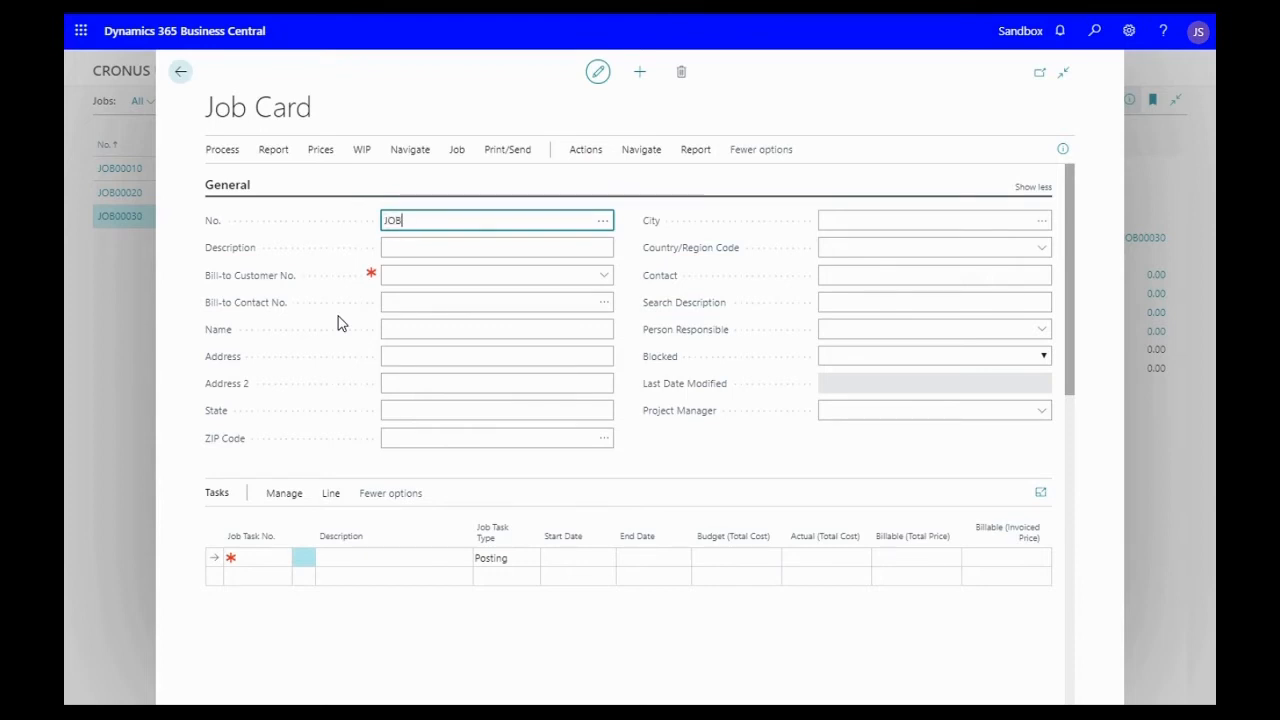
type("00040")
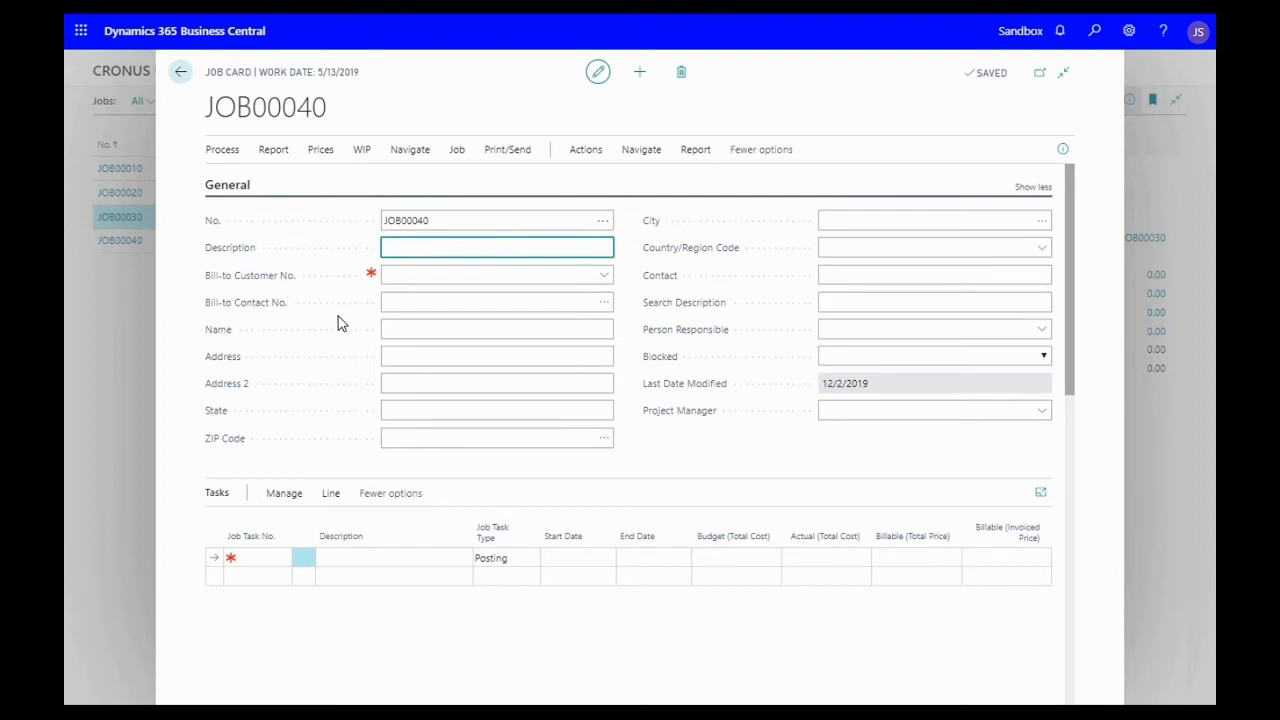
type("Remodel 2")
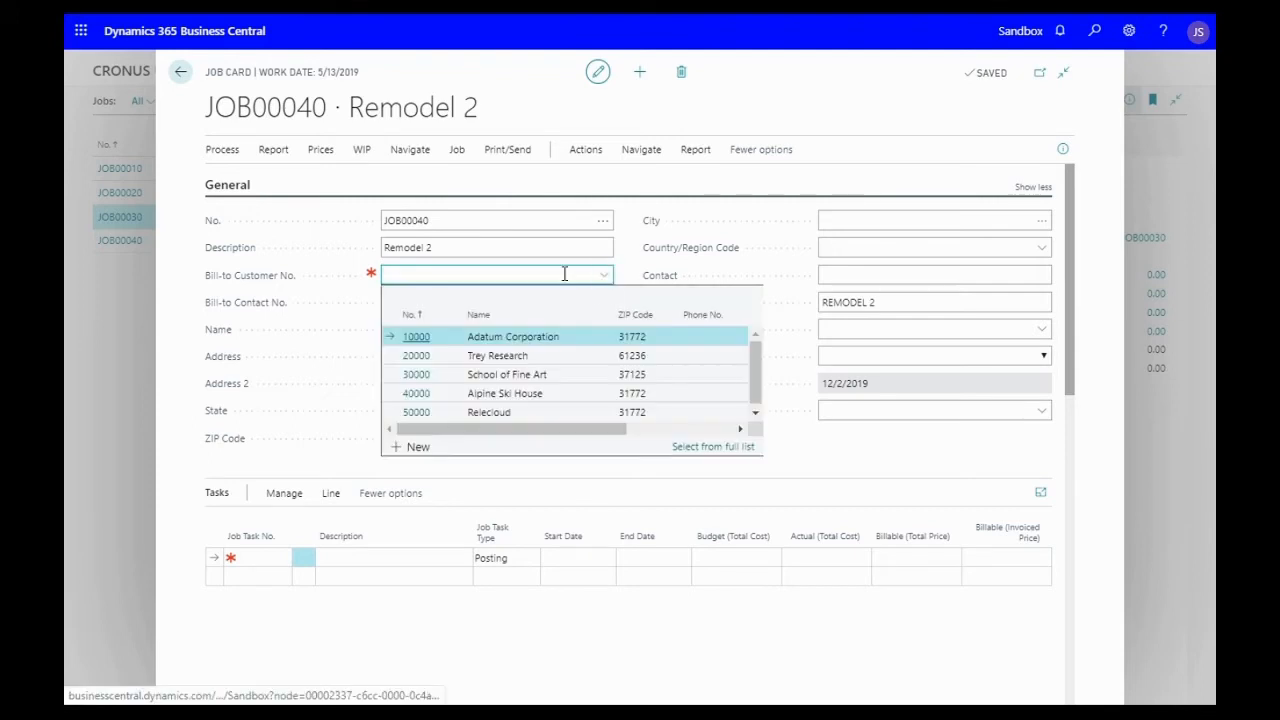
type("schoo")
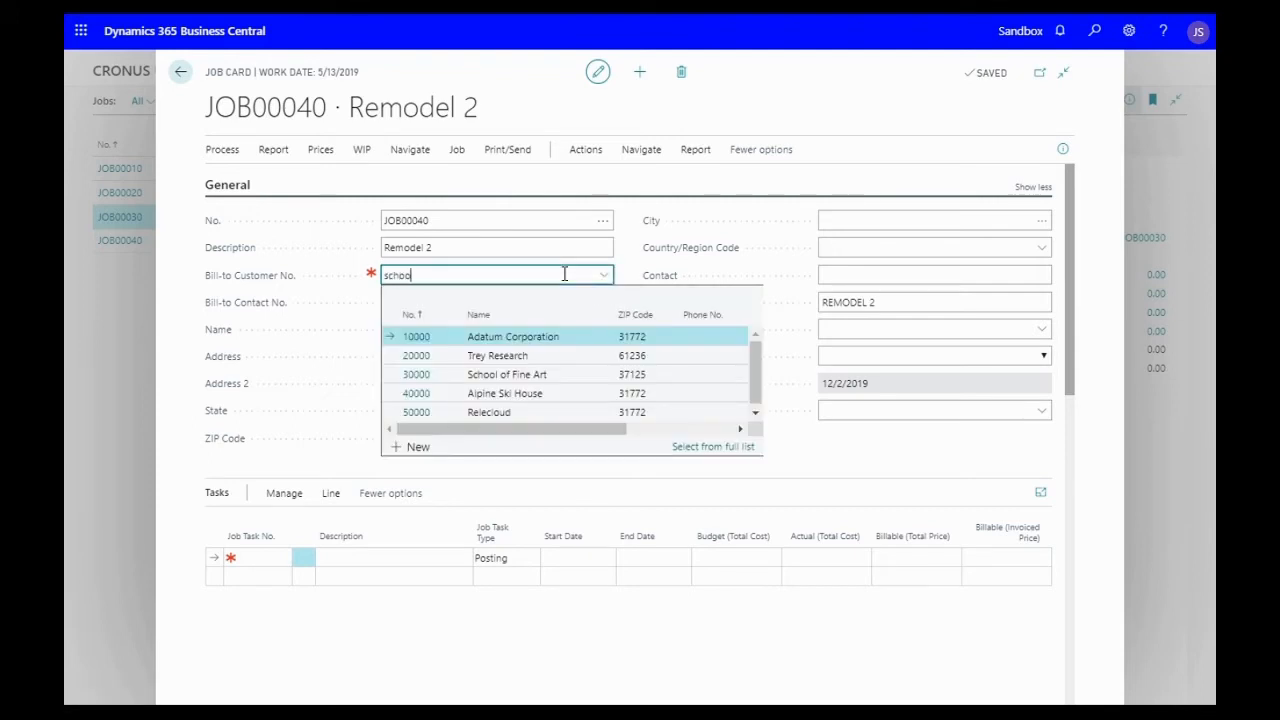
type("school")
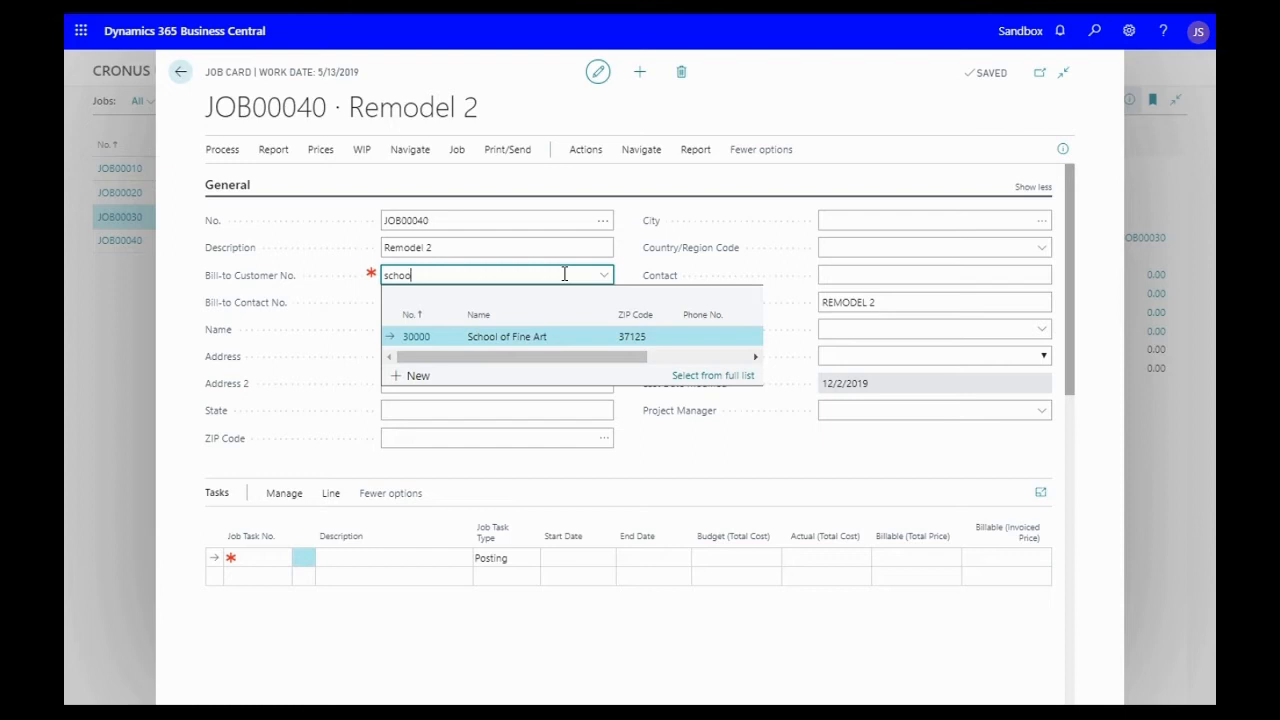
type("30")
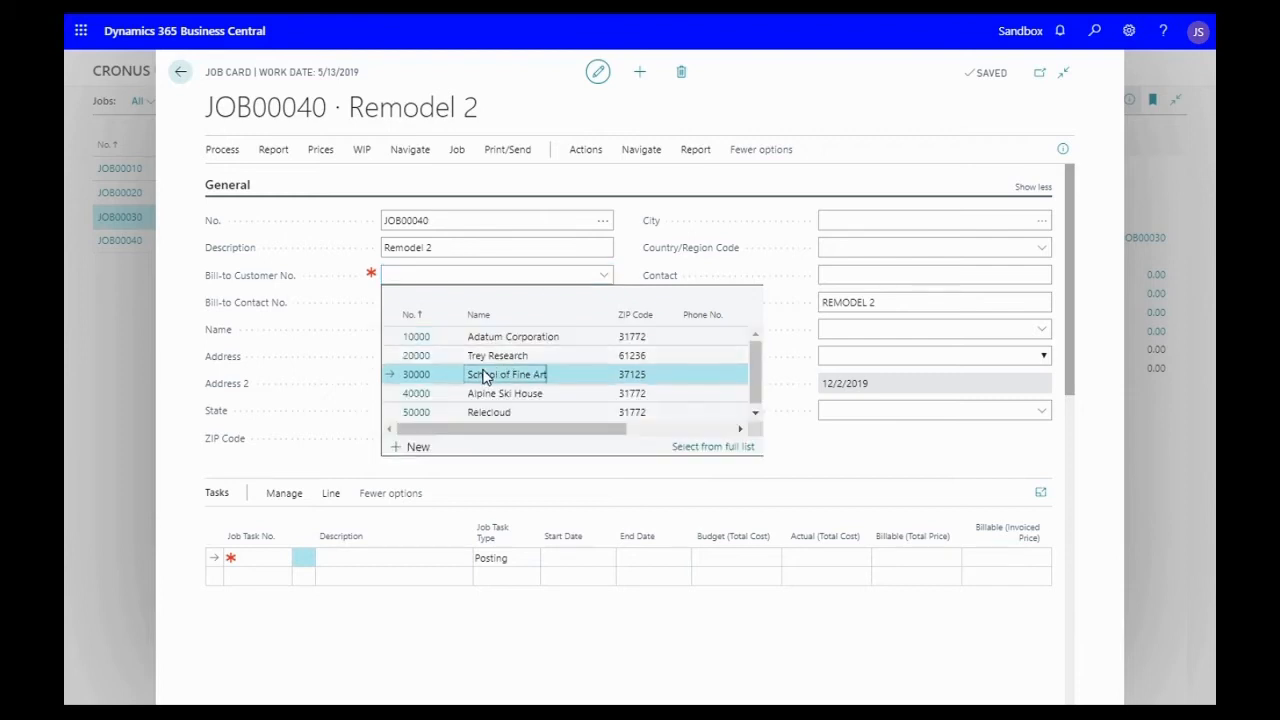
left_click(505, 374)
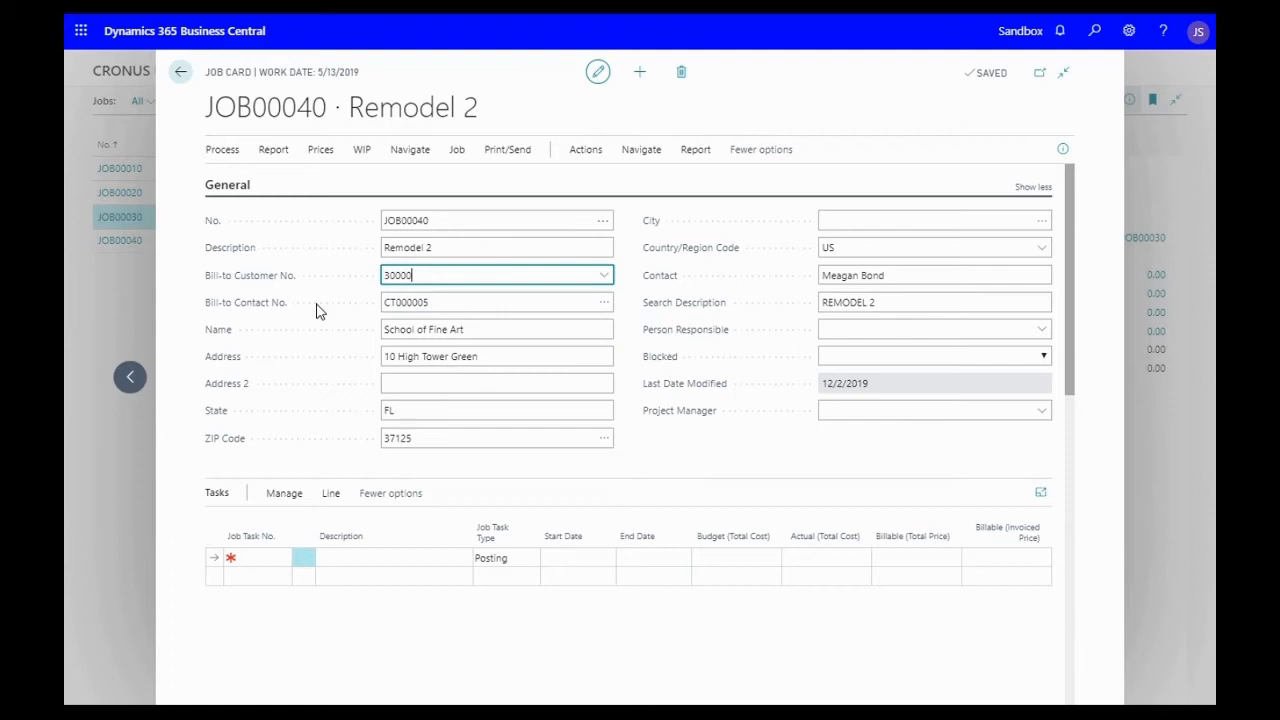
mouse_move(335, 330)
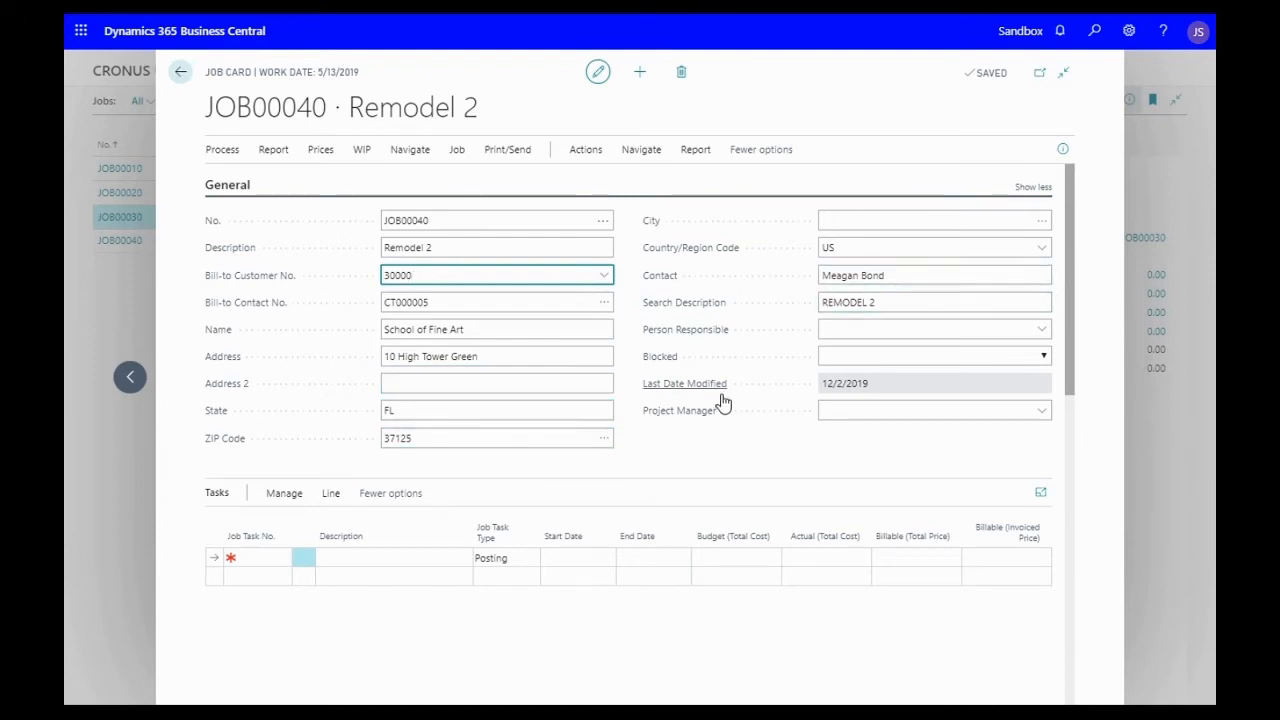
- Change JOB00040's Status on the Posting FastTab to Quote
scroll("down", 3)
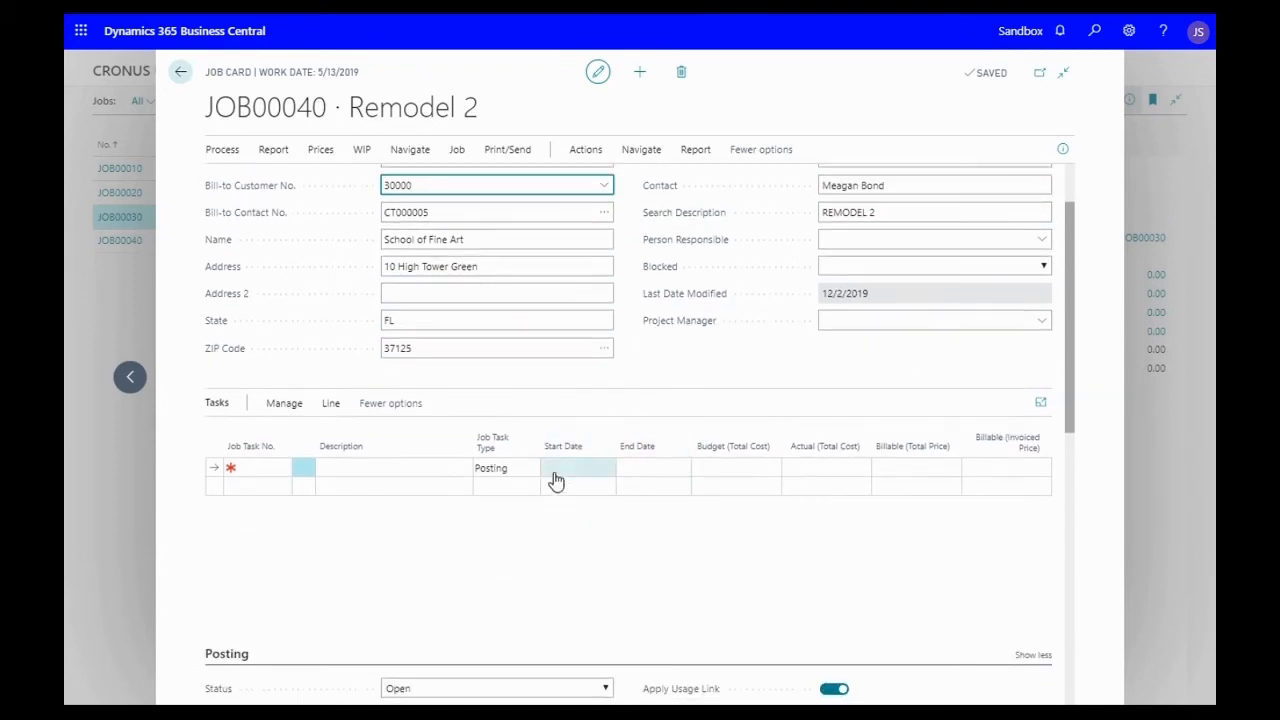
scroll("down", 3)
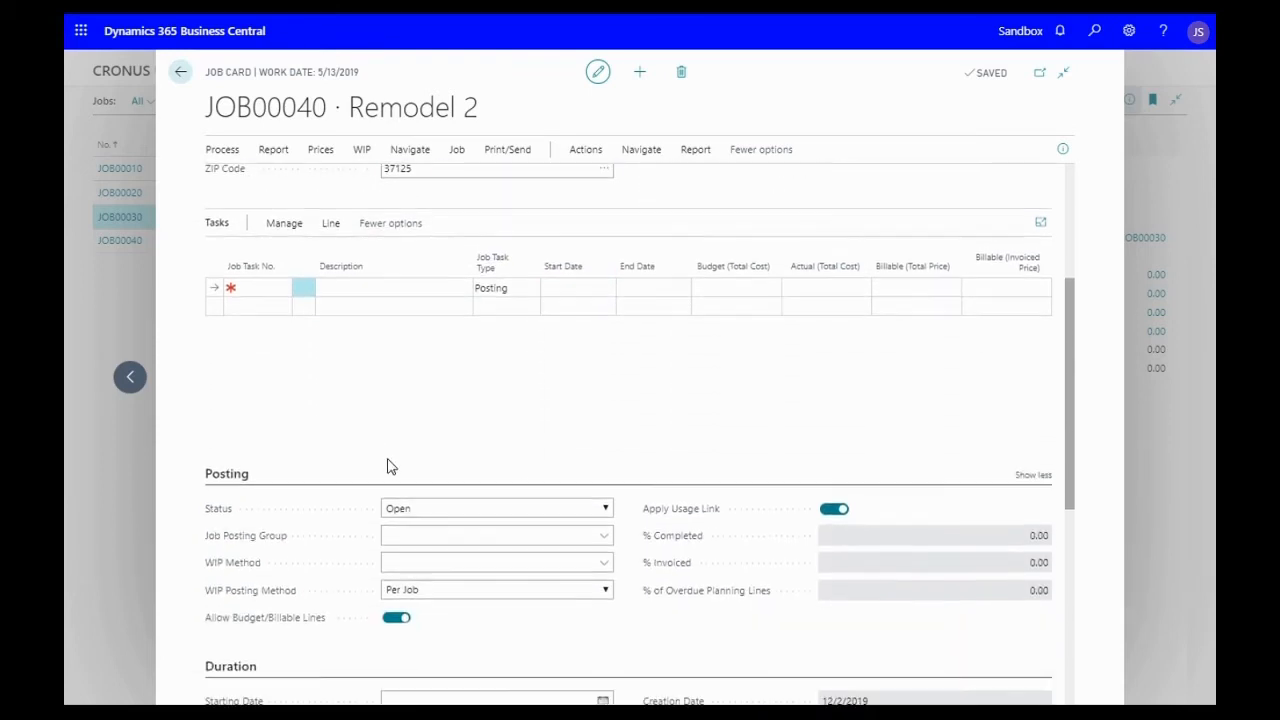
scroll("down", 3)
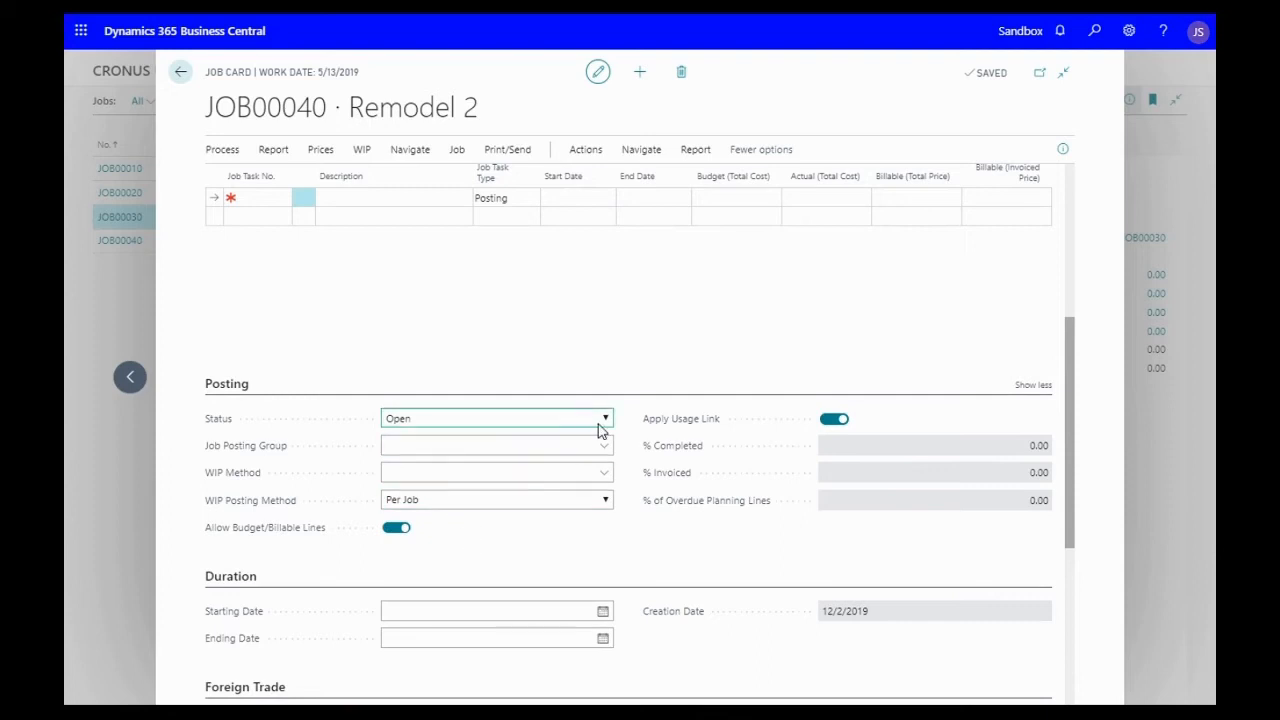
left_click(605, 418)
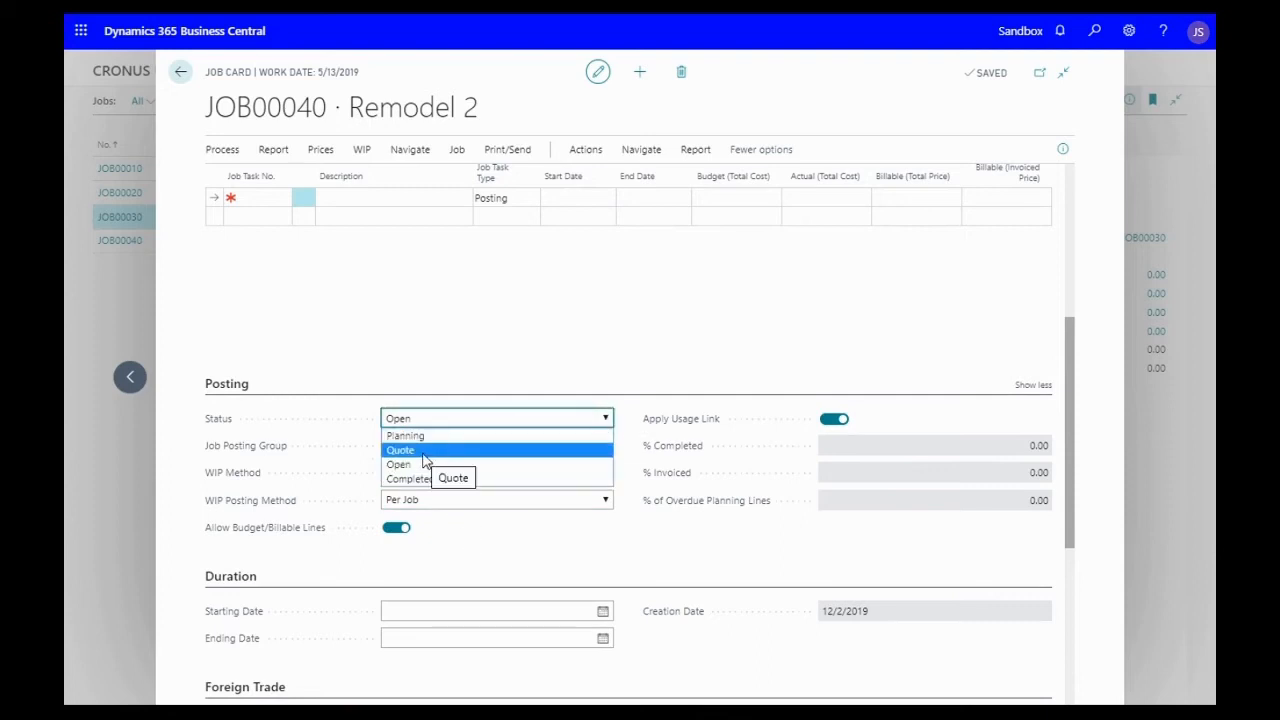
left_click(400, 449)
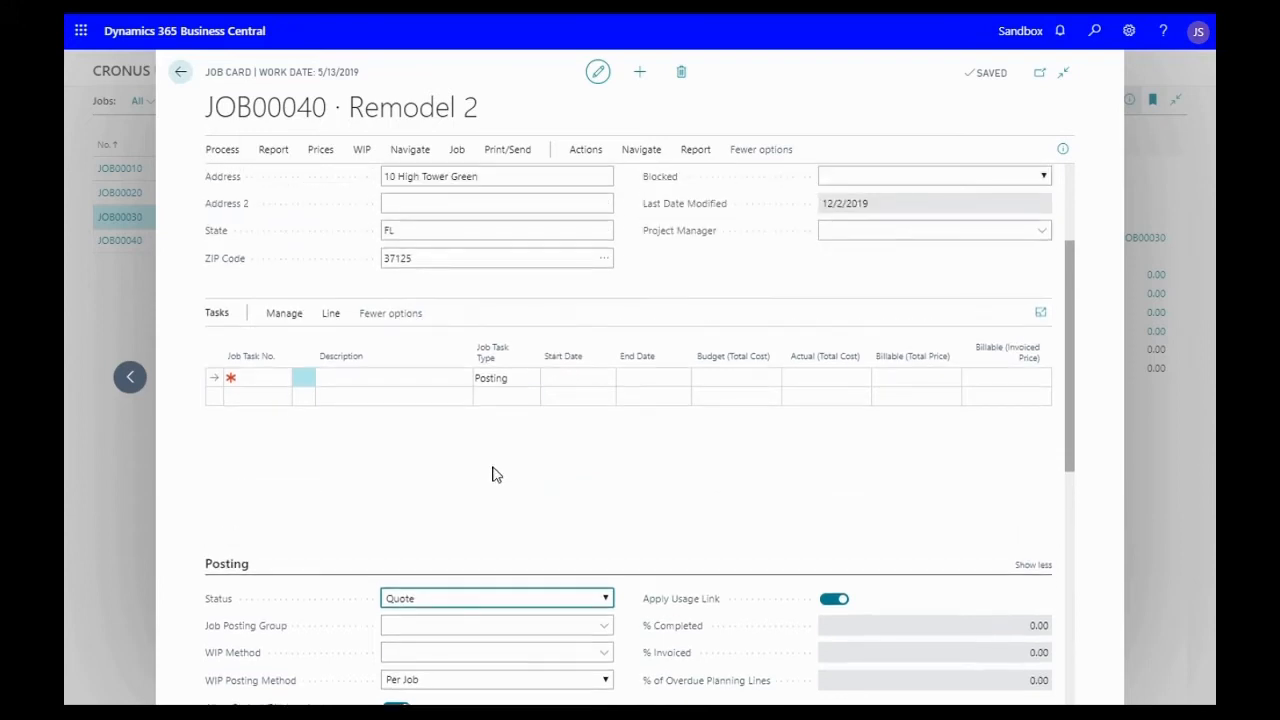
mouse_move(531, 488)
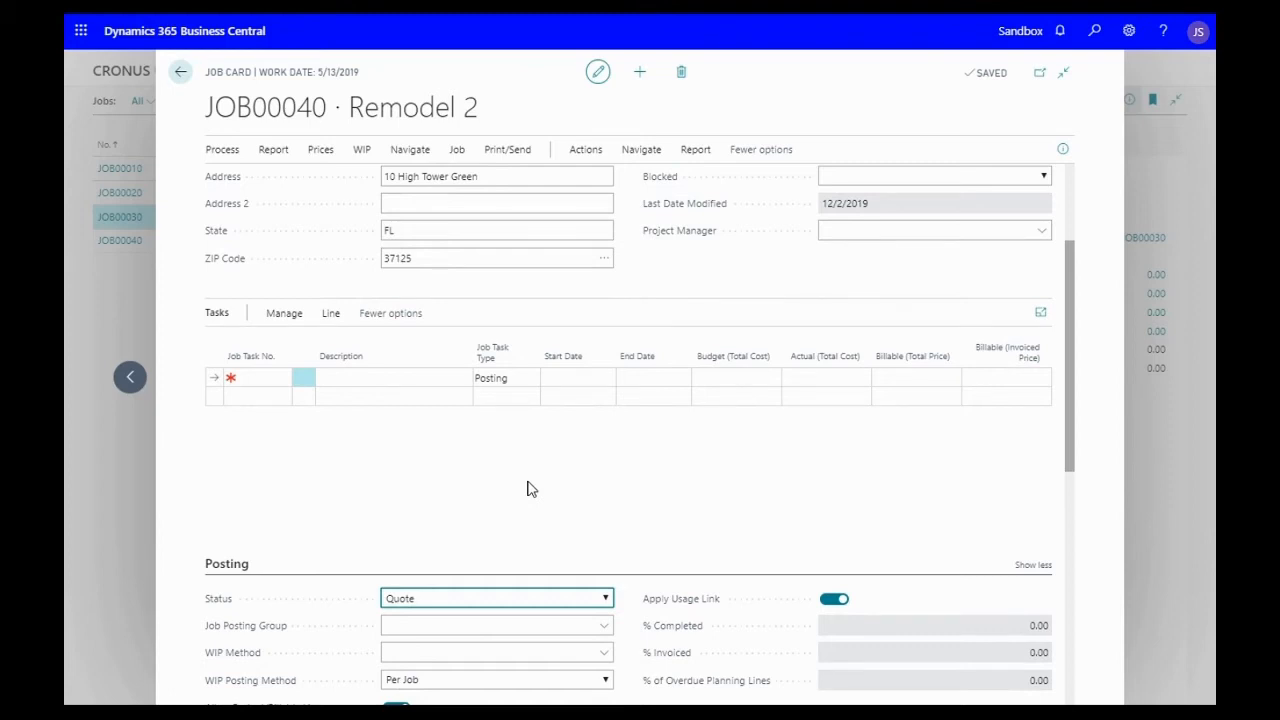
mouse_move(555, 471)
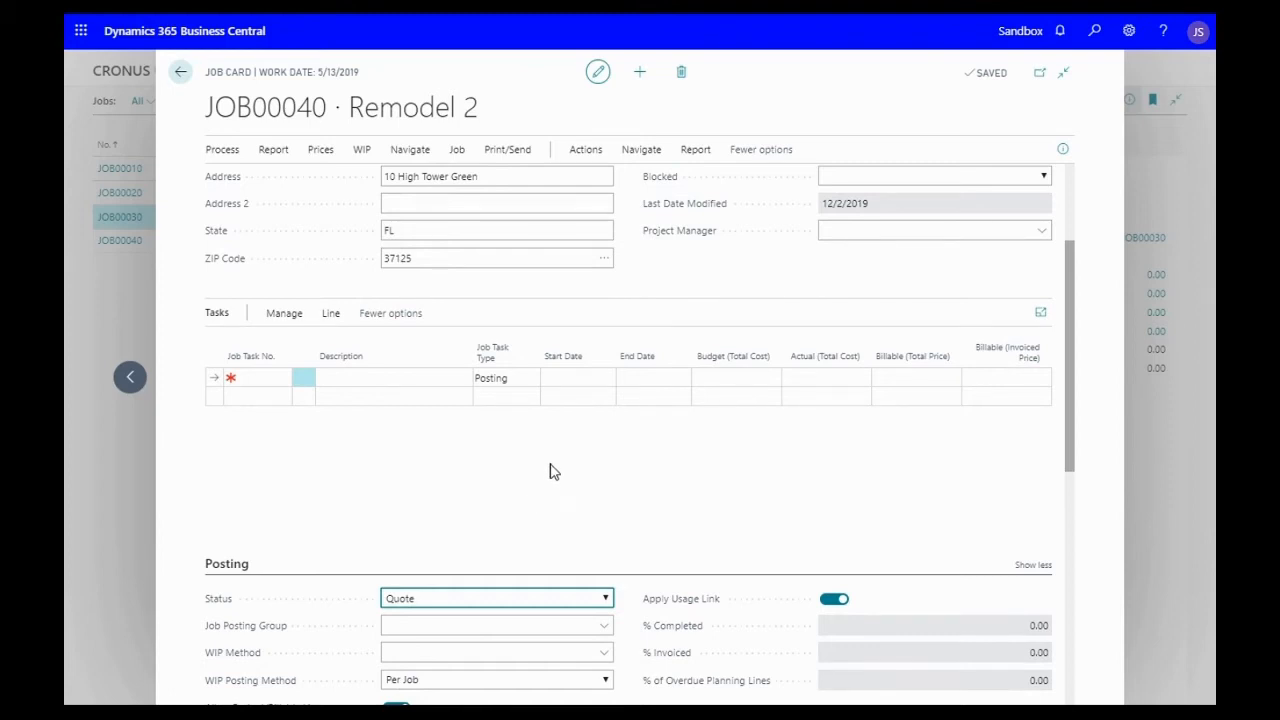
mouse_move(570, 480)
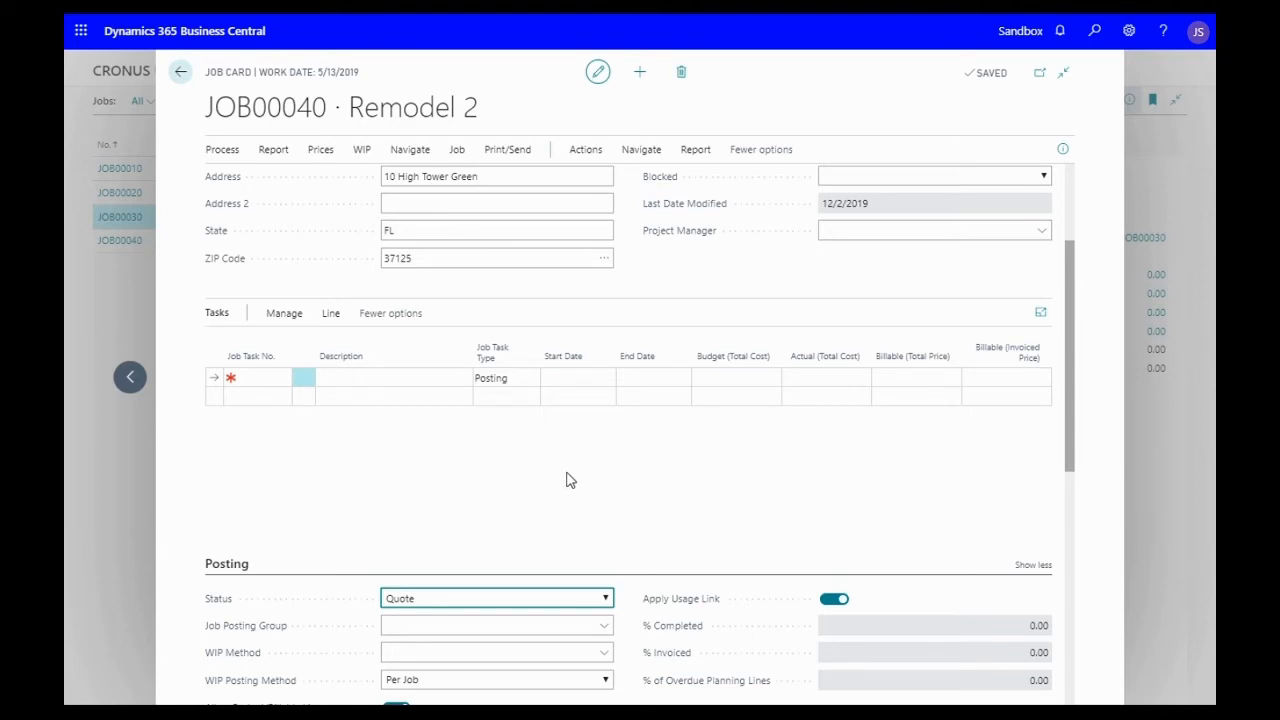
mouse_move(566, 484)
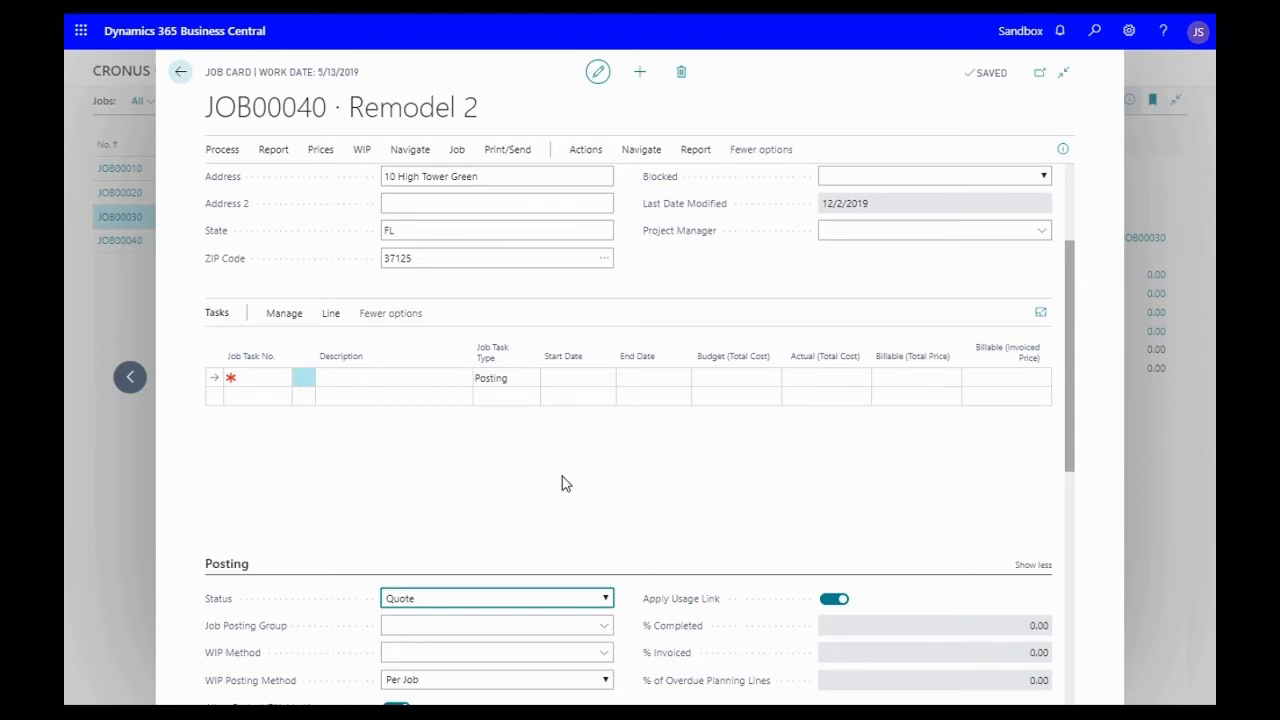
mouse_move(582, 477)
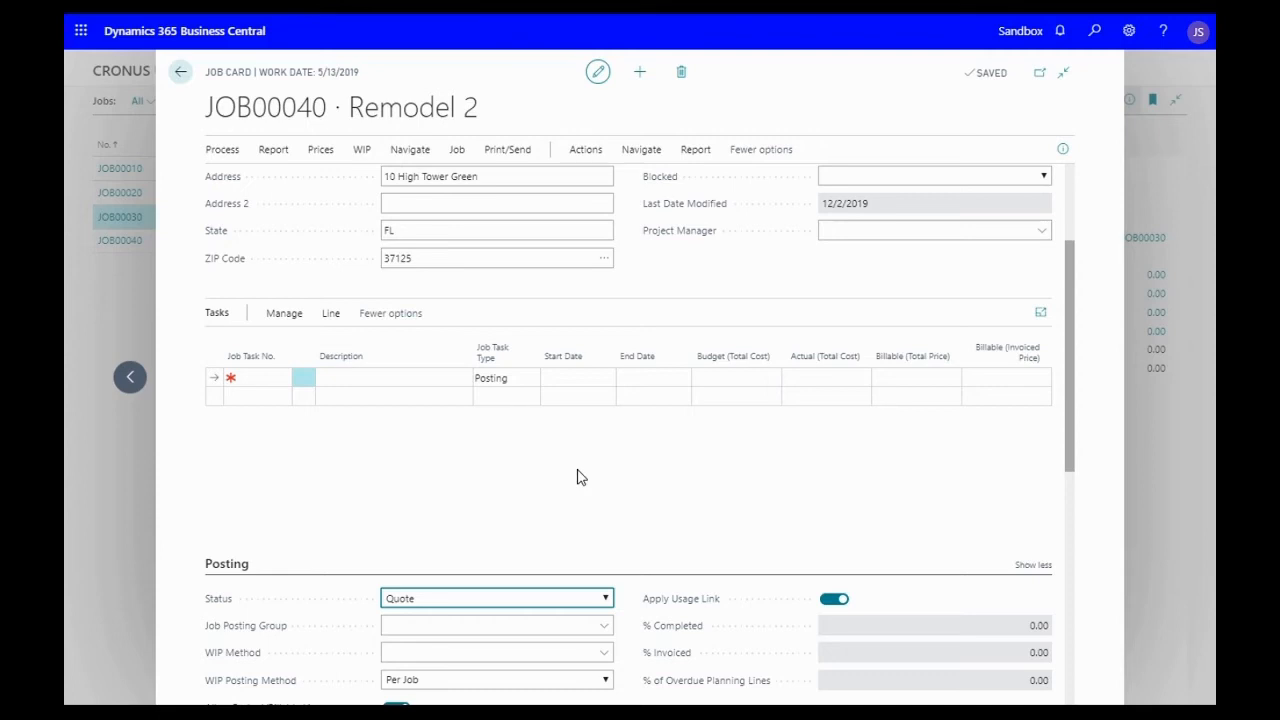
scroll("up", 3)
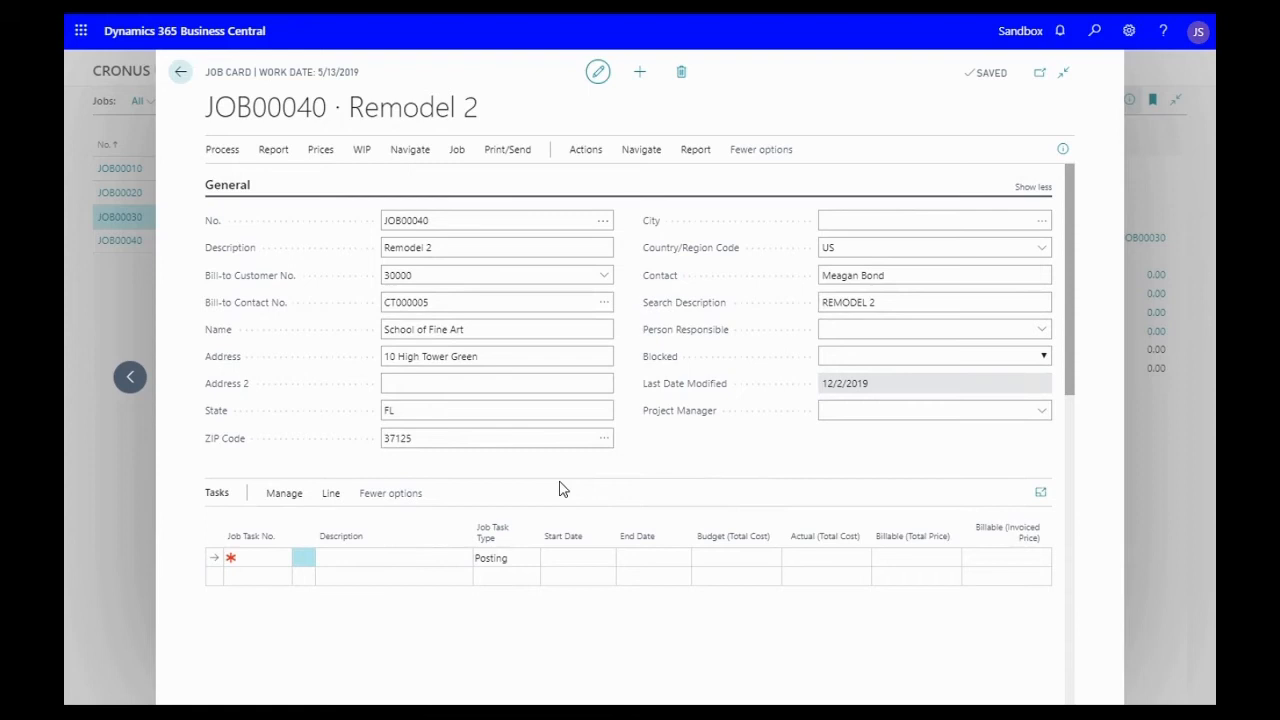
- Copy the job tasks from source job JOB00030 into JOB00040 and confirm the copy
scroll("down", 3)
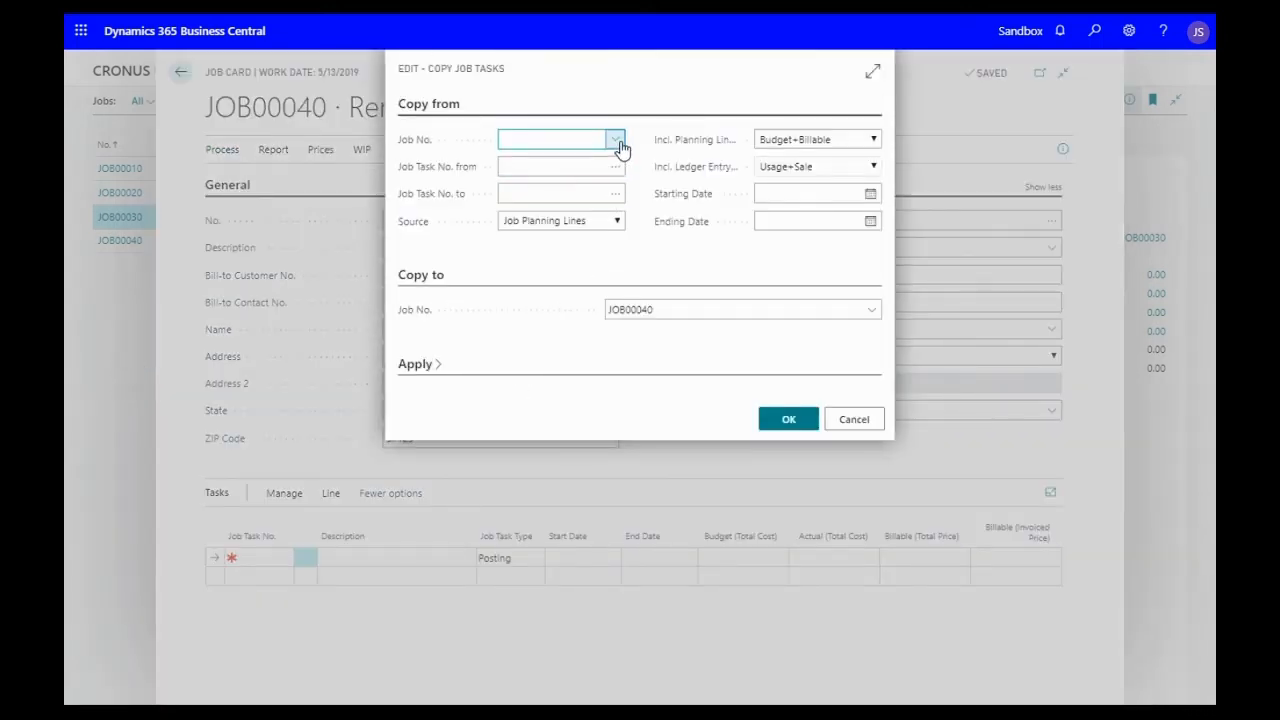
left_click(615, 139)
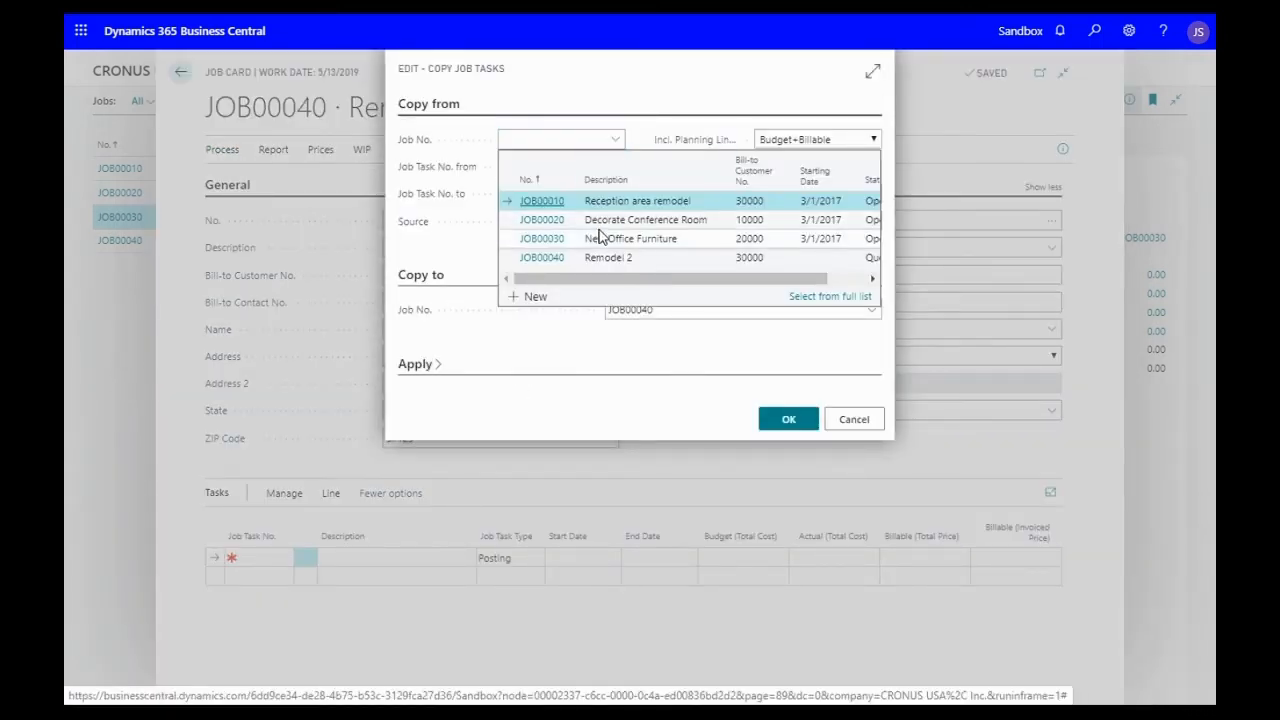
left_click(630, 238)
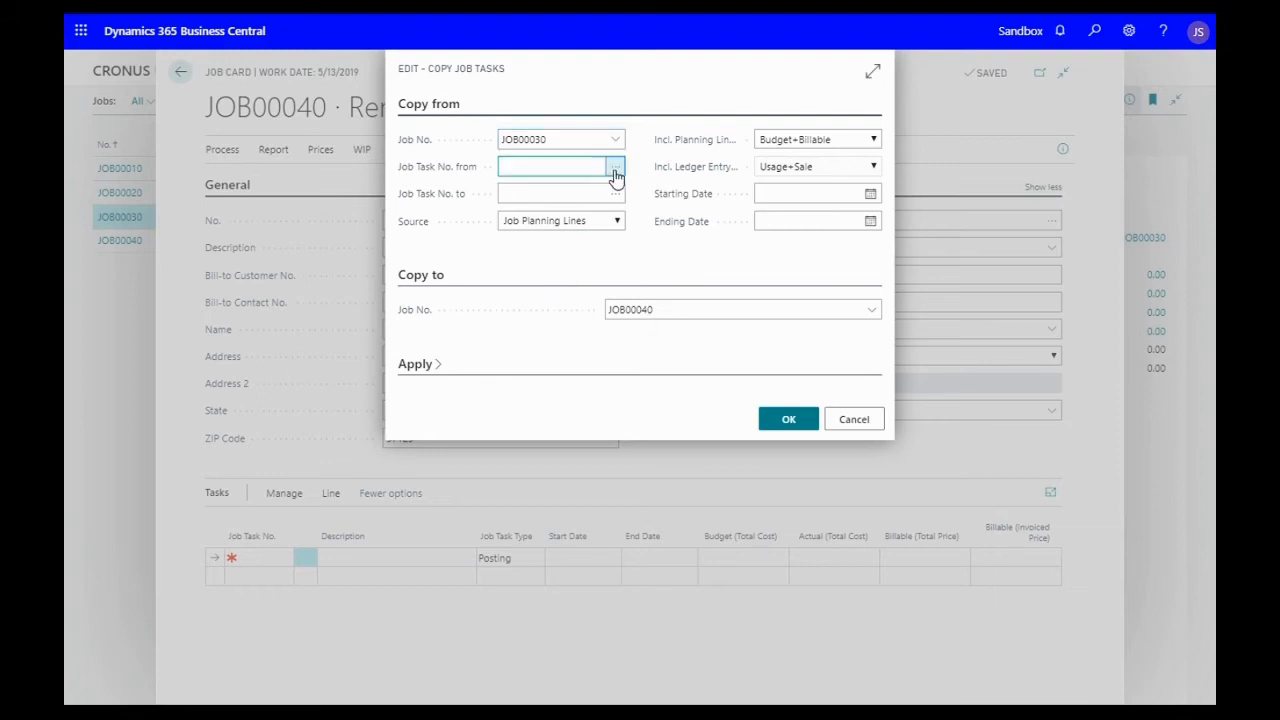
left_click(616, 166)
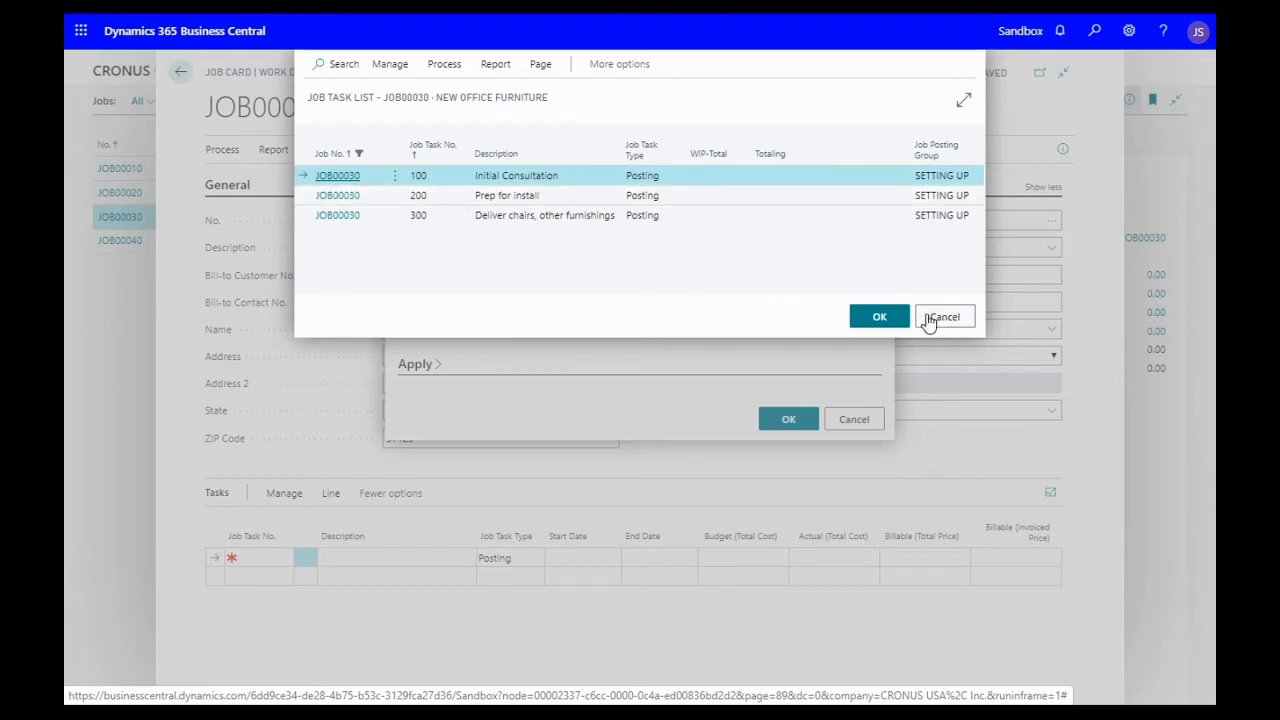
mouse_move(930, 320)
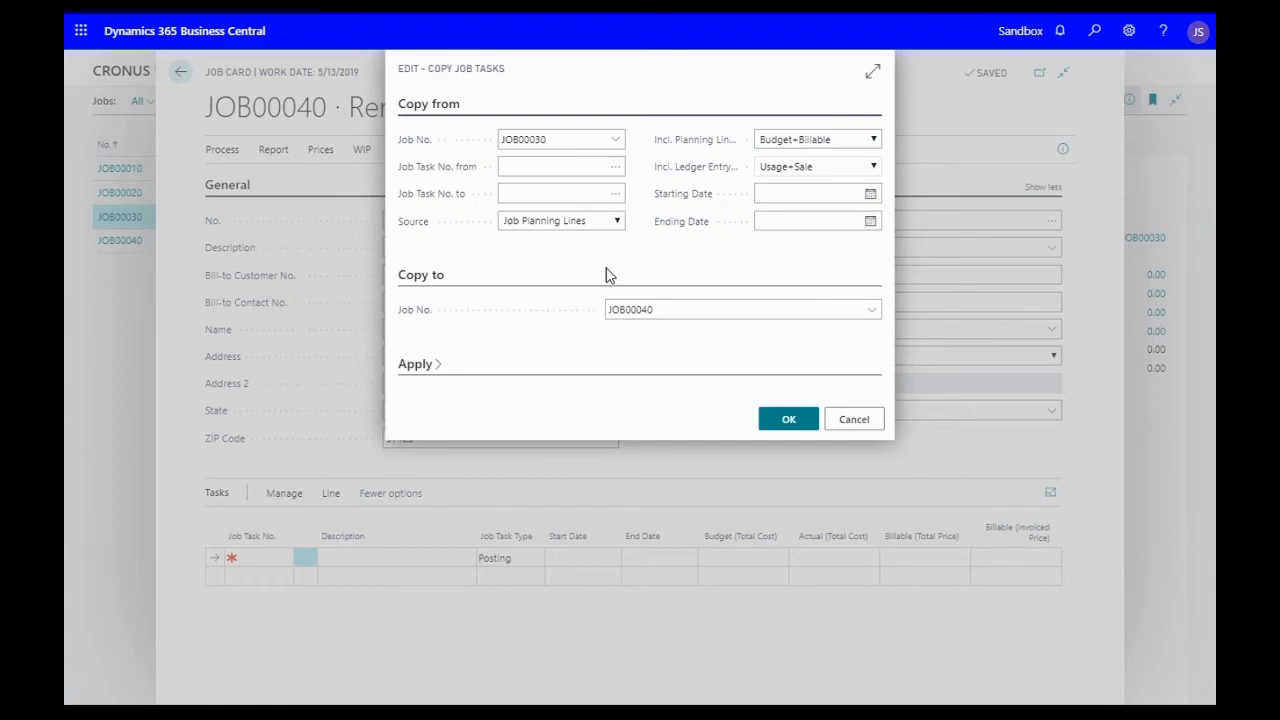
mouse_move(788, 418)
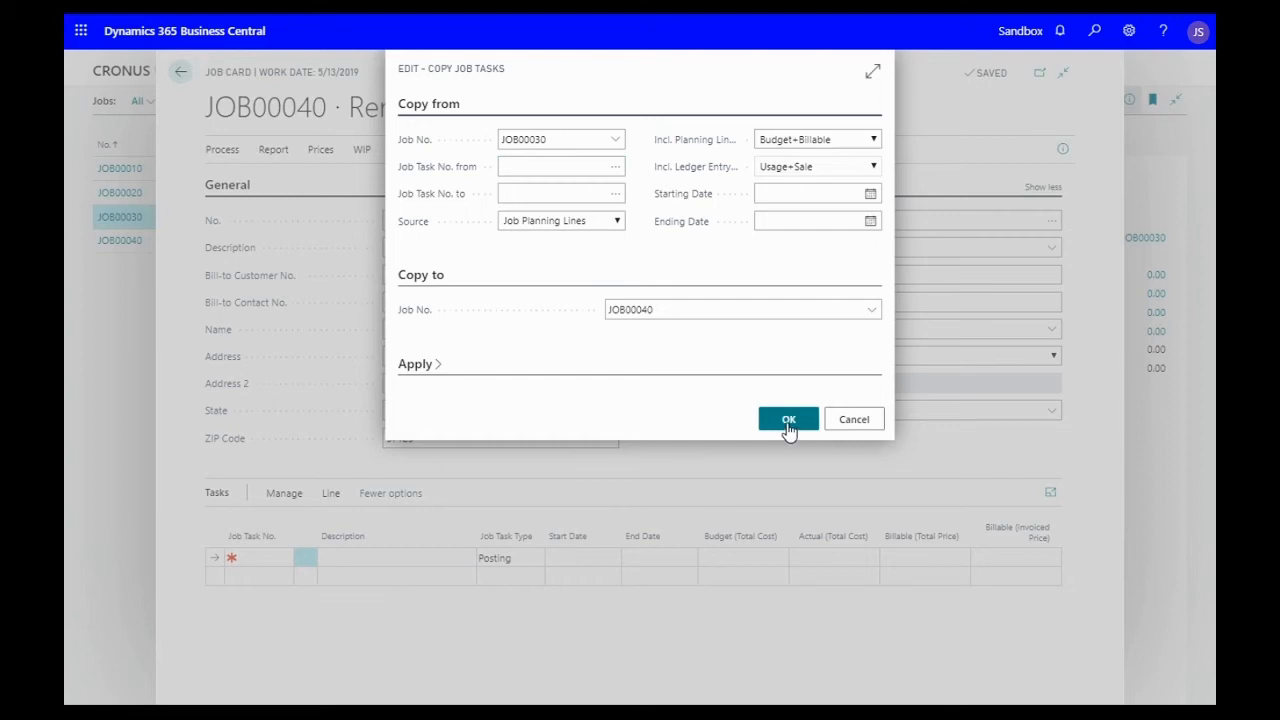
left_click(788, 418)
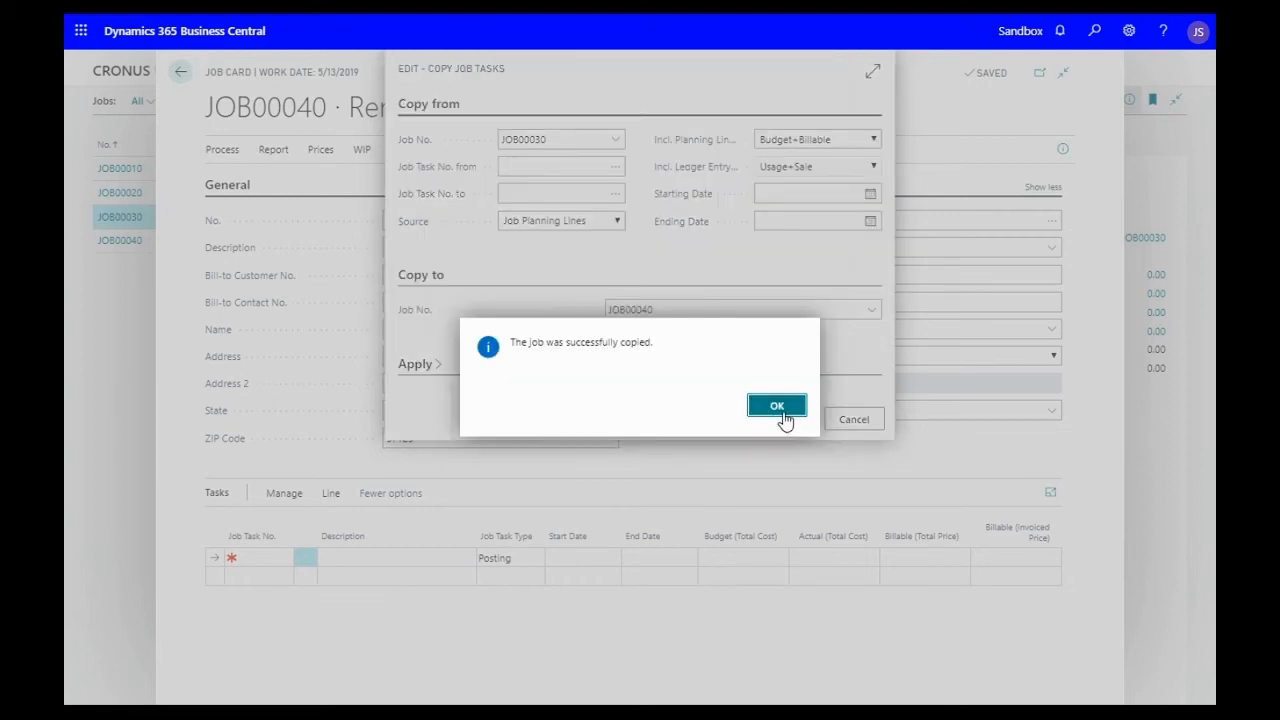
left_click(777, 405)
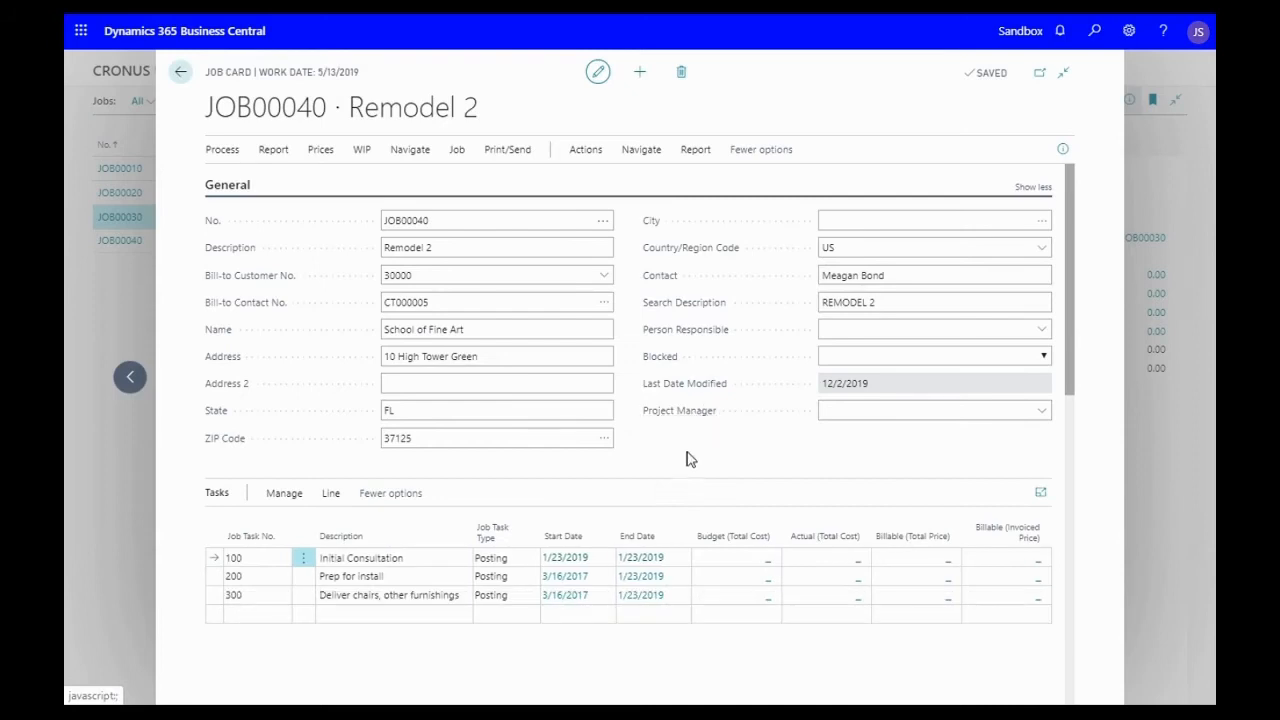
scroll("down", 3)
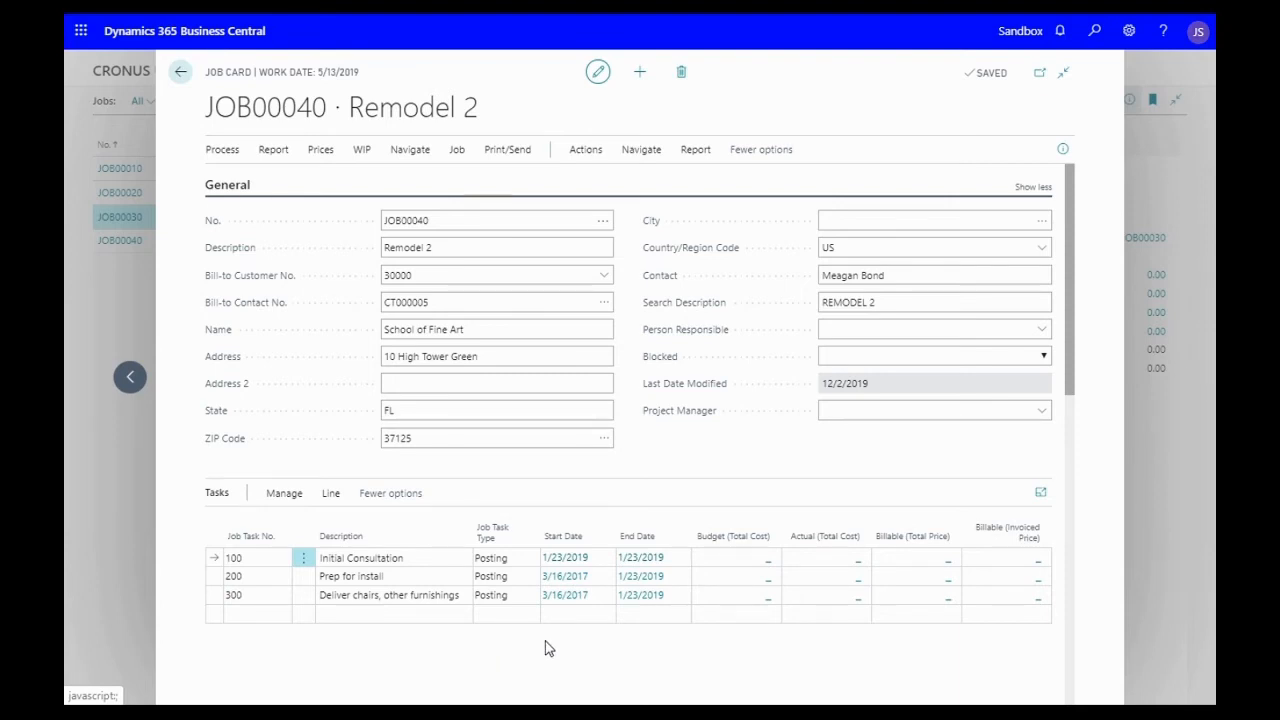
scroll("down", 3)
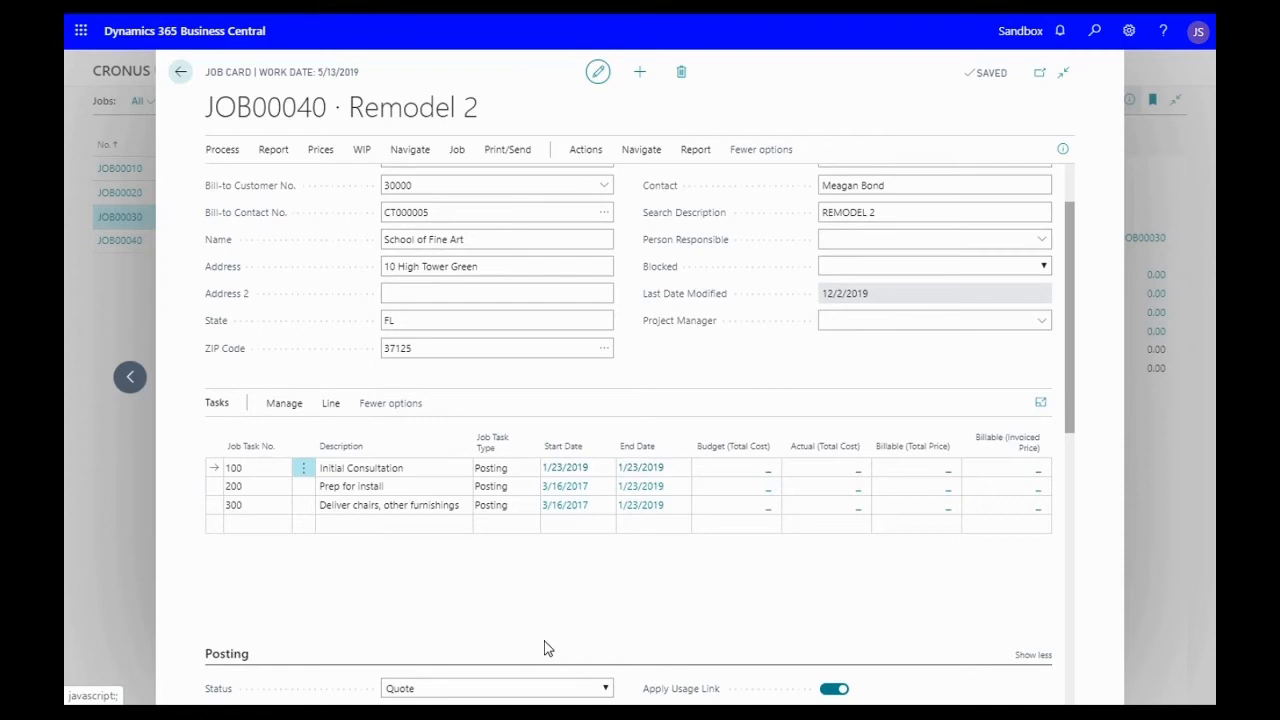
mouse_move(548, 620)
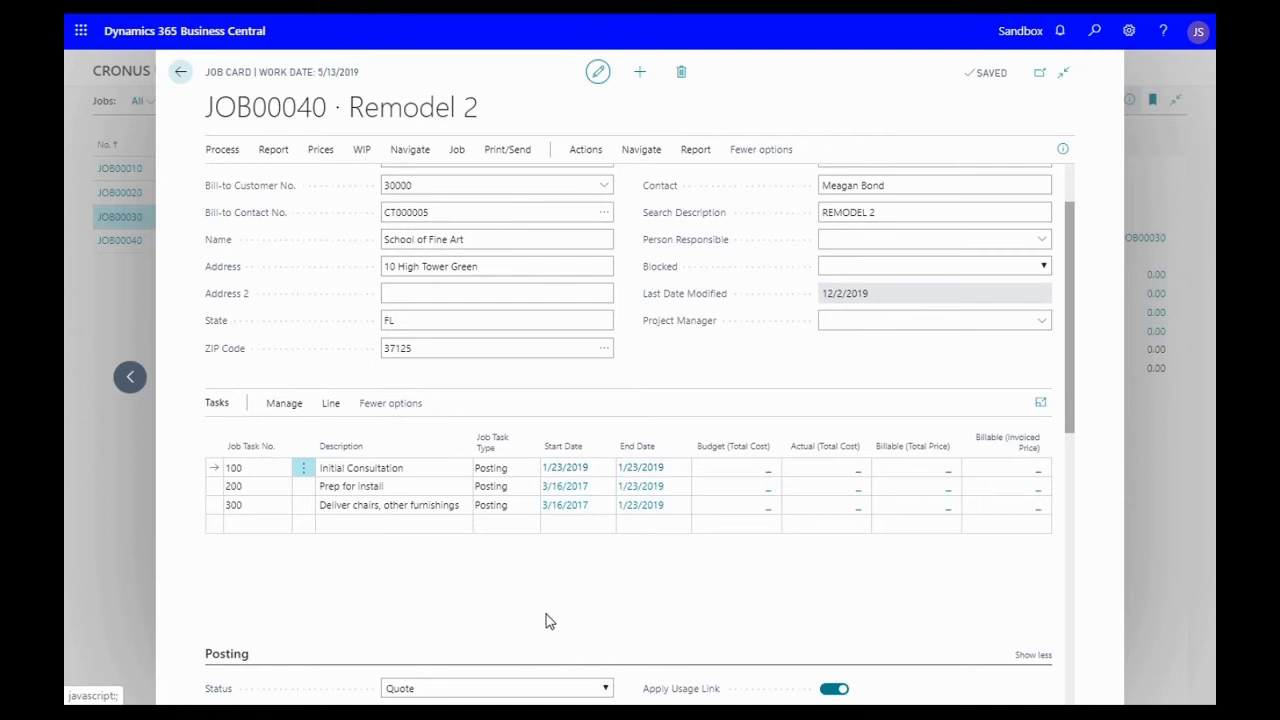
mouse_move(543, 617)
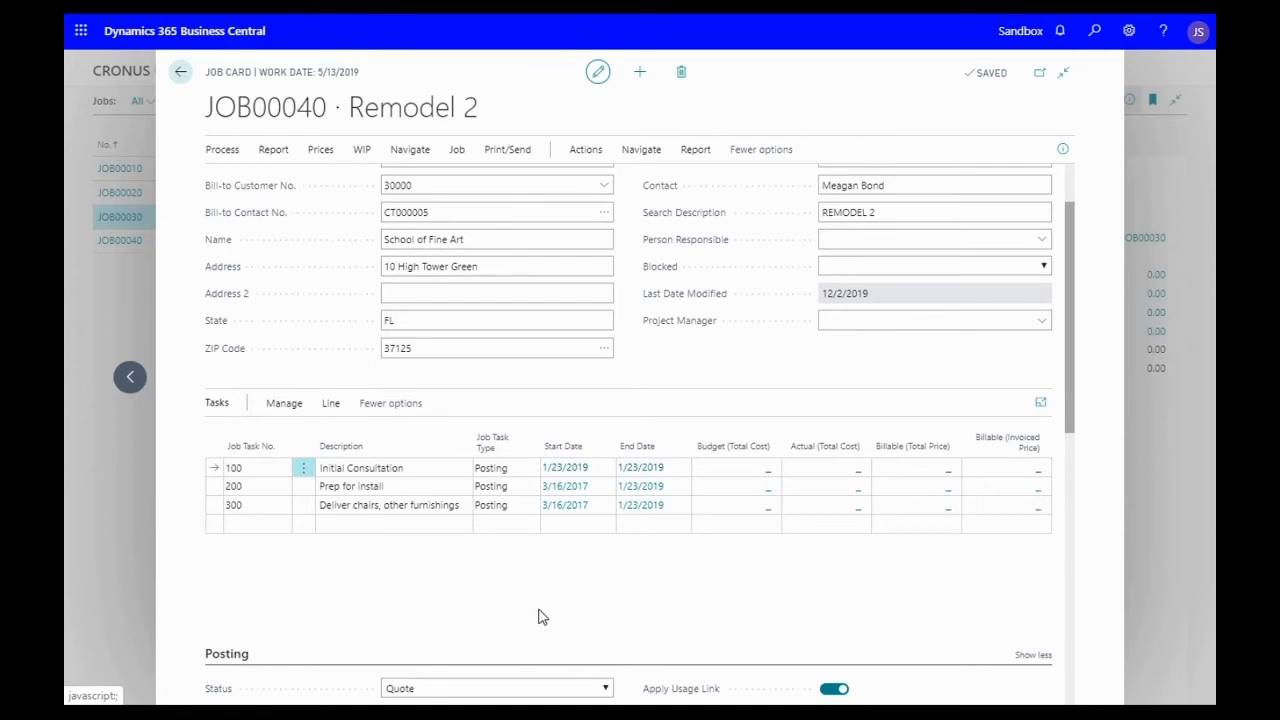
mouse_move(565, 599)
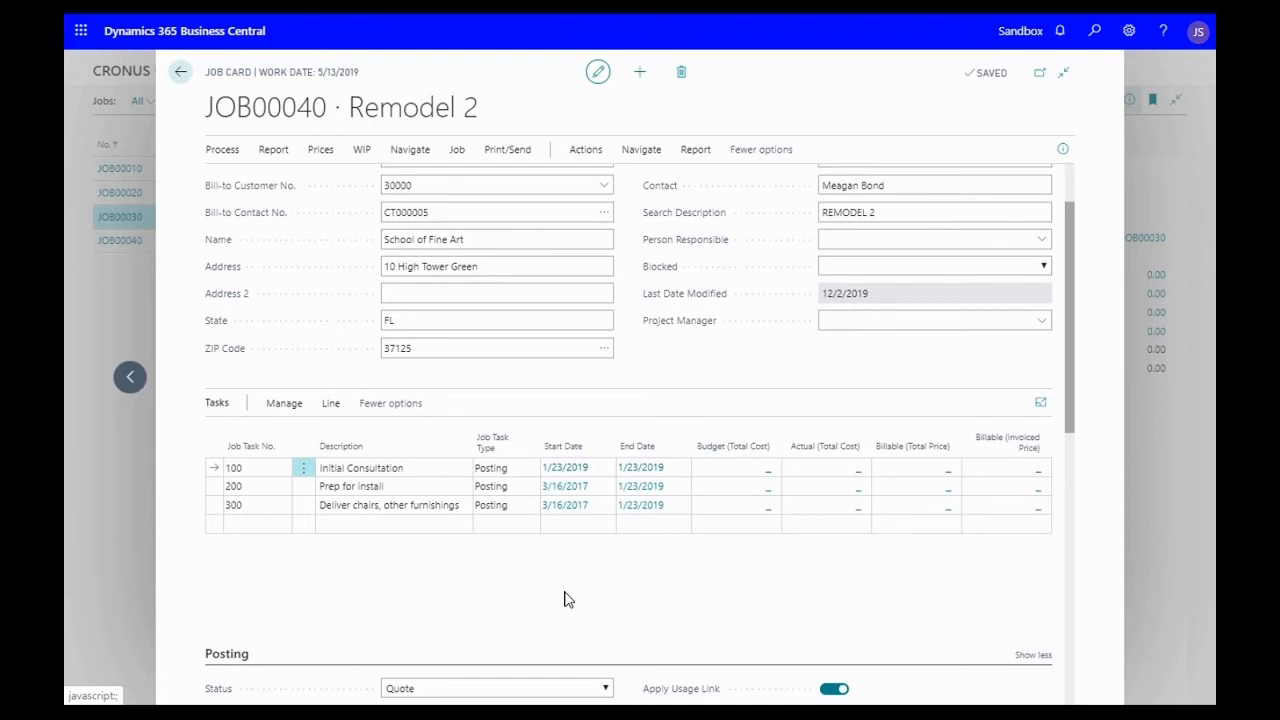
scroll("down", 3)
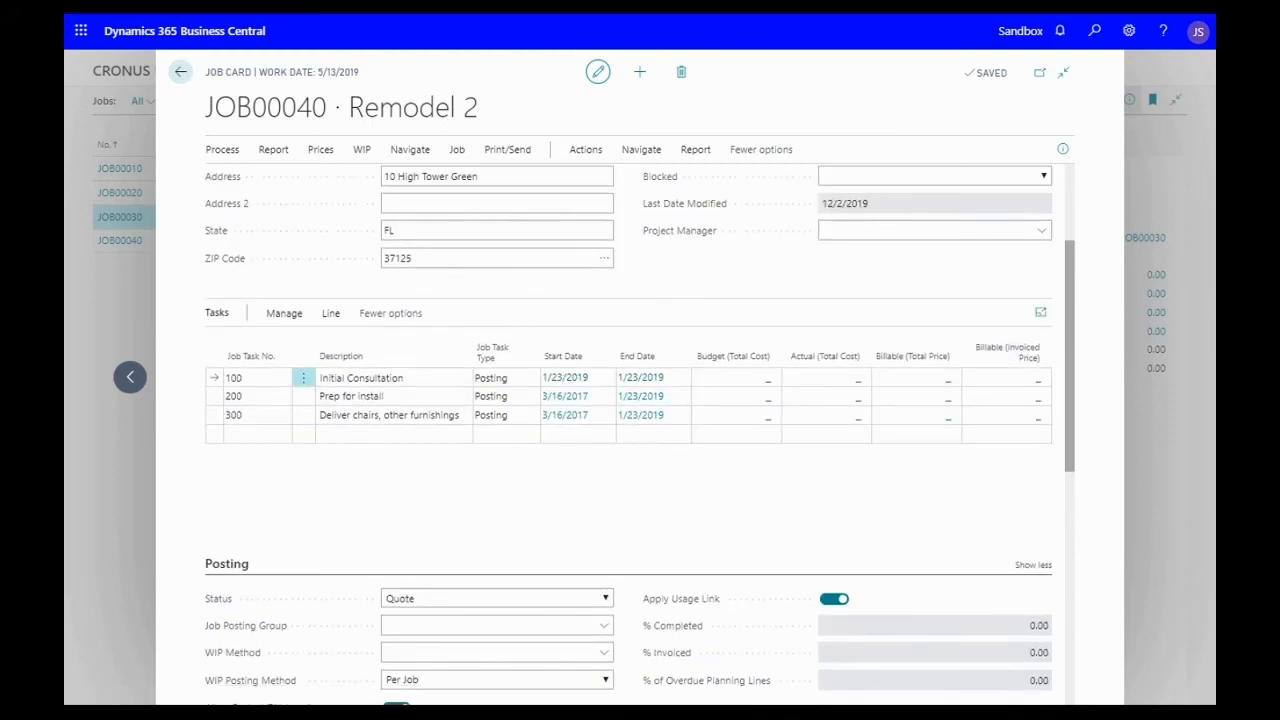
mouse_move(395, 529)
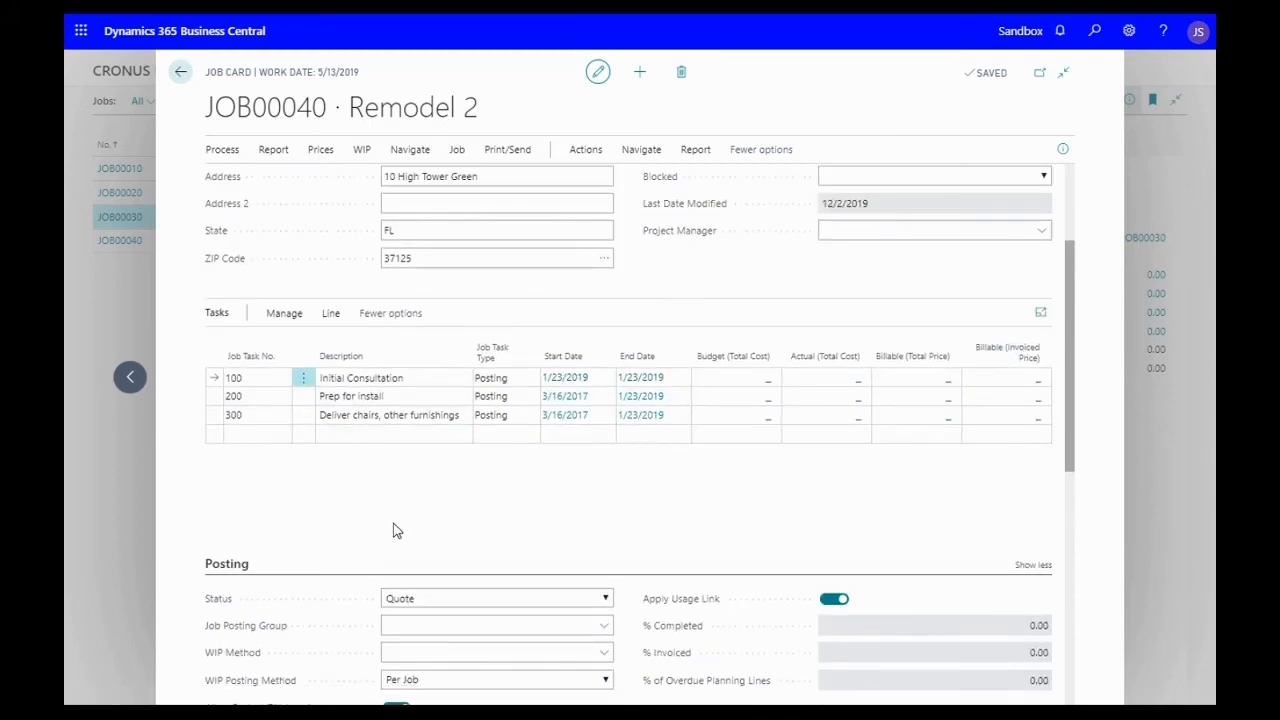
mouse_move(392, 543)
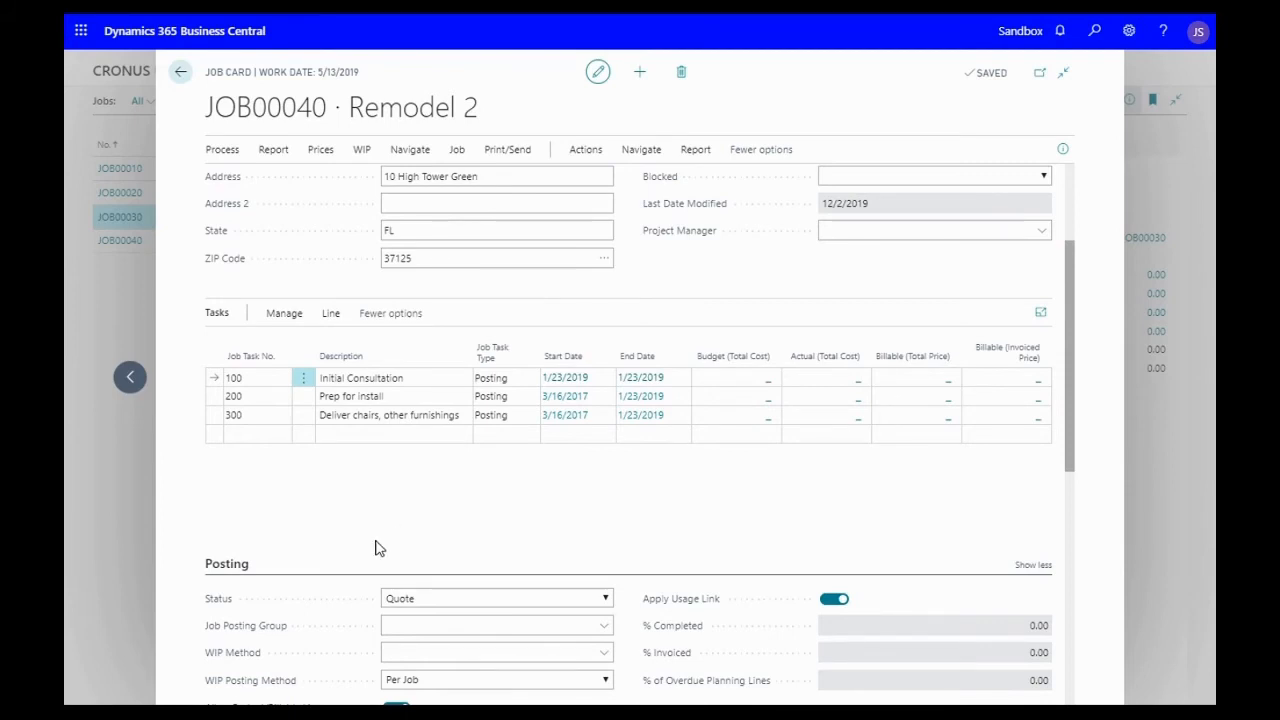
mouse_move(303, 378)
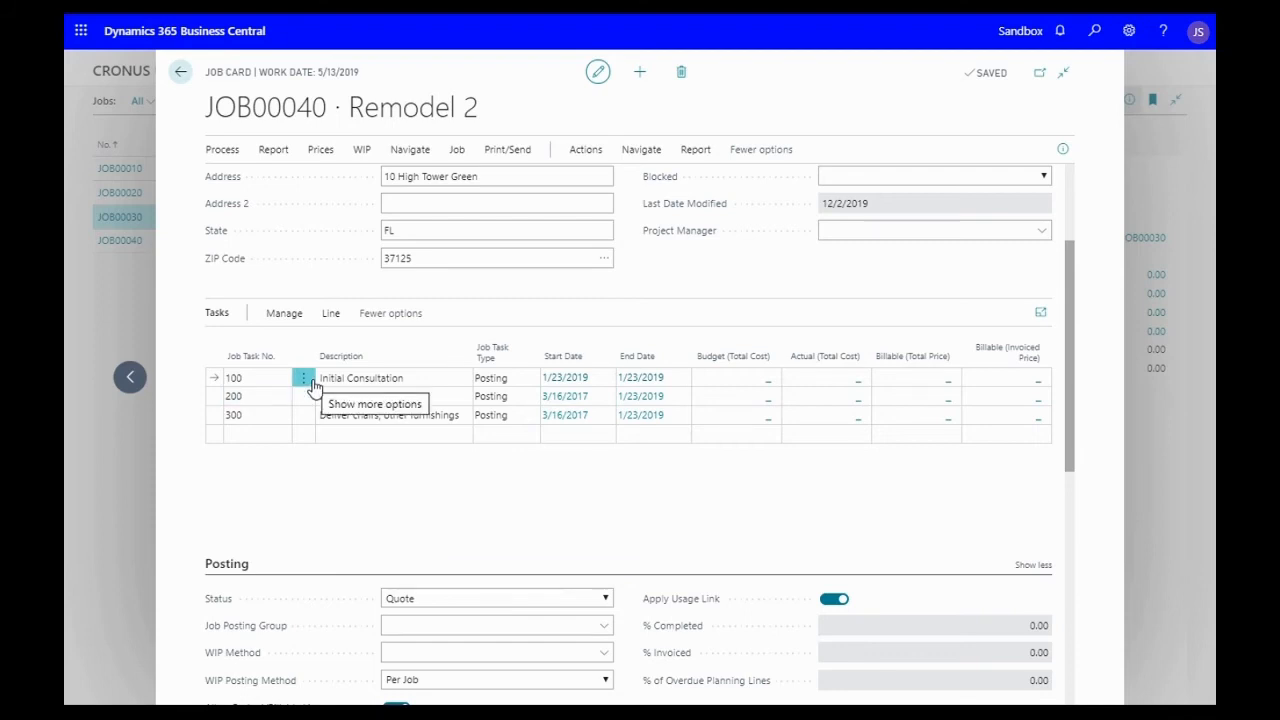
left_click(303, 378)
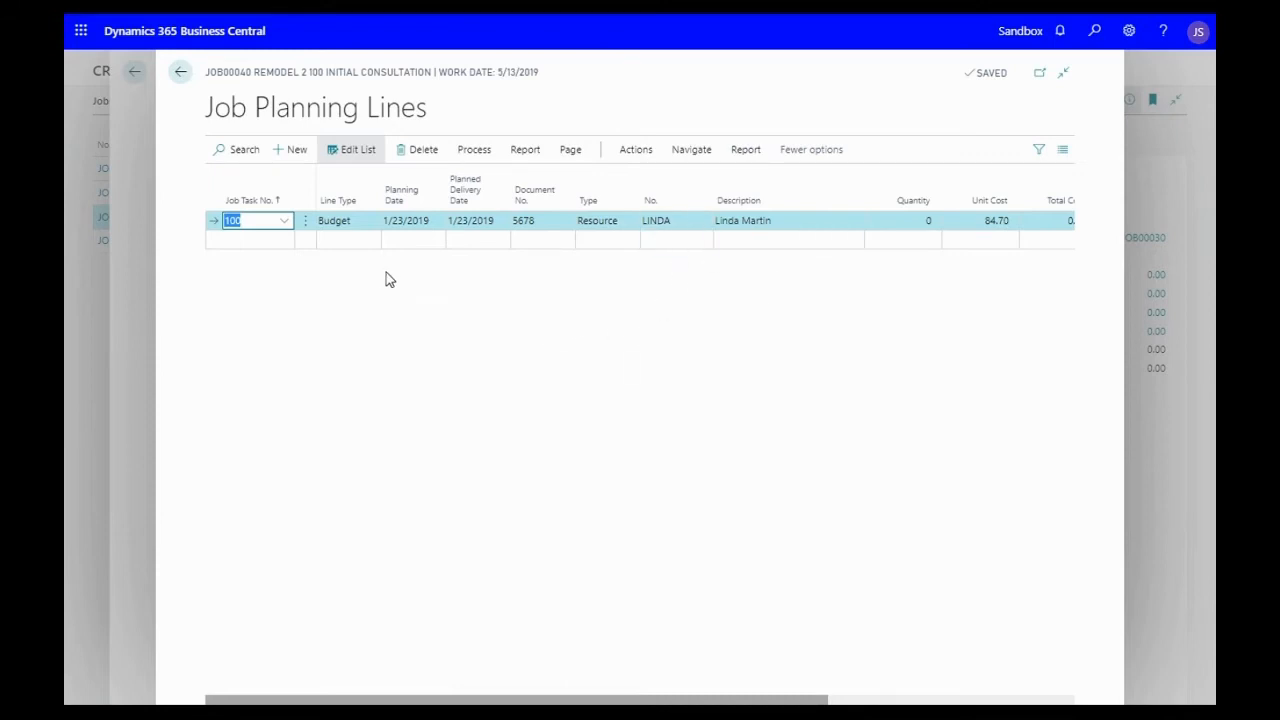
left_click(372, 220)
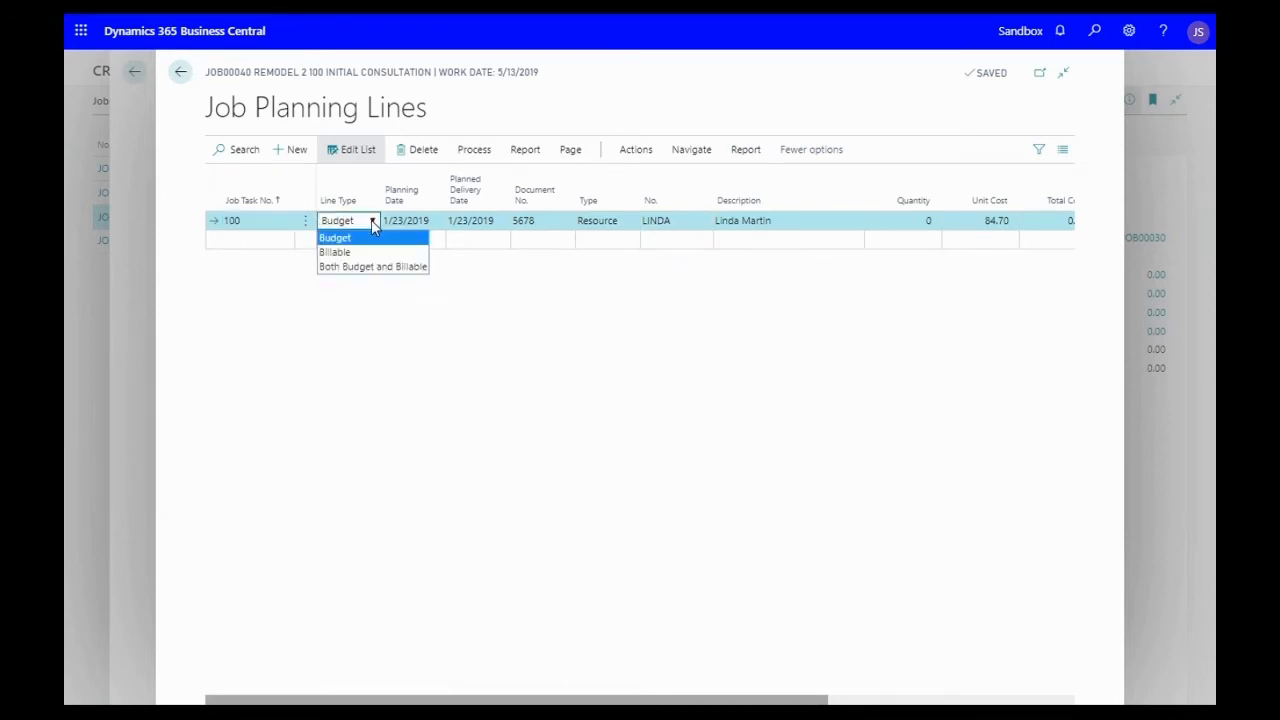
mouse_move(380, 266)
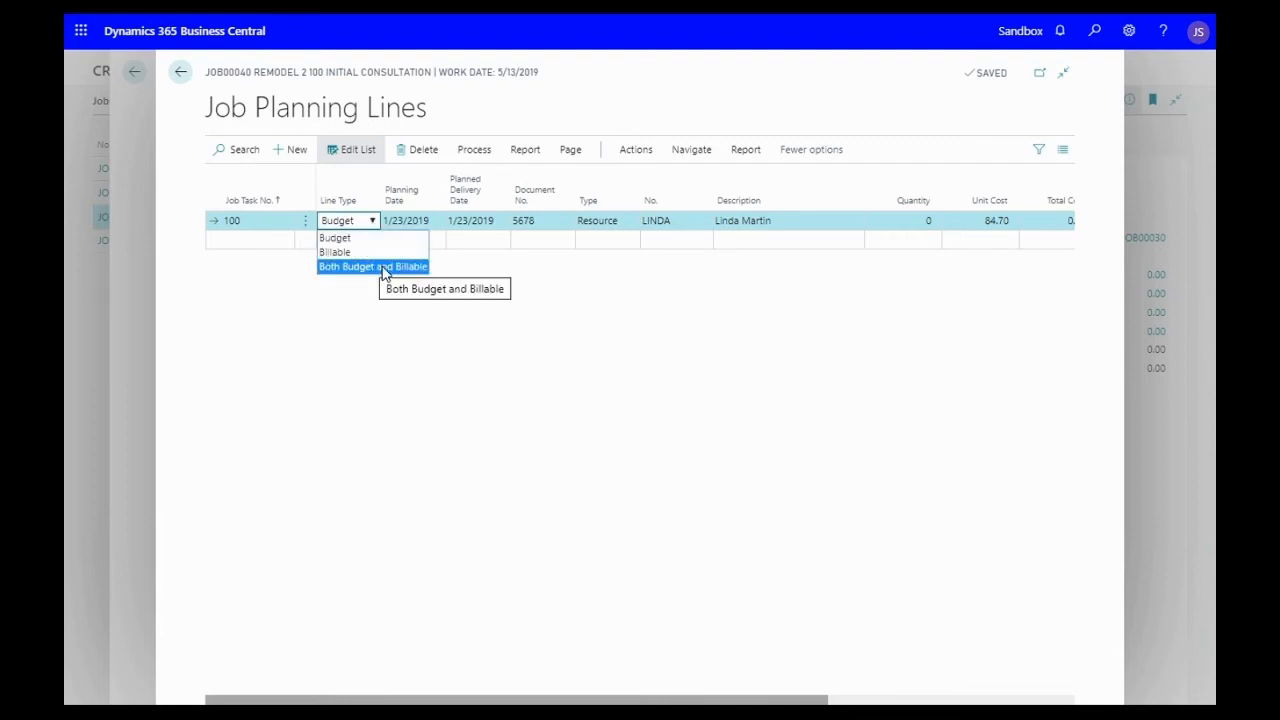
left_click(373, 266)
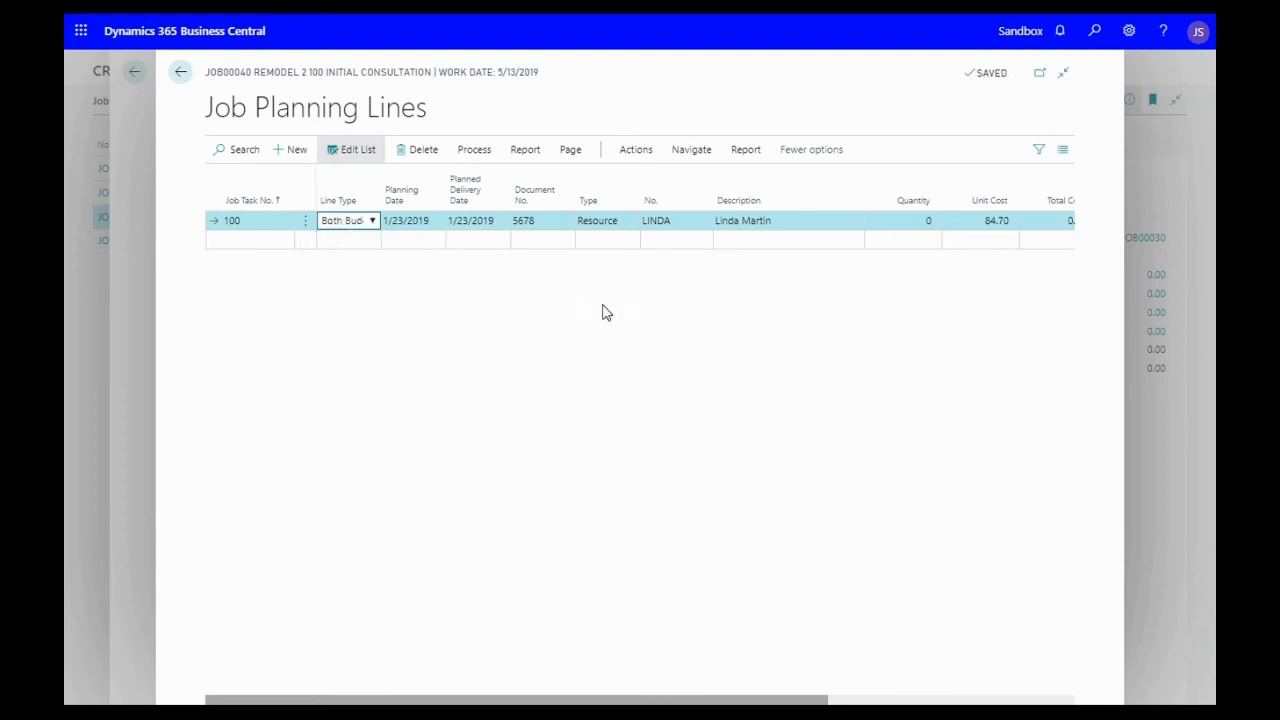
mouse_move(700, 385)
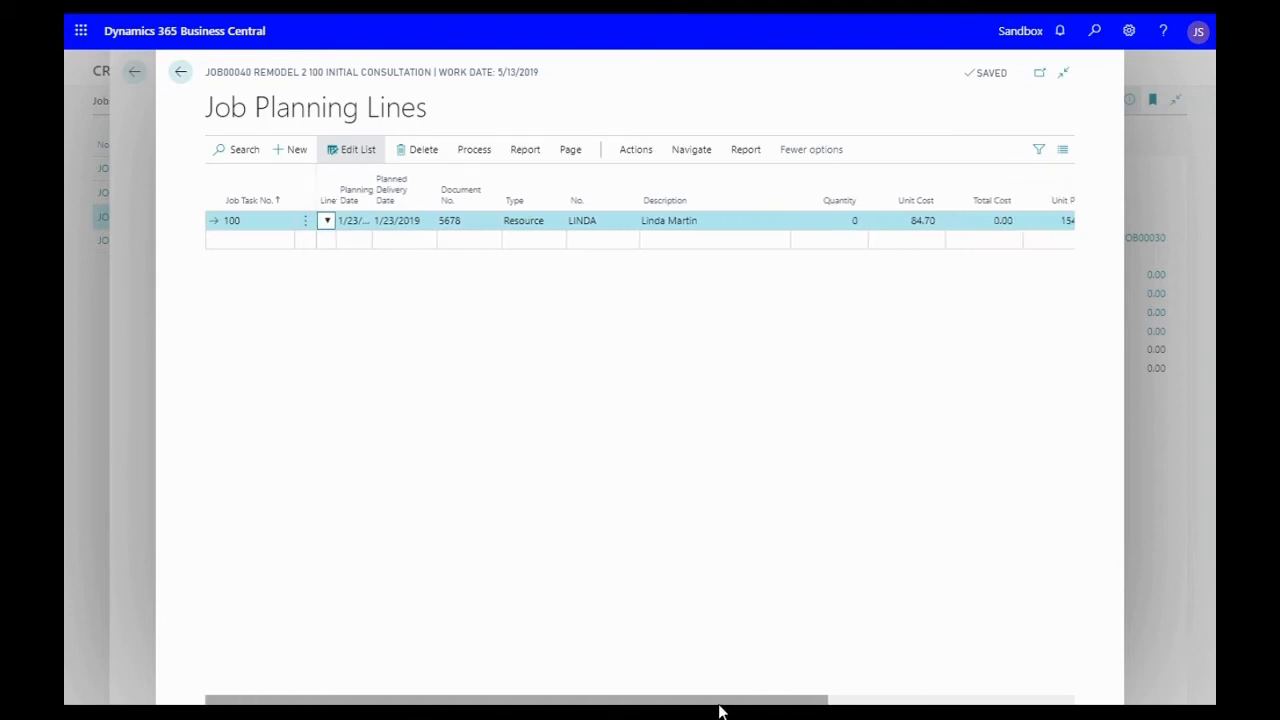
left_click(345, 220)
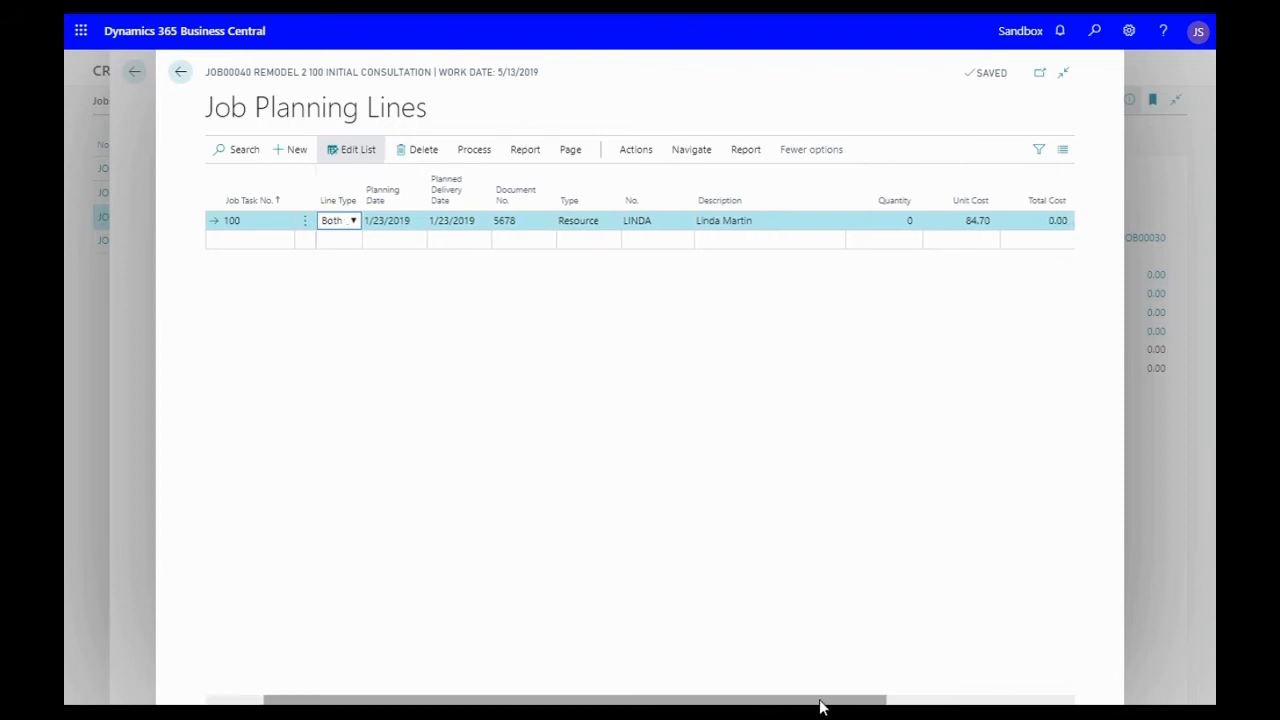
scroll("right", 3)
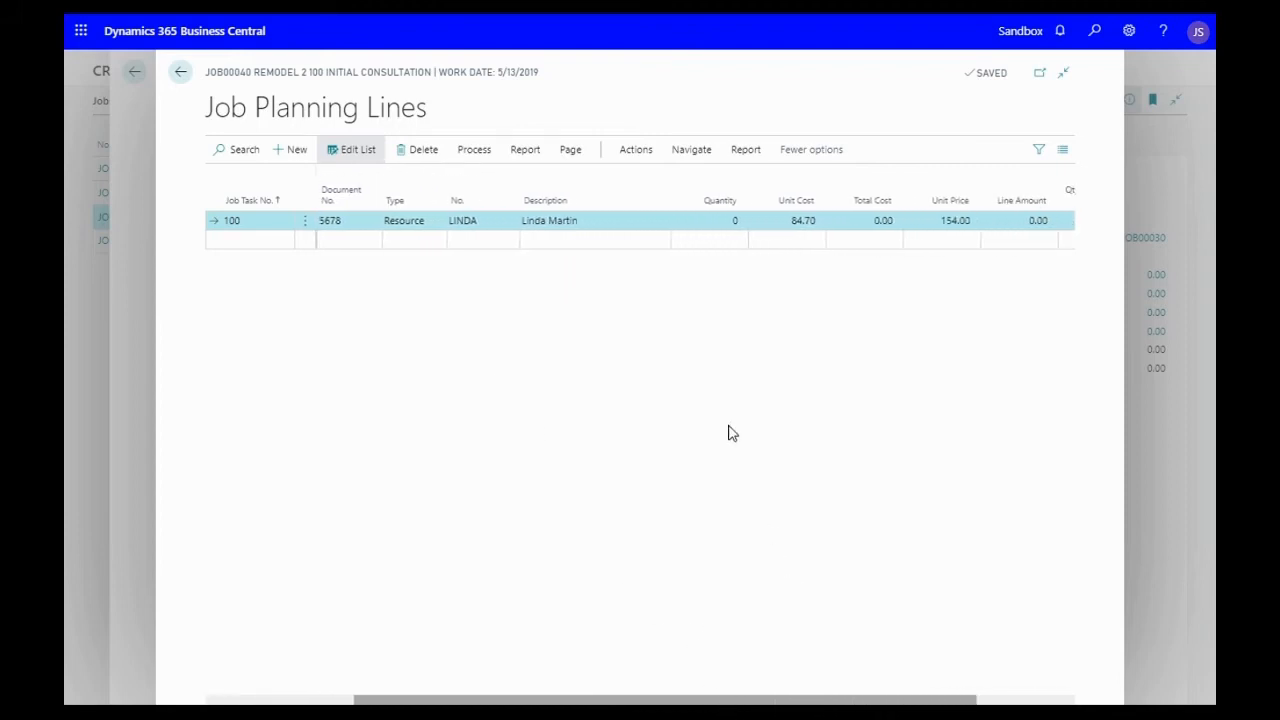
left_click(708, 220)
type("8")
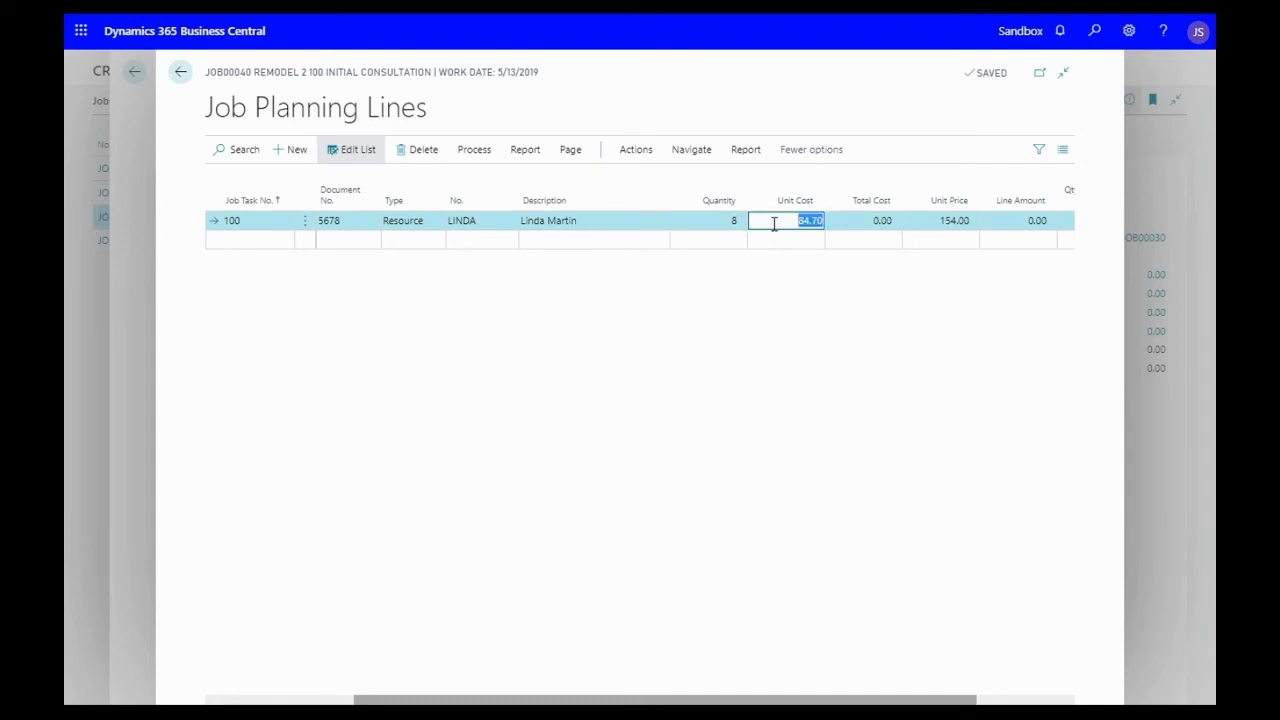
left_click(718, 220)
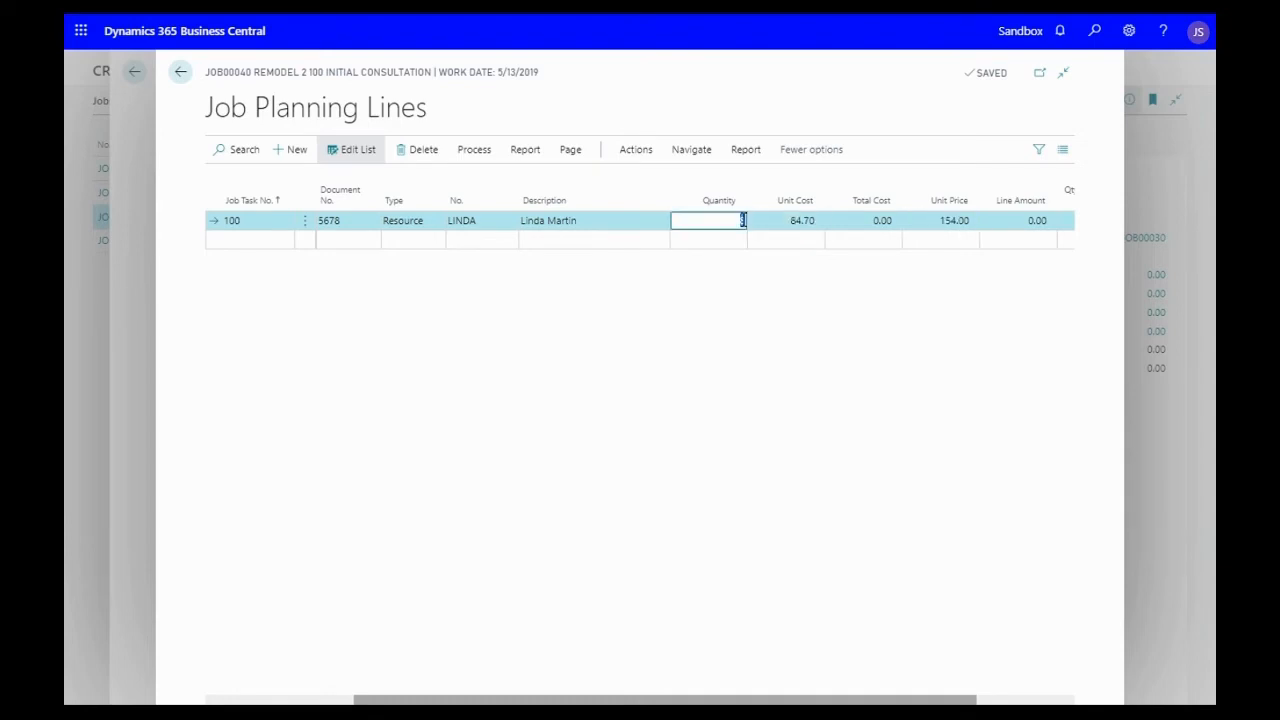
type("8")
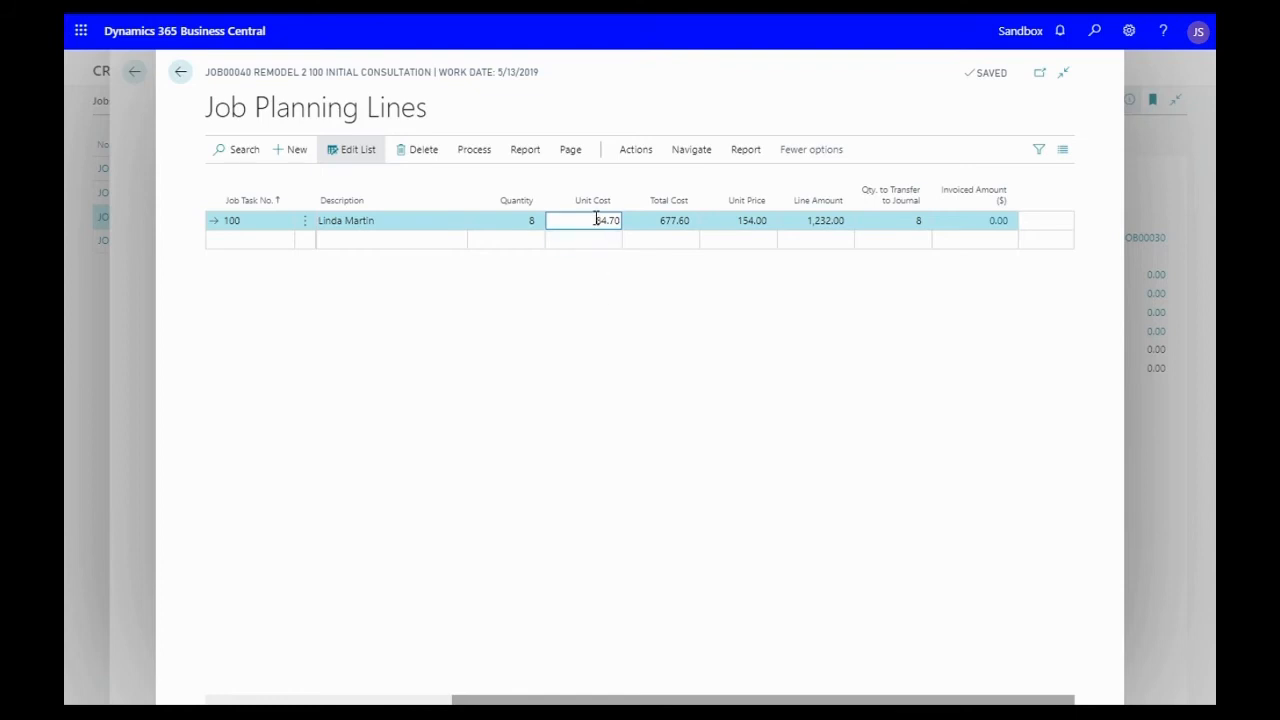
mouse_move(649, 348)
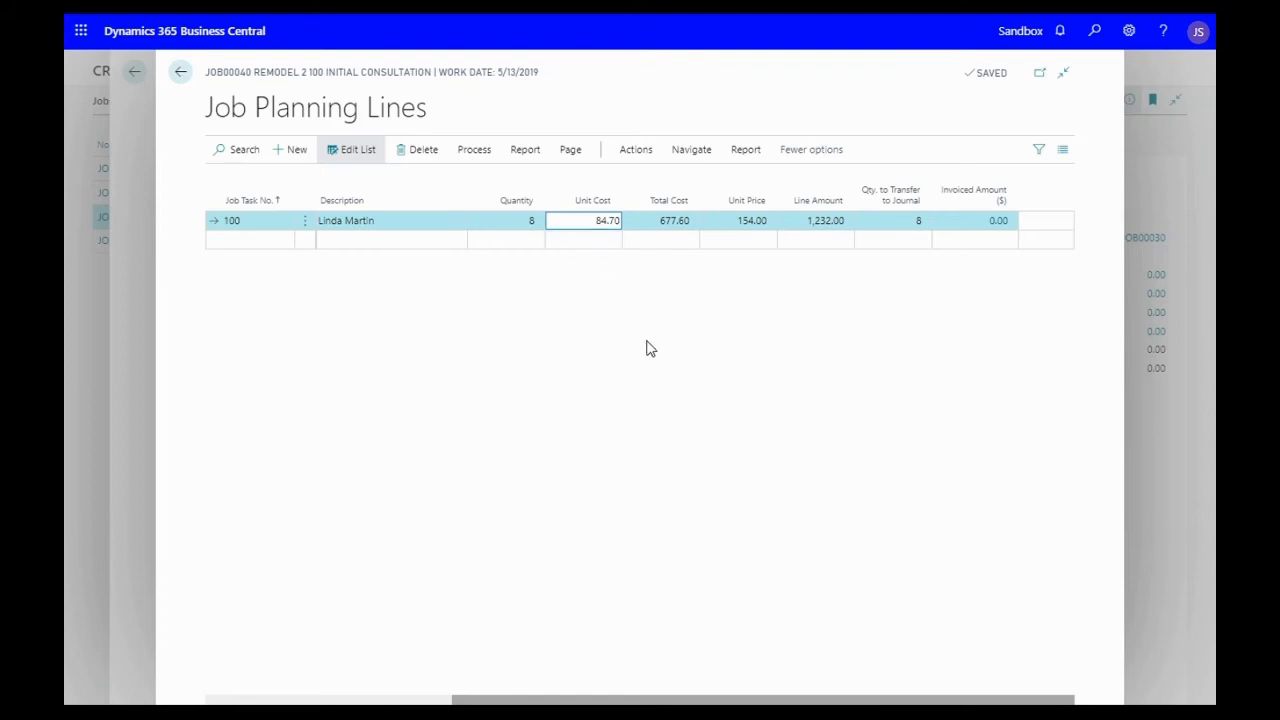
mouse_move(658, 340)
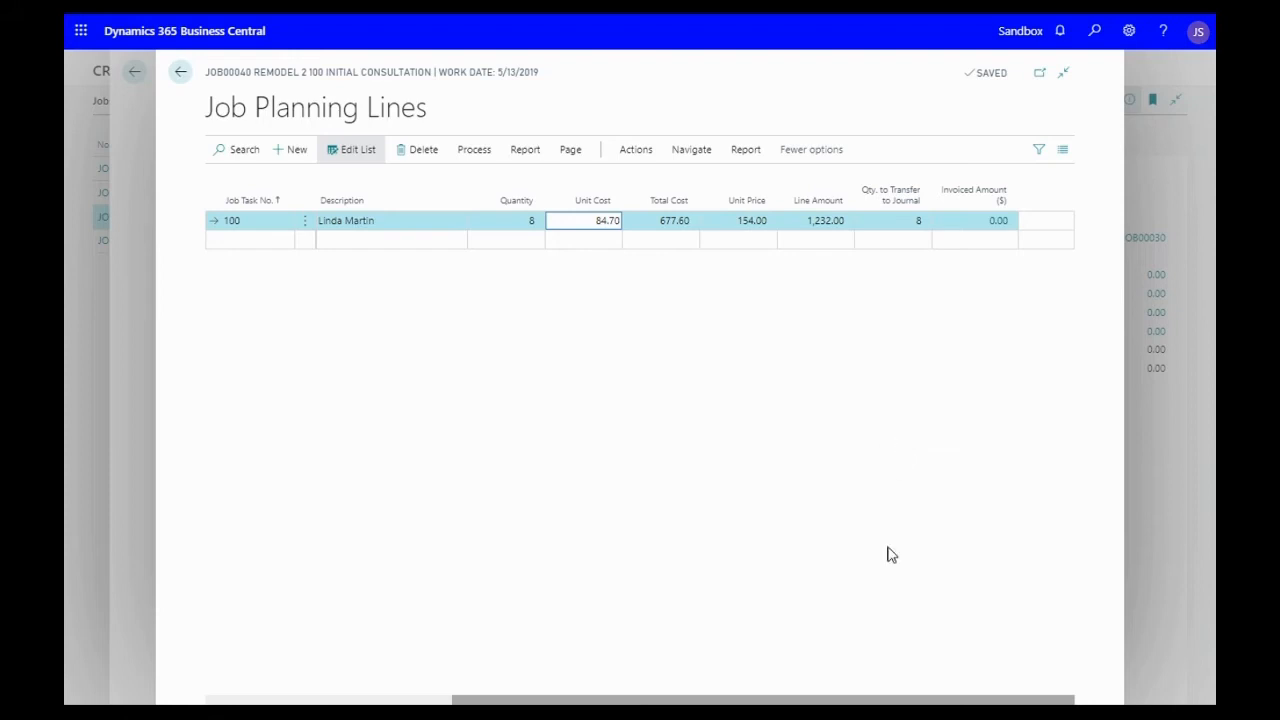
mouse_move(892, 703)
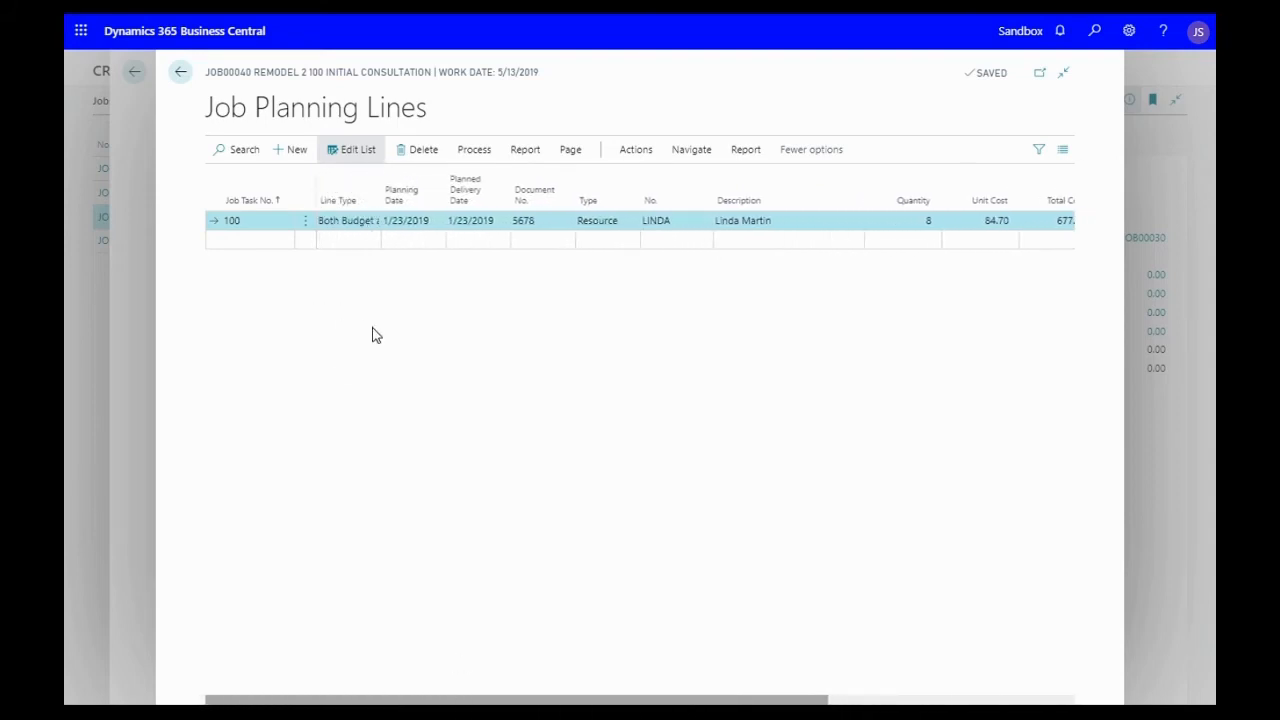
left_click(371, 220)
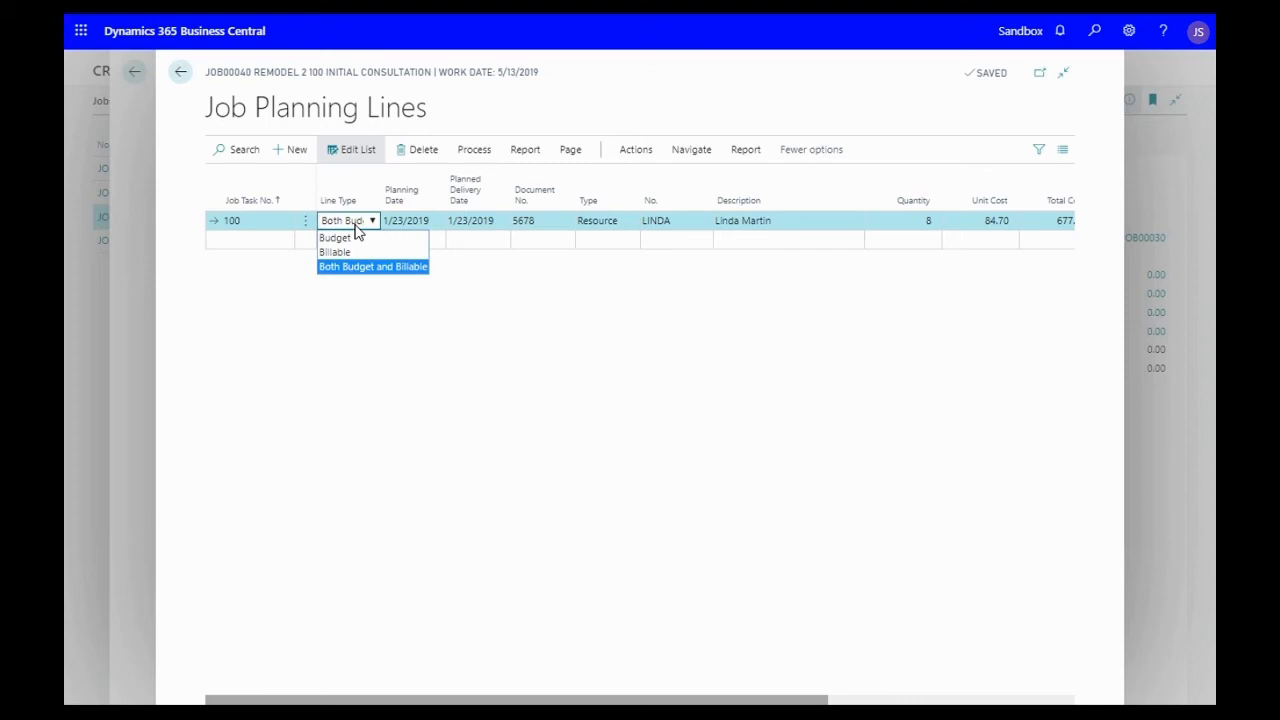
left_click(372, 266)
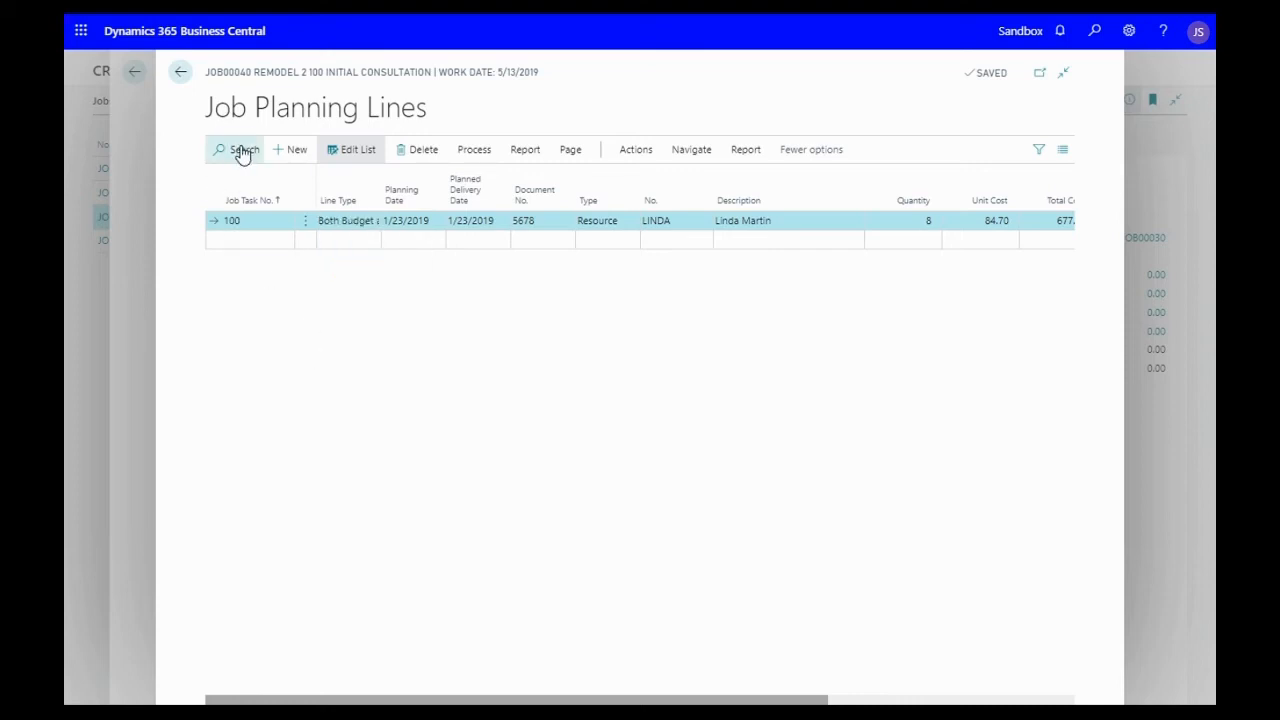
- Go back to the Remodel 2 job card and search Tell Me for resource pages
left_click(180, 71)
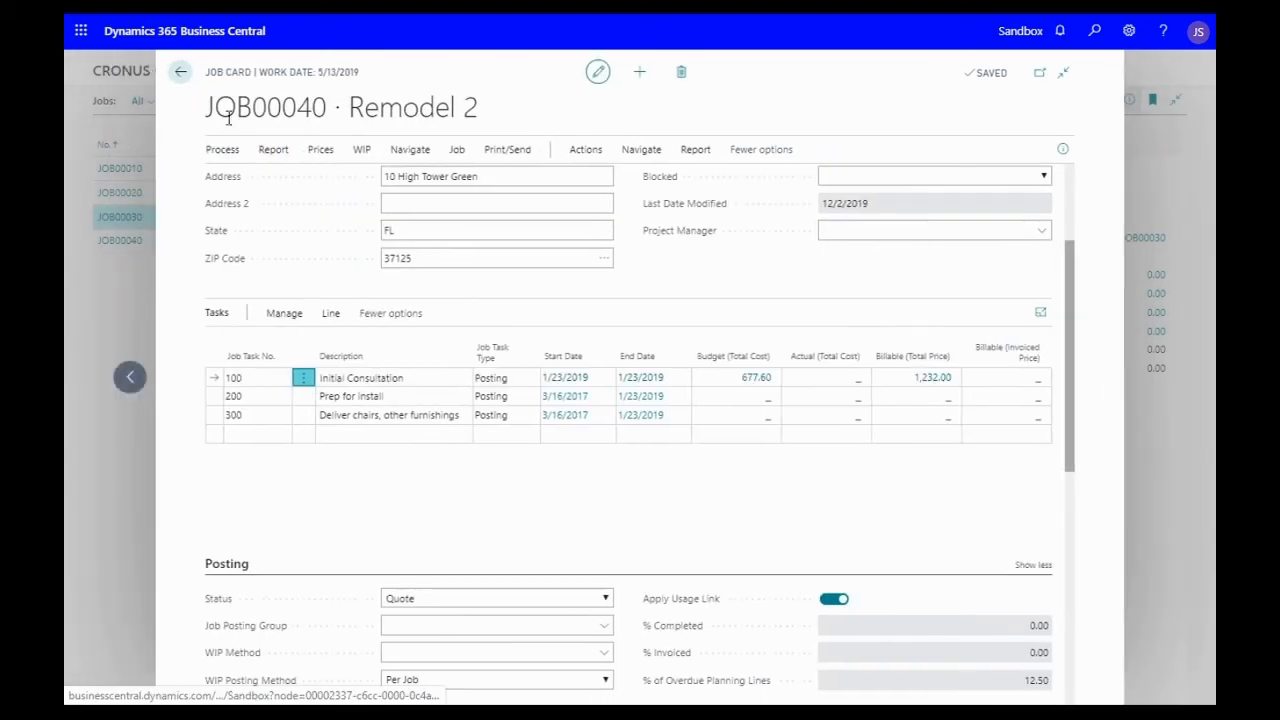
left_click(735, 396)
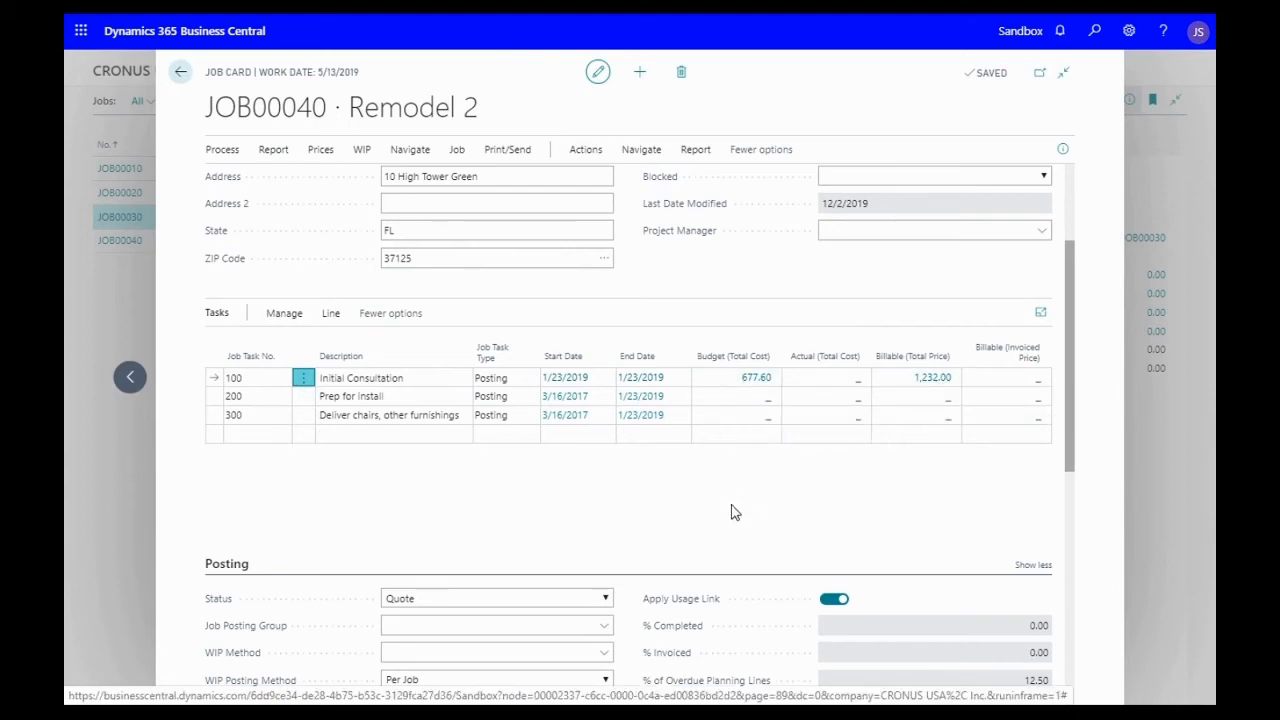
mouse_move(731, 513)
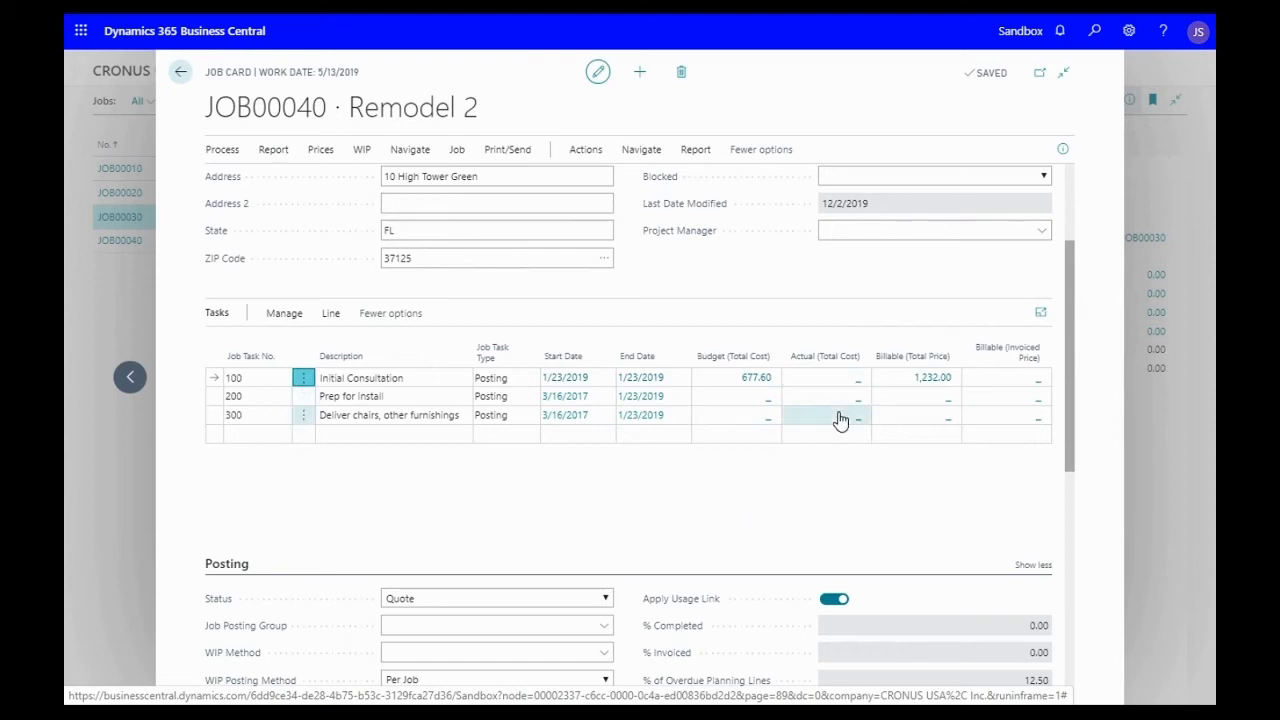
left_click(1094, 30)
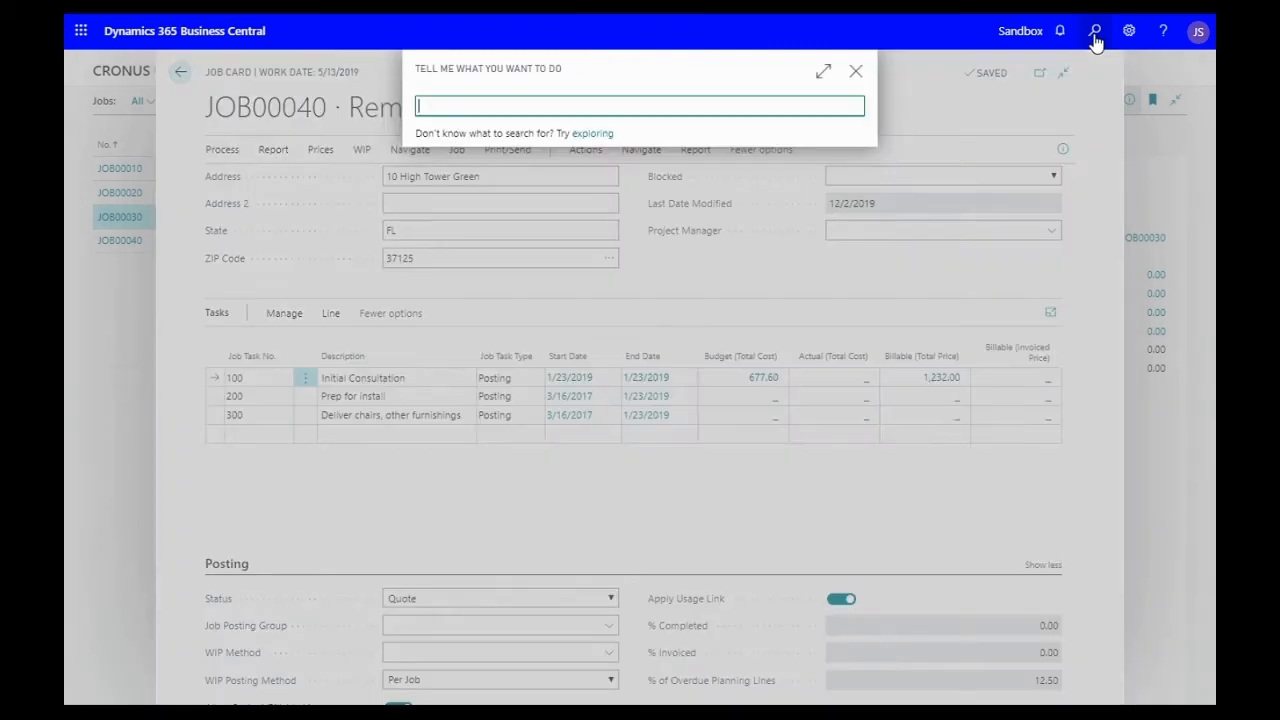
type("resour")
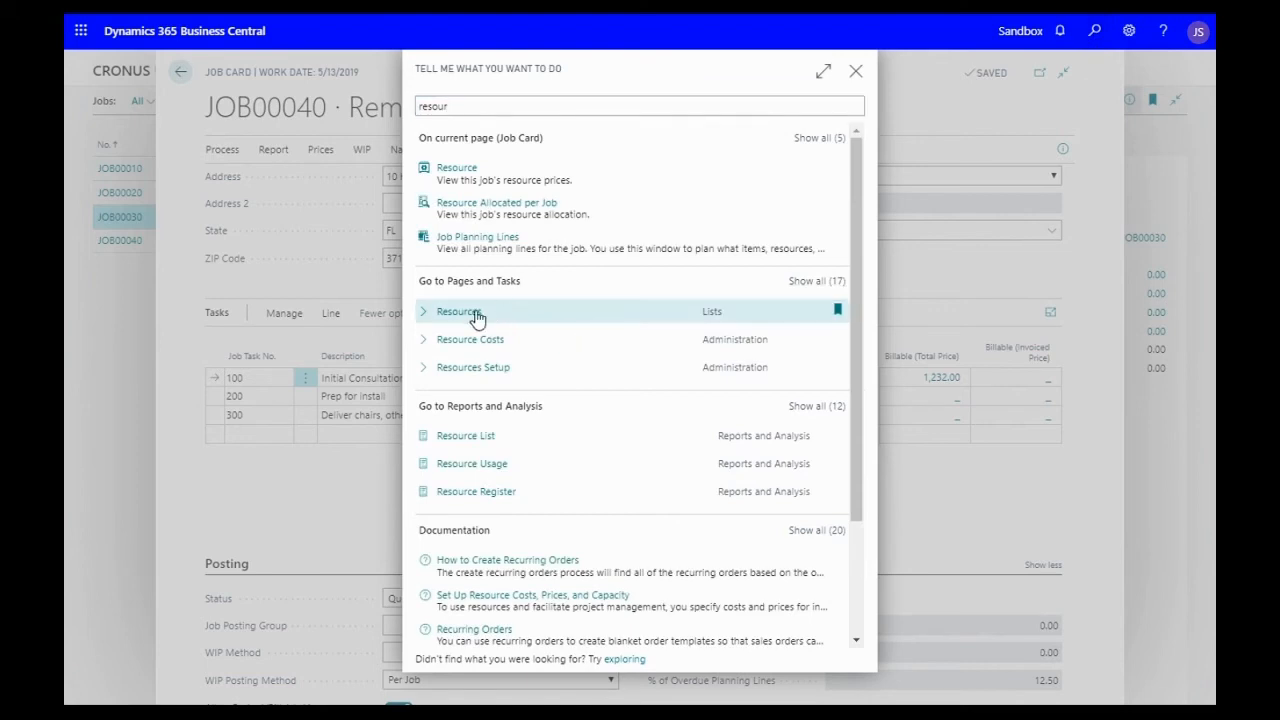
- Open the Resources list showing Linda, Mark, Mary and Timothy
left_click(457, 311)
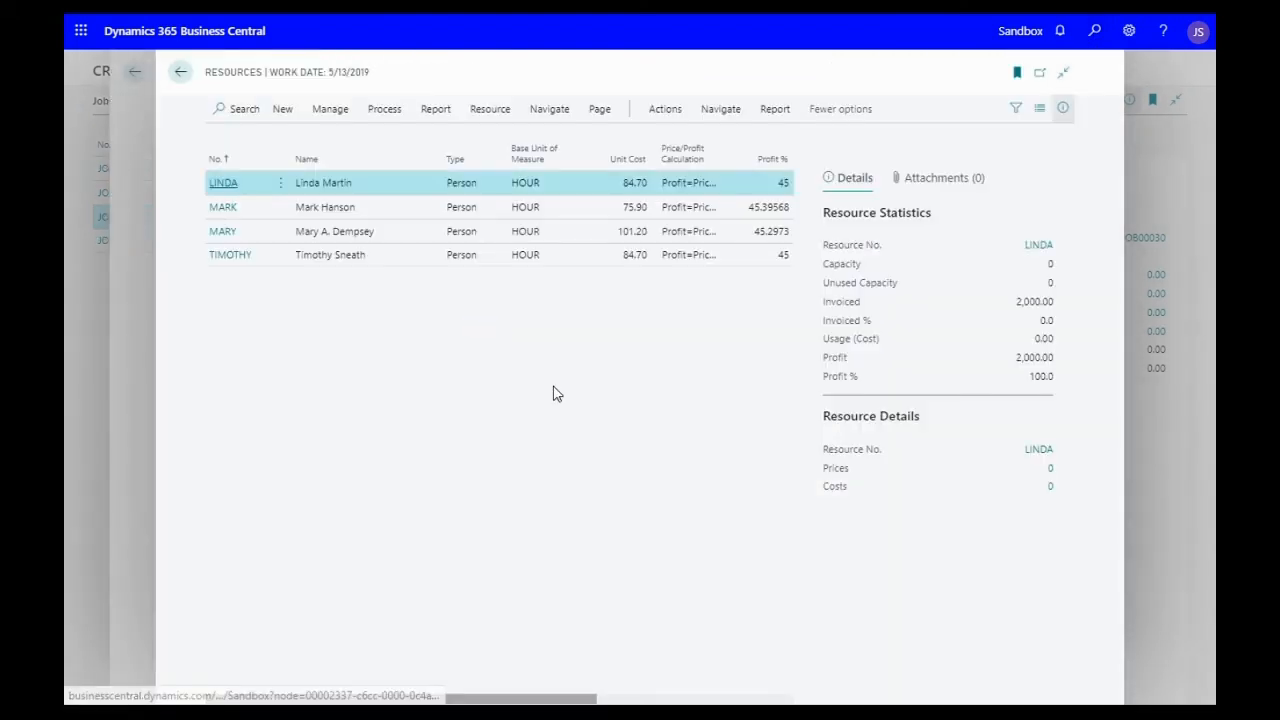
mouse_move(449, 350)
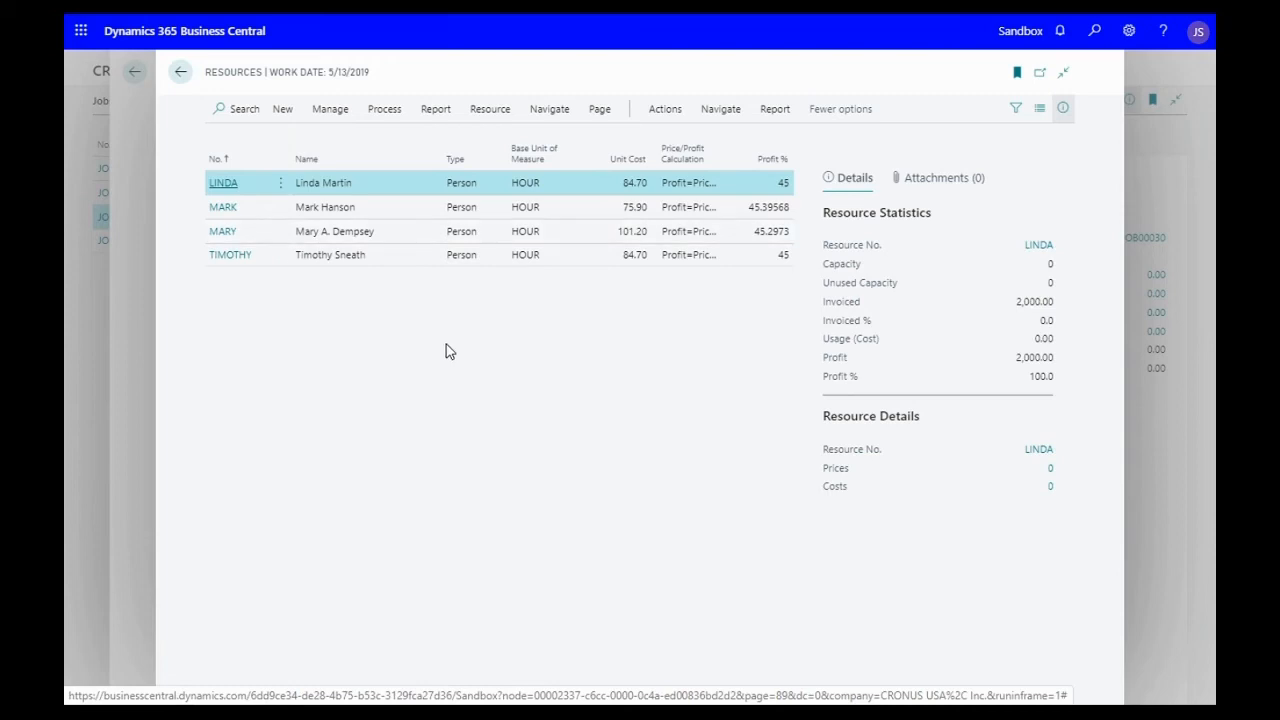
mouse_move(356, 284)
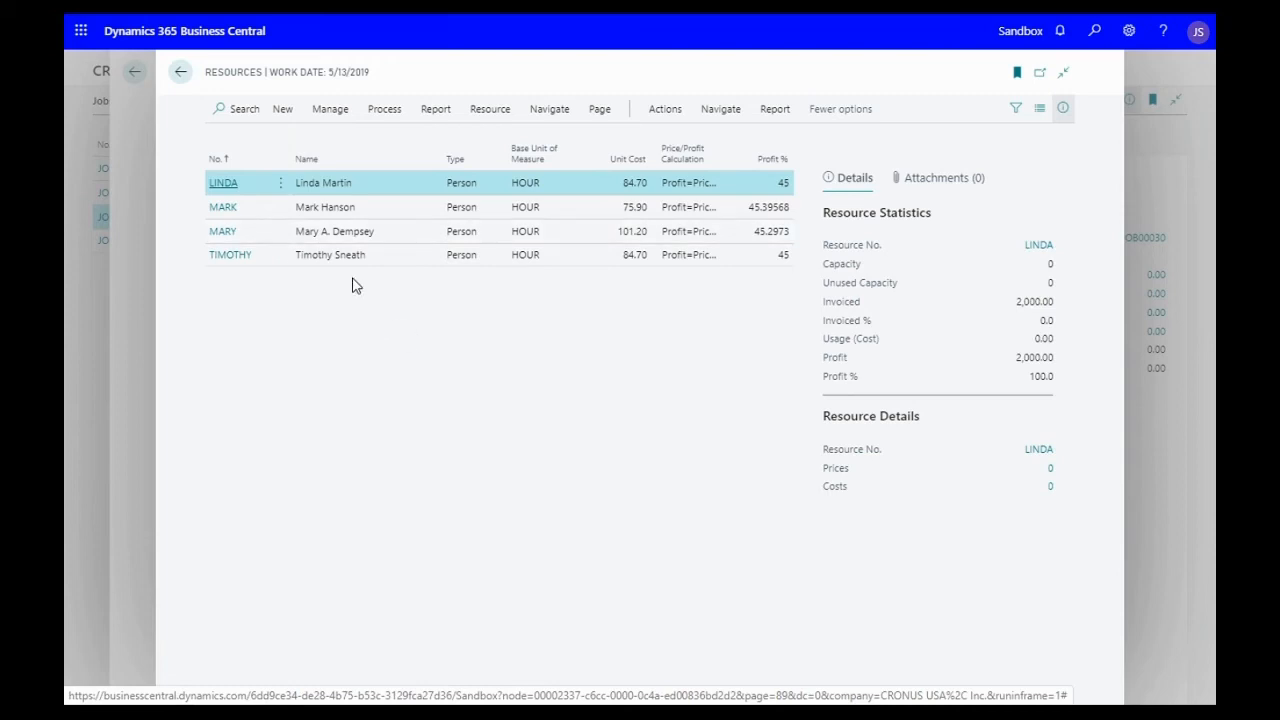
mouse_move(194, 268)
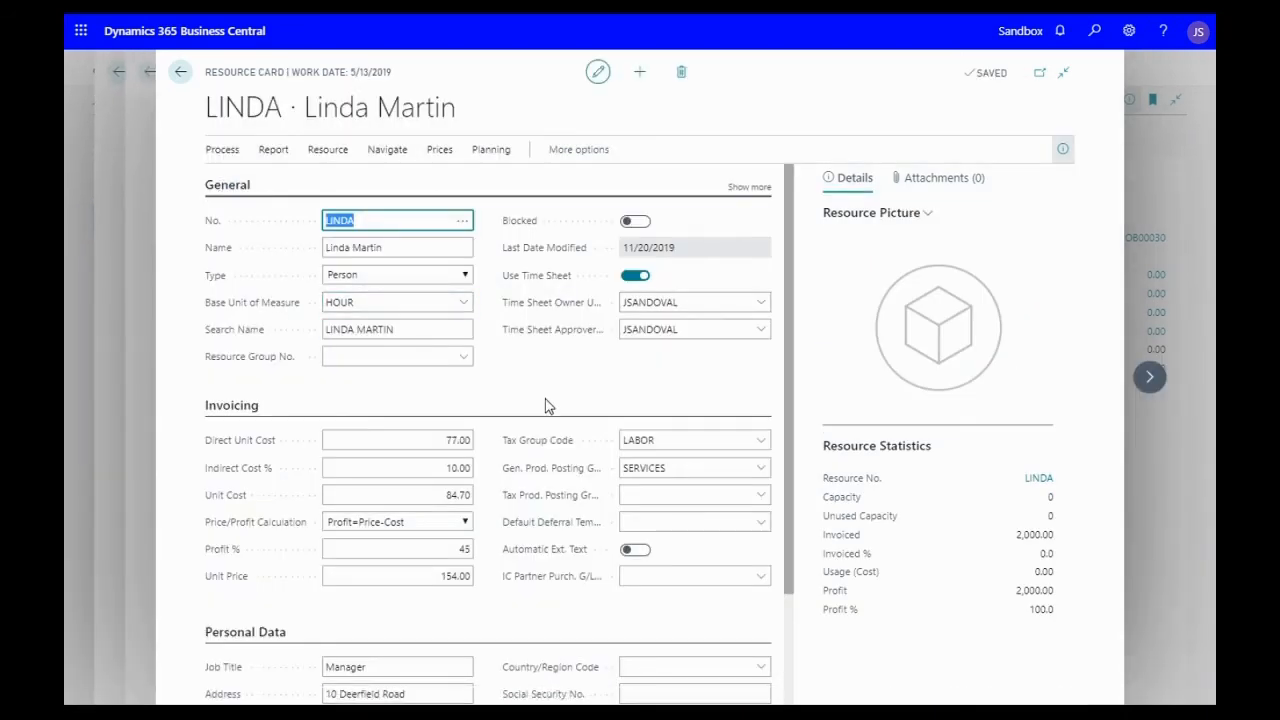
mouse_move(557, 376)
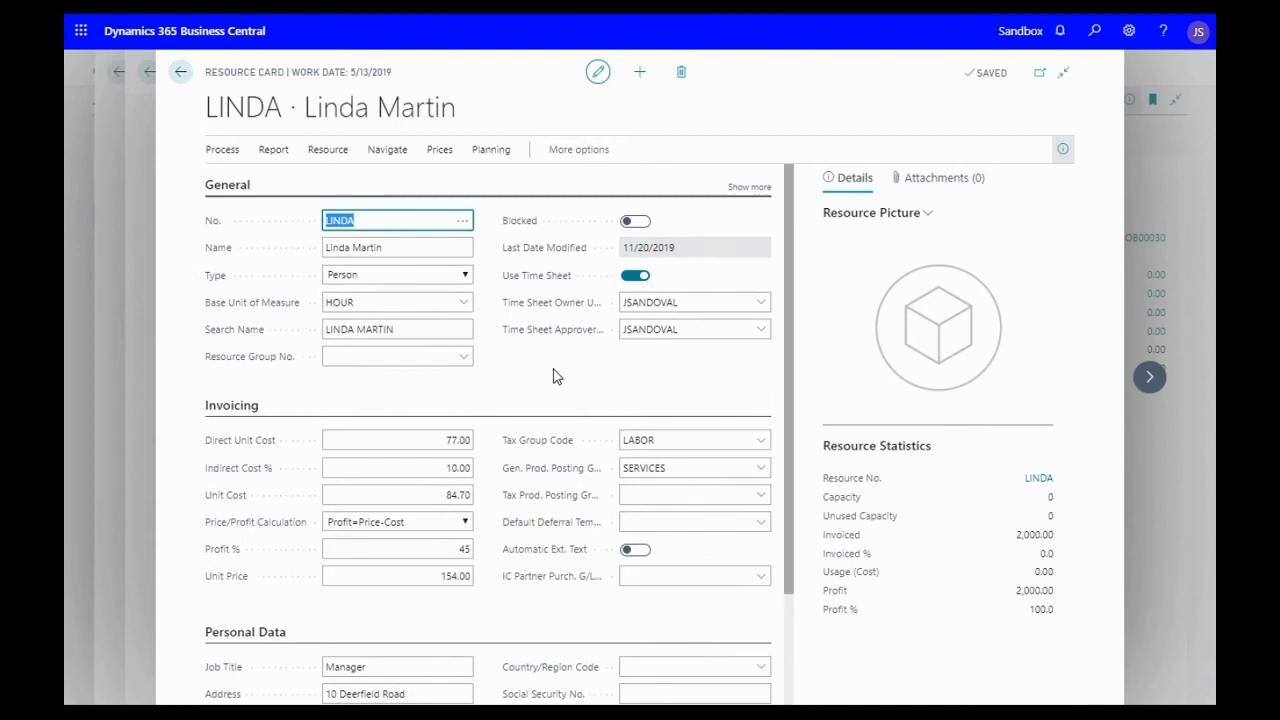
mouse_move(543, 405)
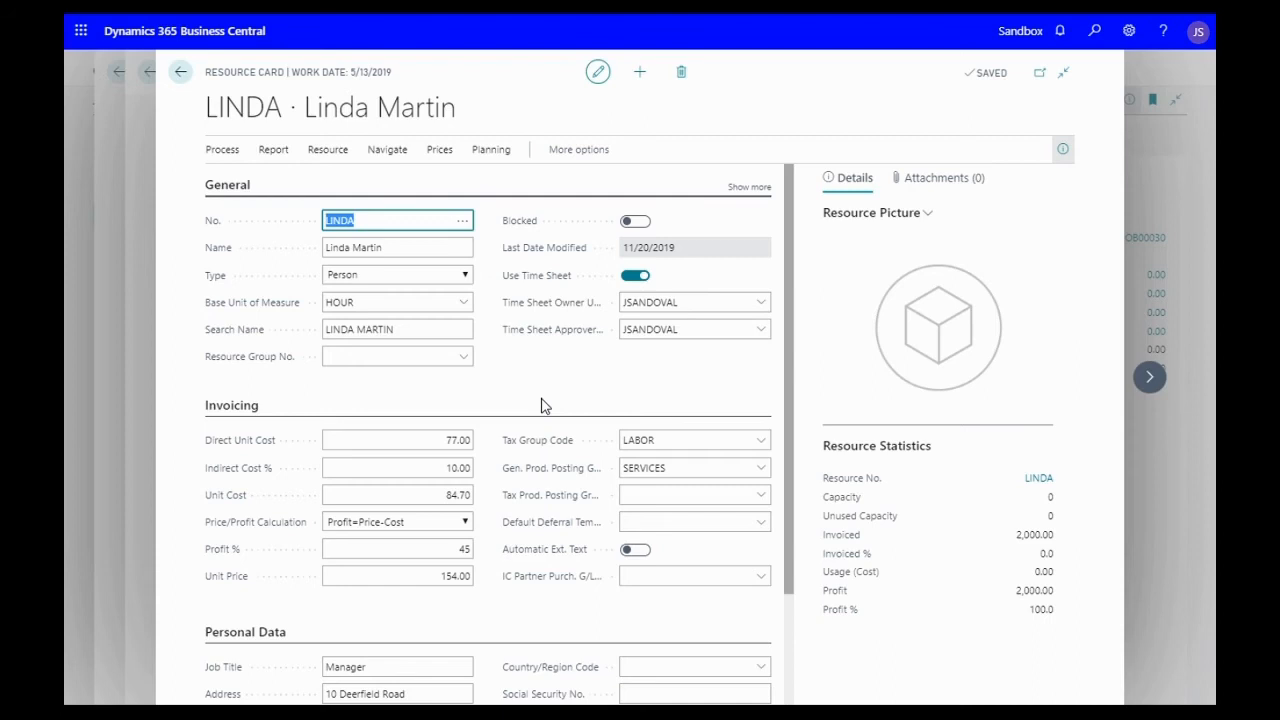
mouse_move(551, 302)
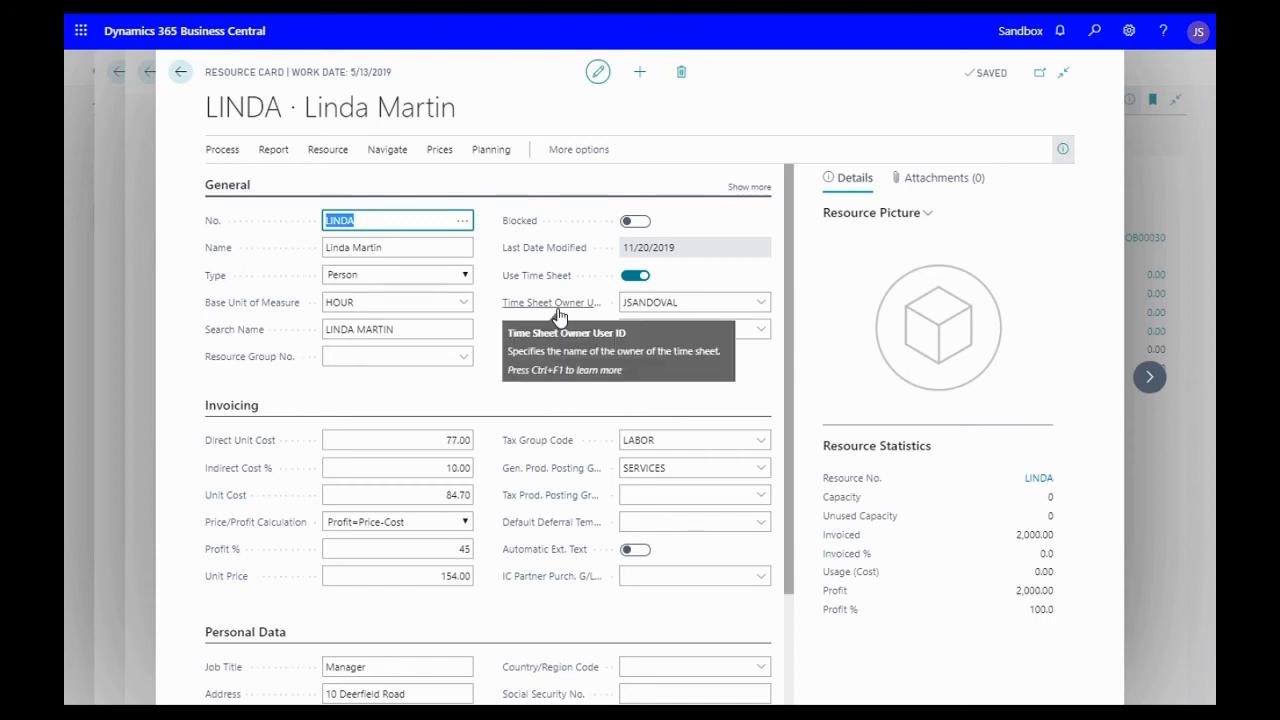
mouse_move(525, 390)
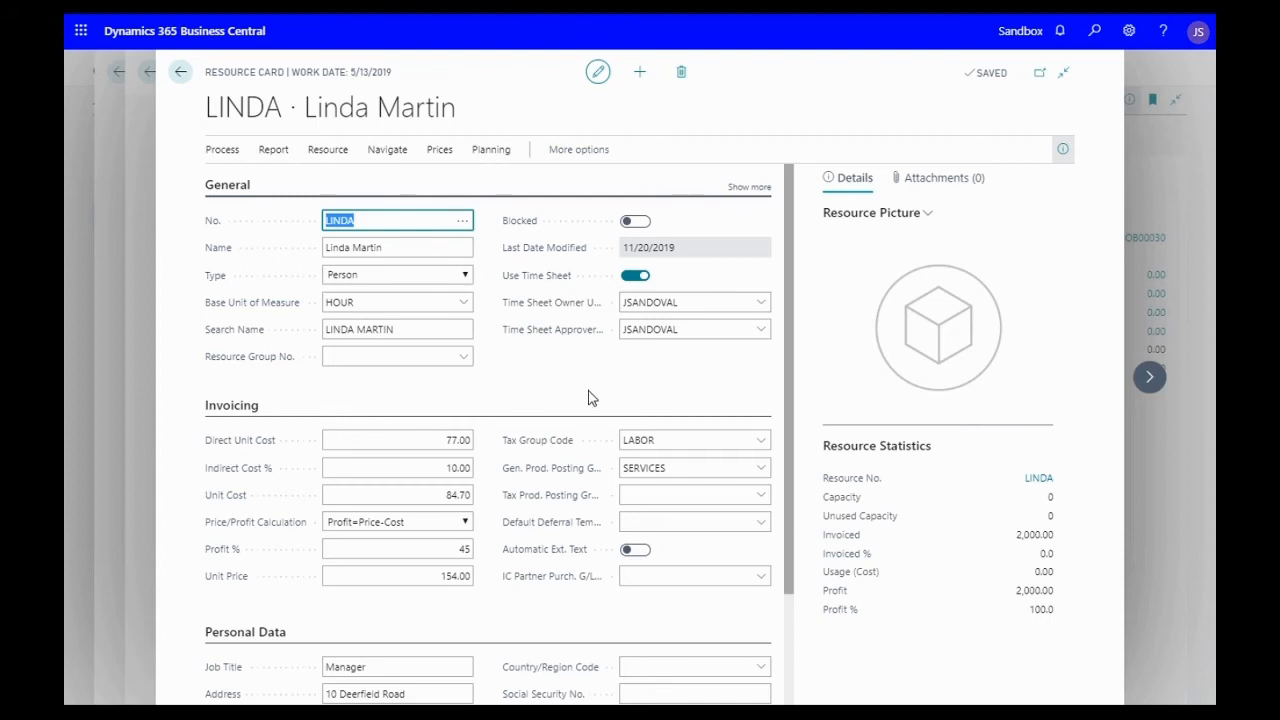
mouse_move(540, 400)
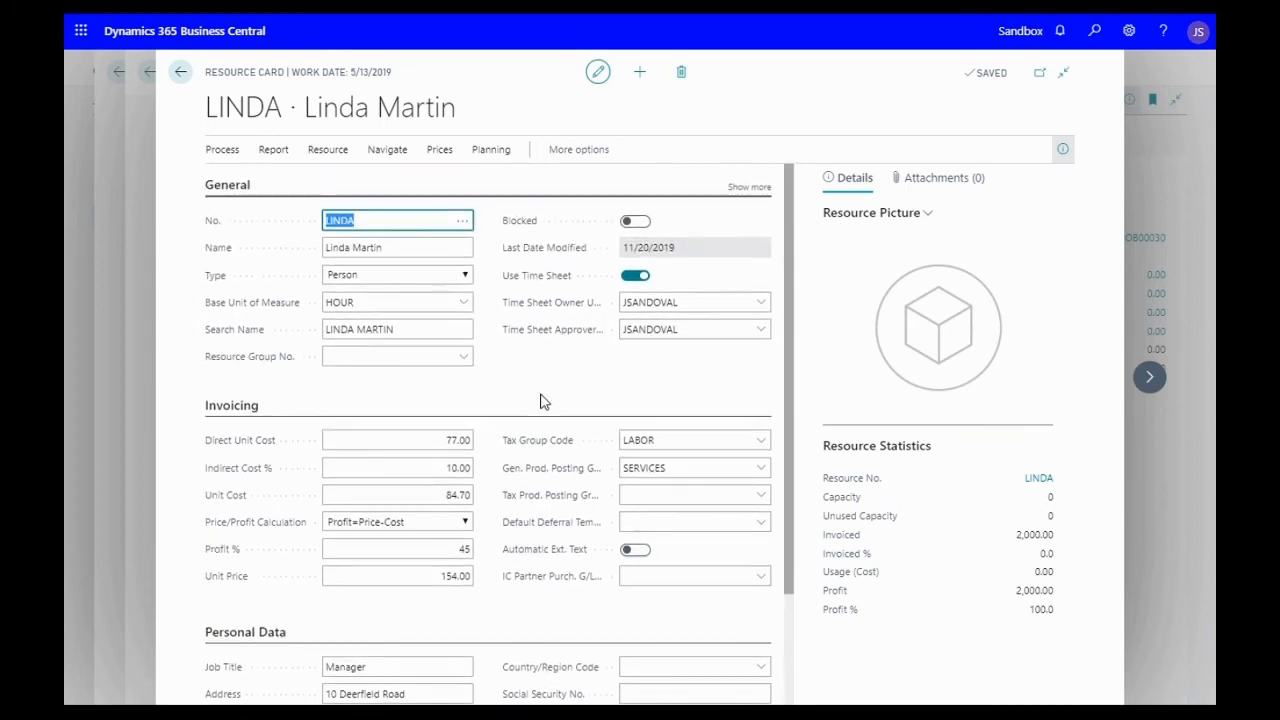
scroll("down", 3)
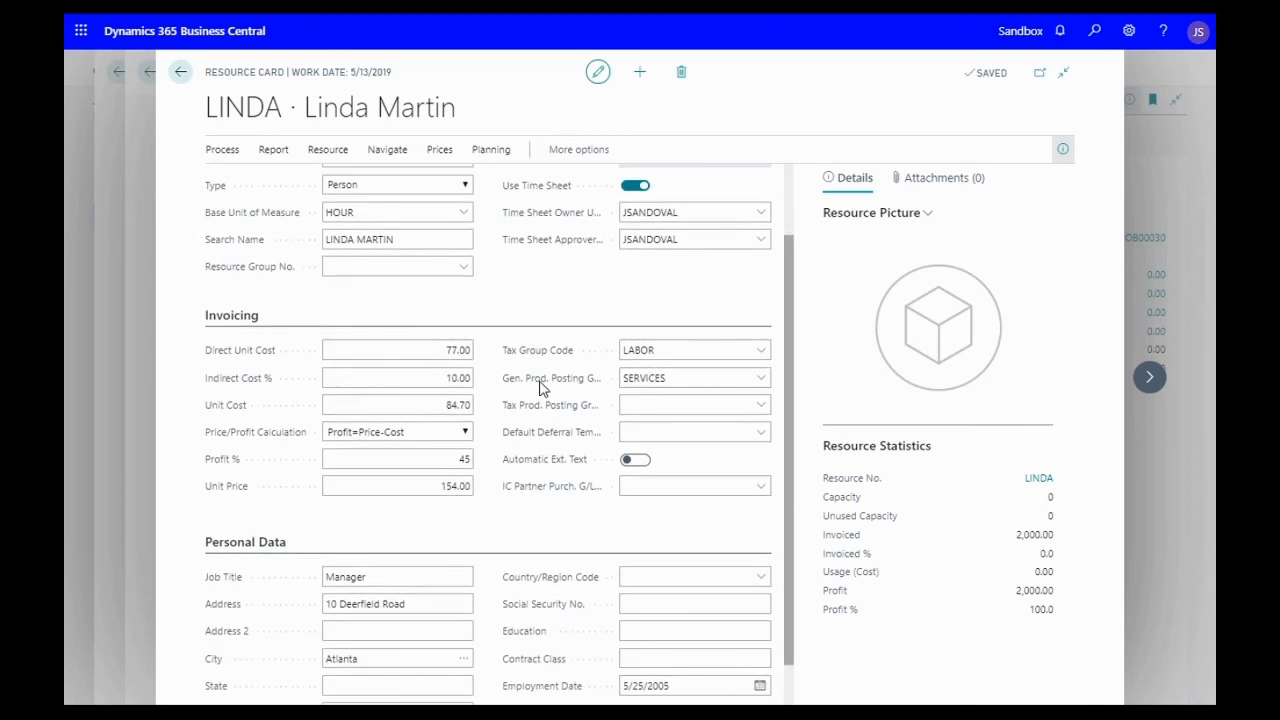
mouse_move(417, 535)
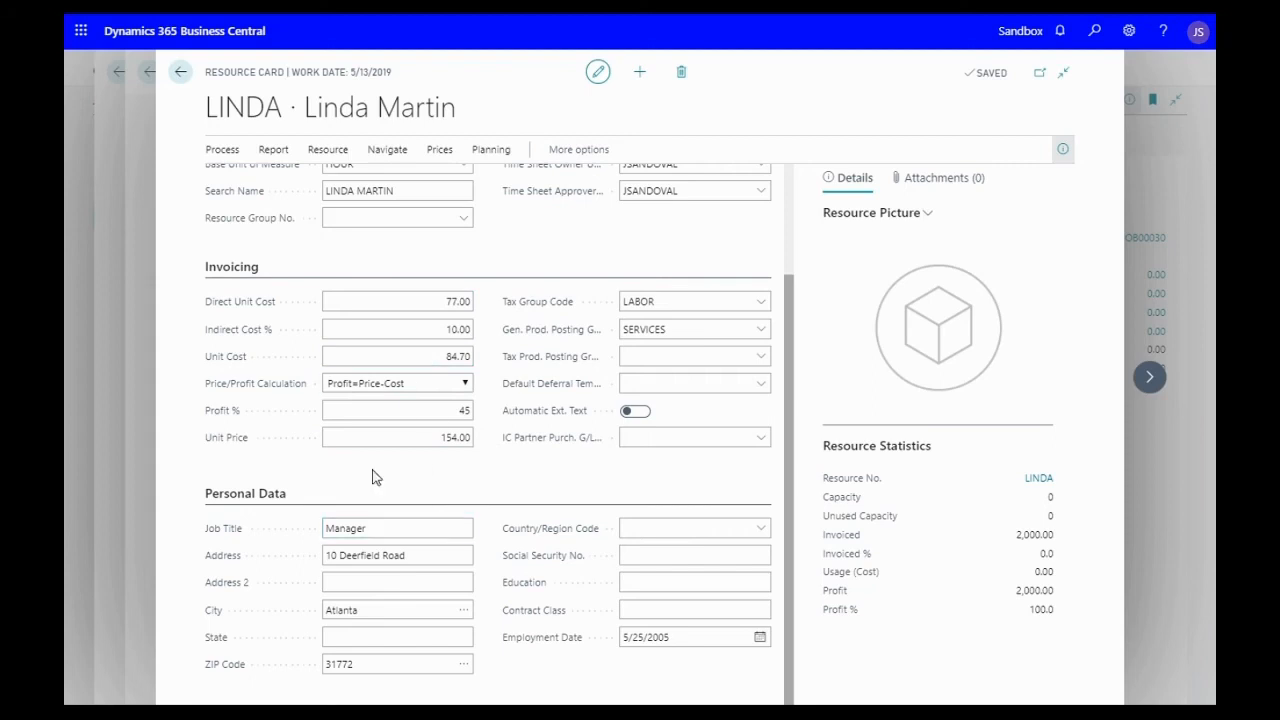
mouse_move(420, 490)
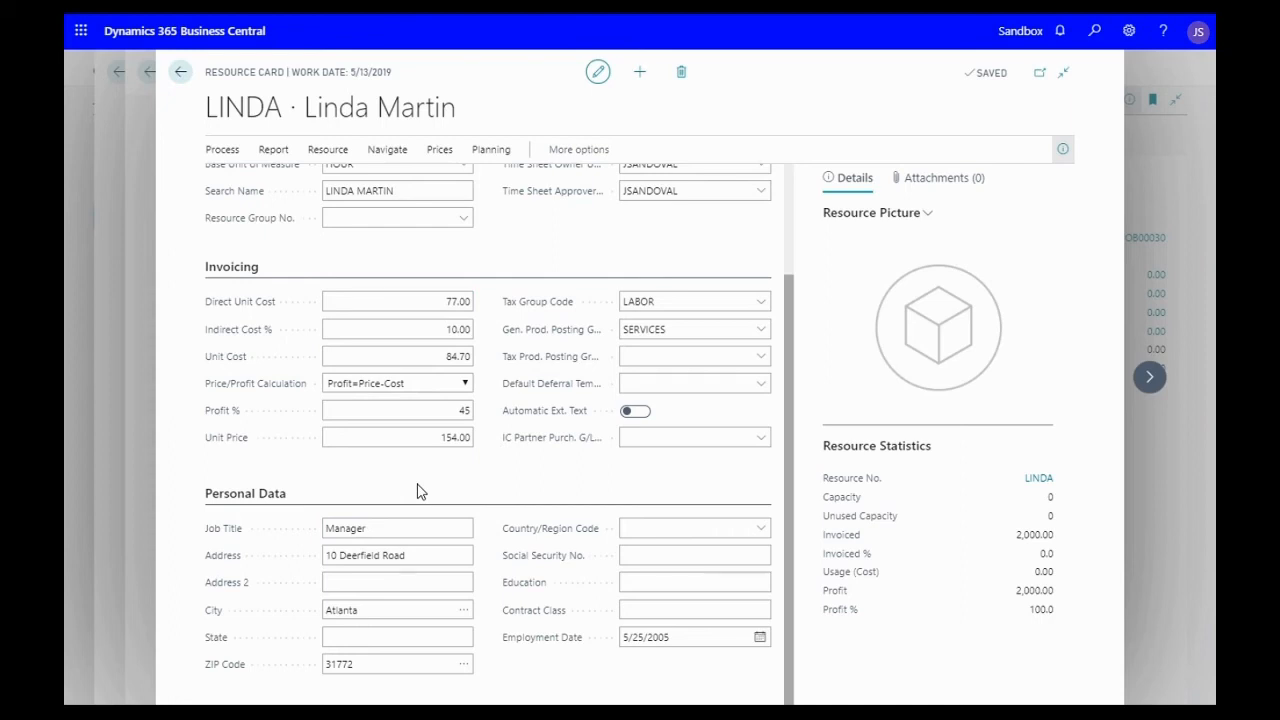
left_click(397, 356)
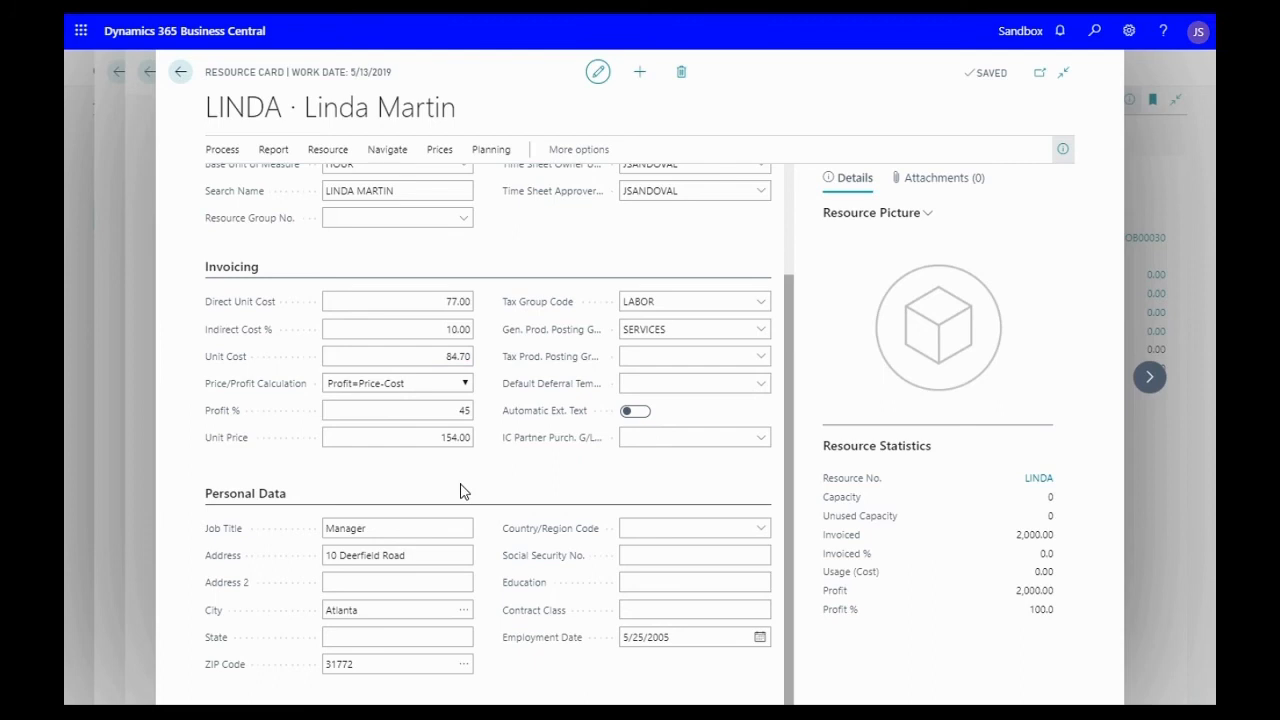
mouse_move(329, 480)
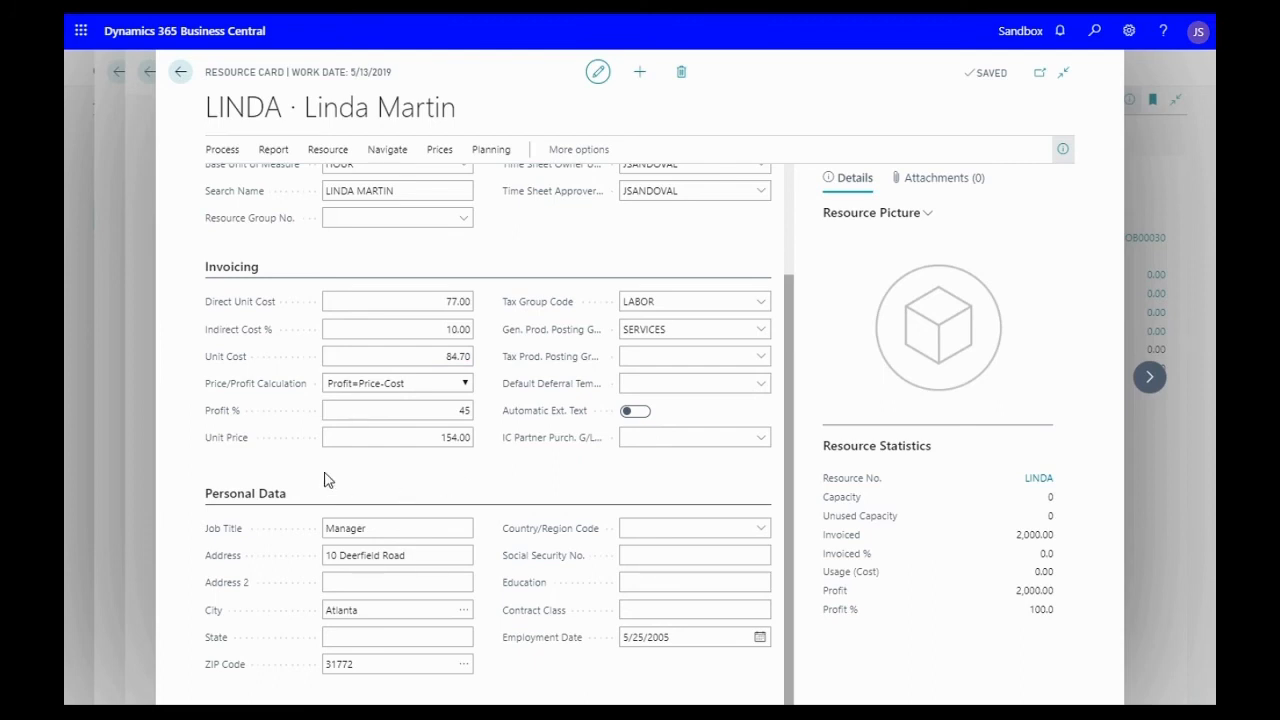
left_click(397, 410)
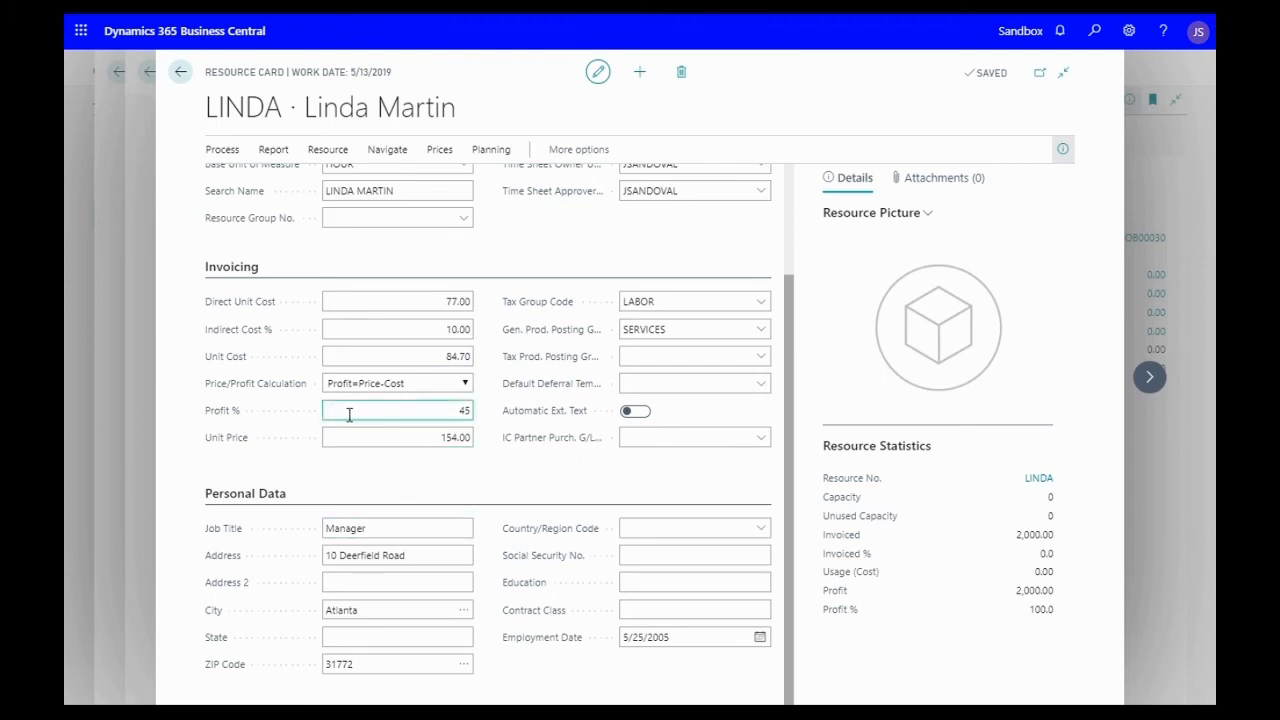
mouse_move(511, 475)
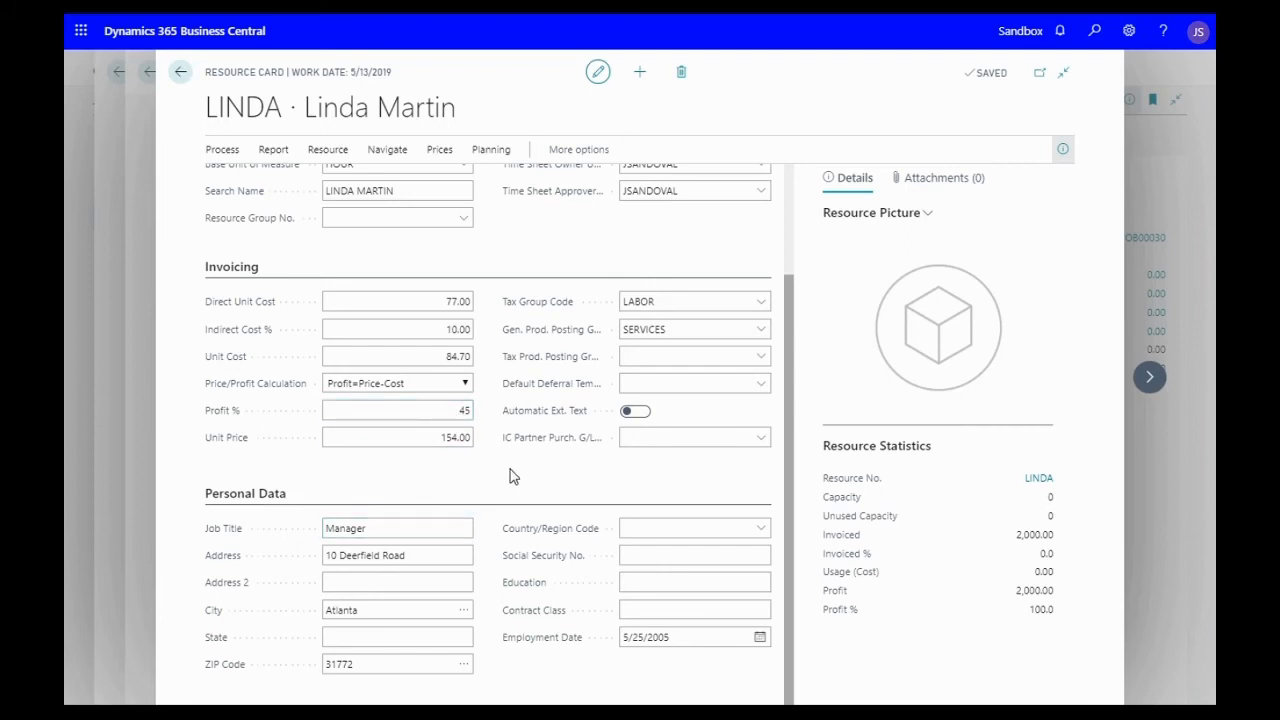
mouse_move(524, 510)
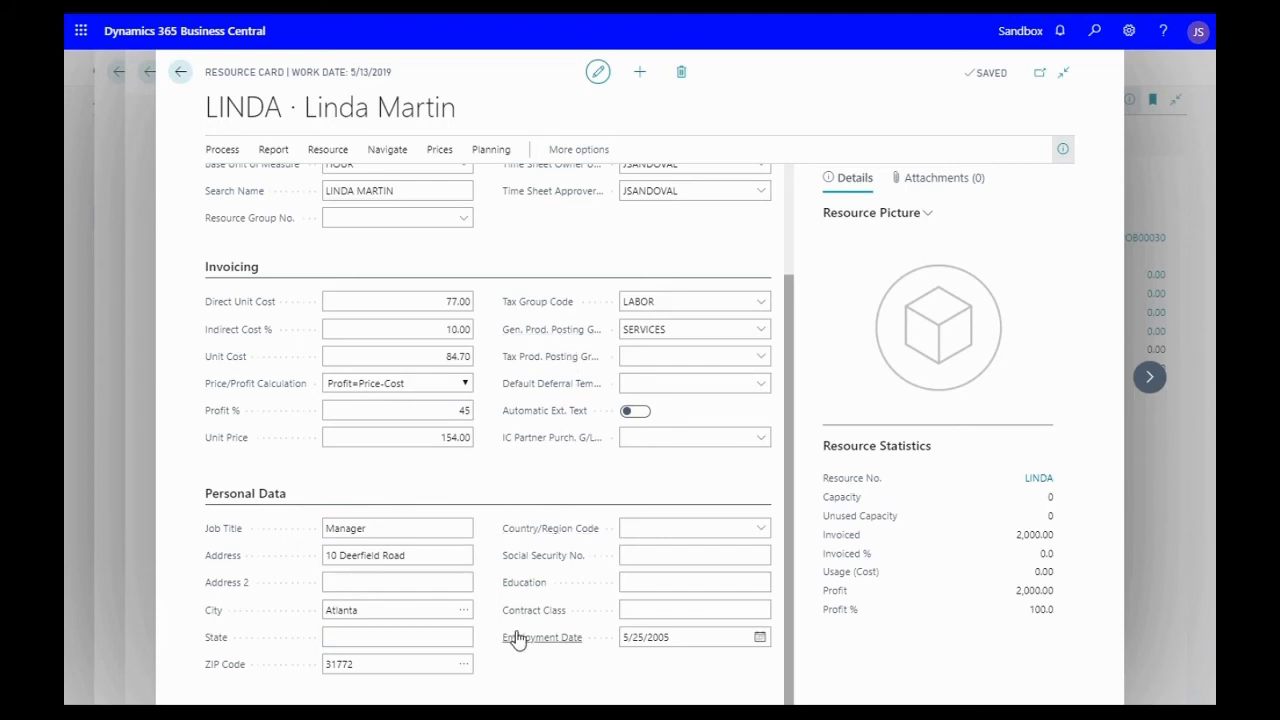
mouse_move(505, 668)
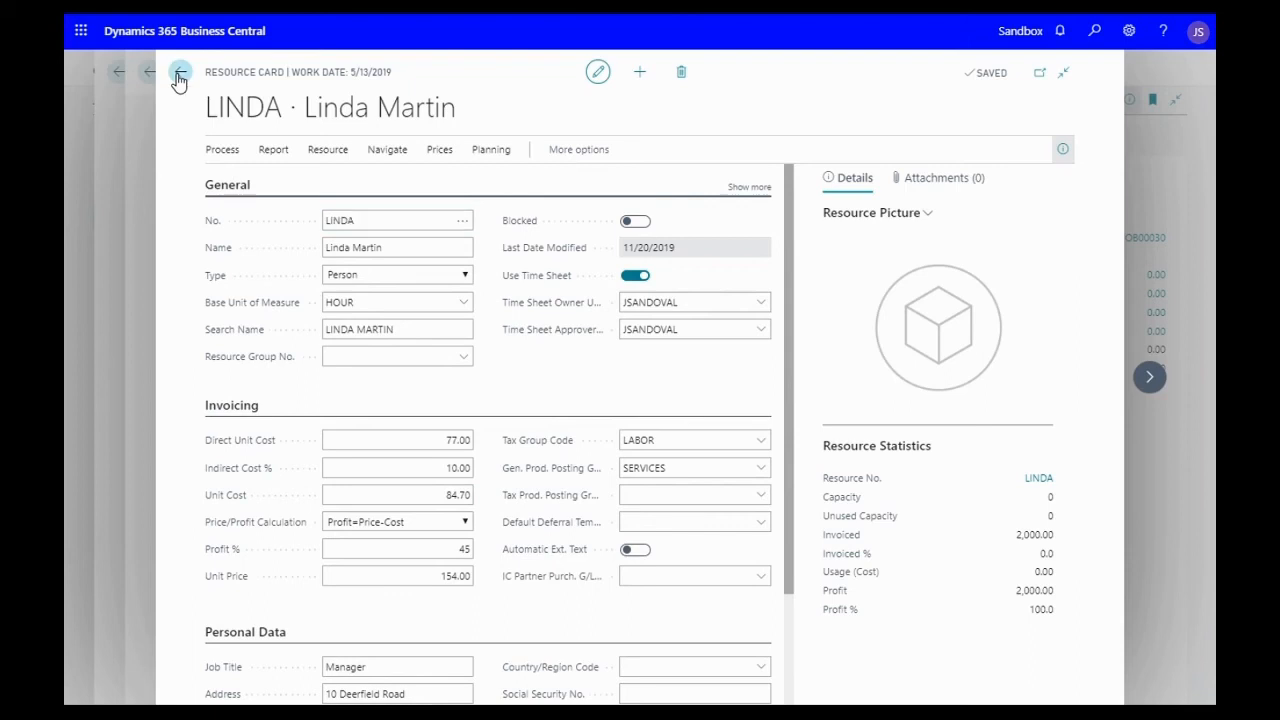
- Return to the JOB00040 card and open Time Sheets via a Tell Me search for 'time sheet'
left_click(180, 71)
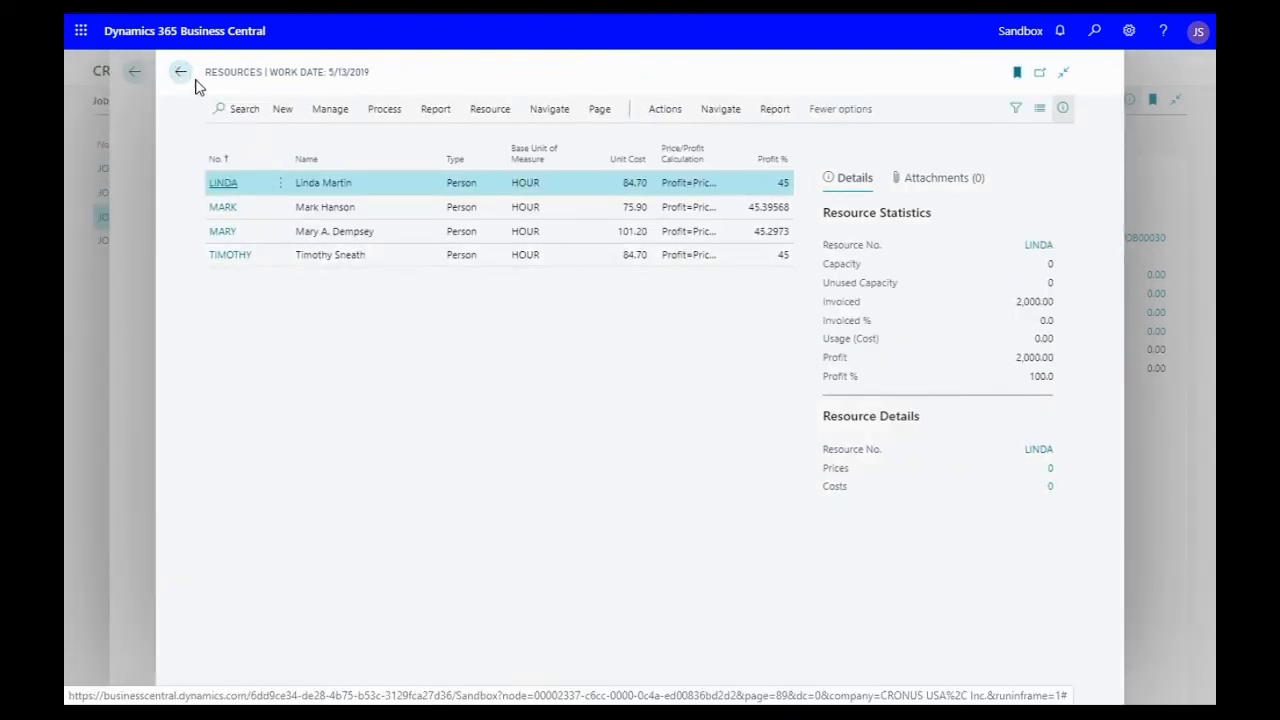
left_click(180, 72)
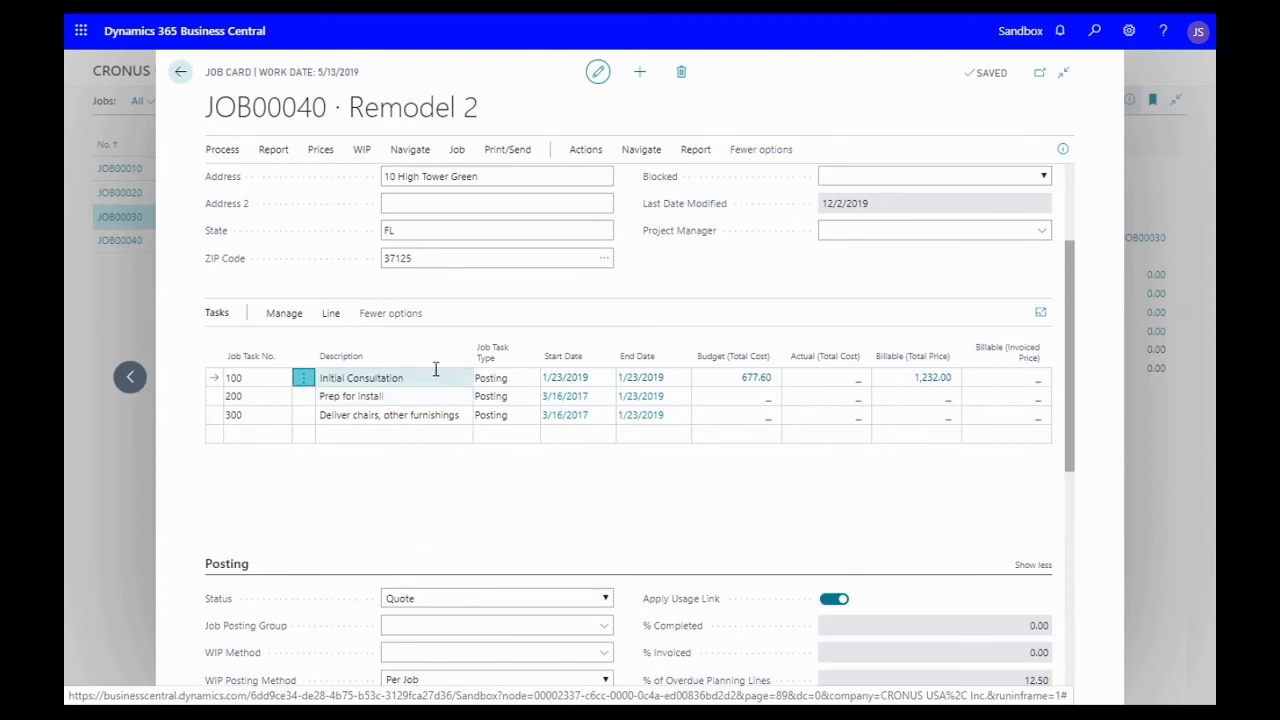
left_click(1093, 30)
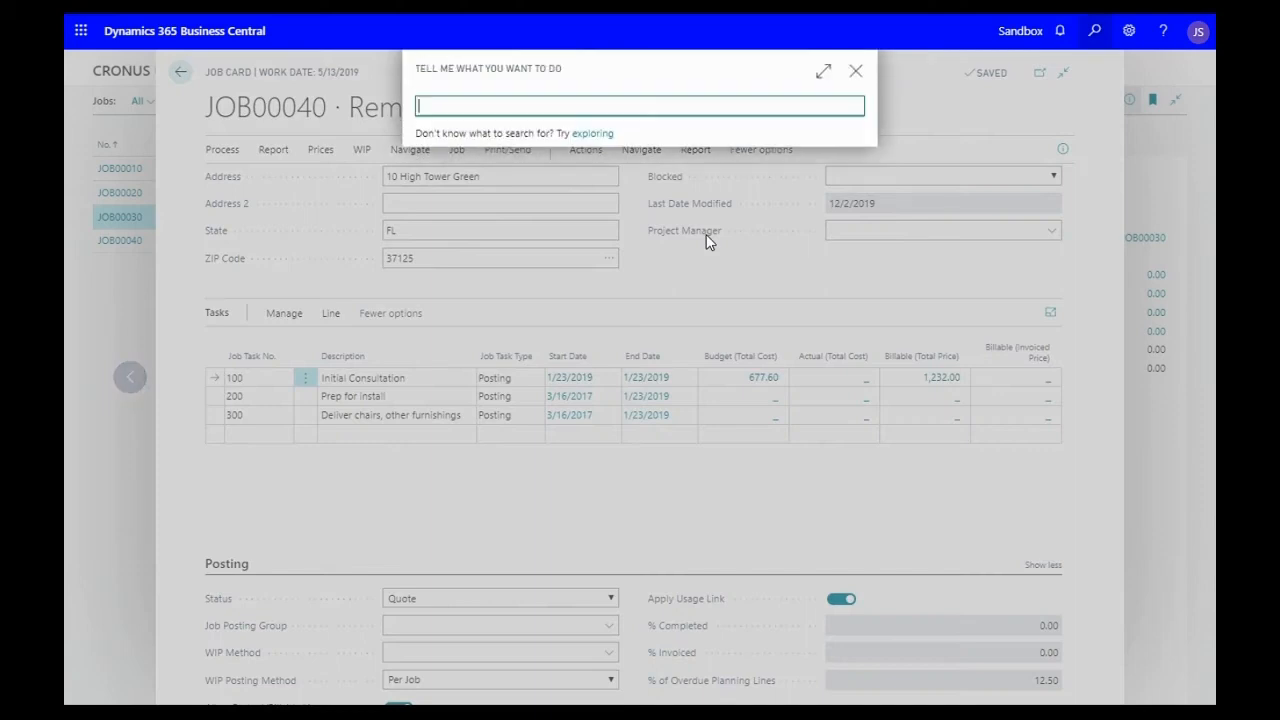
type("time")
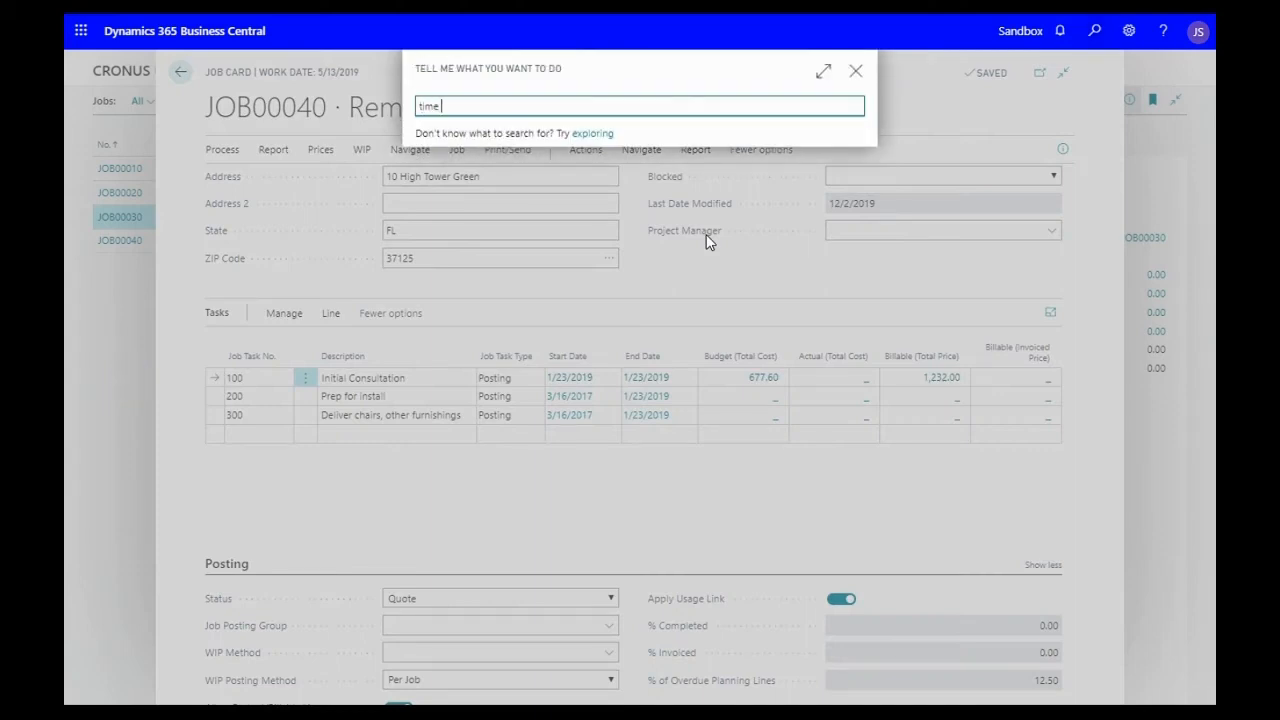
type("sheet")
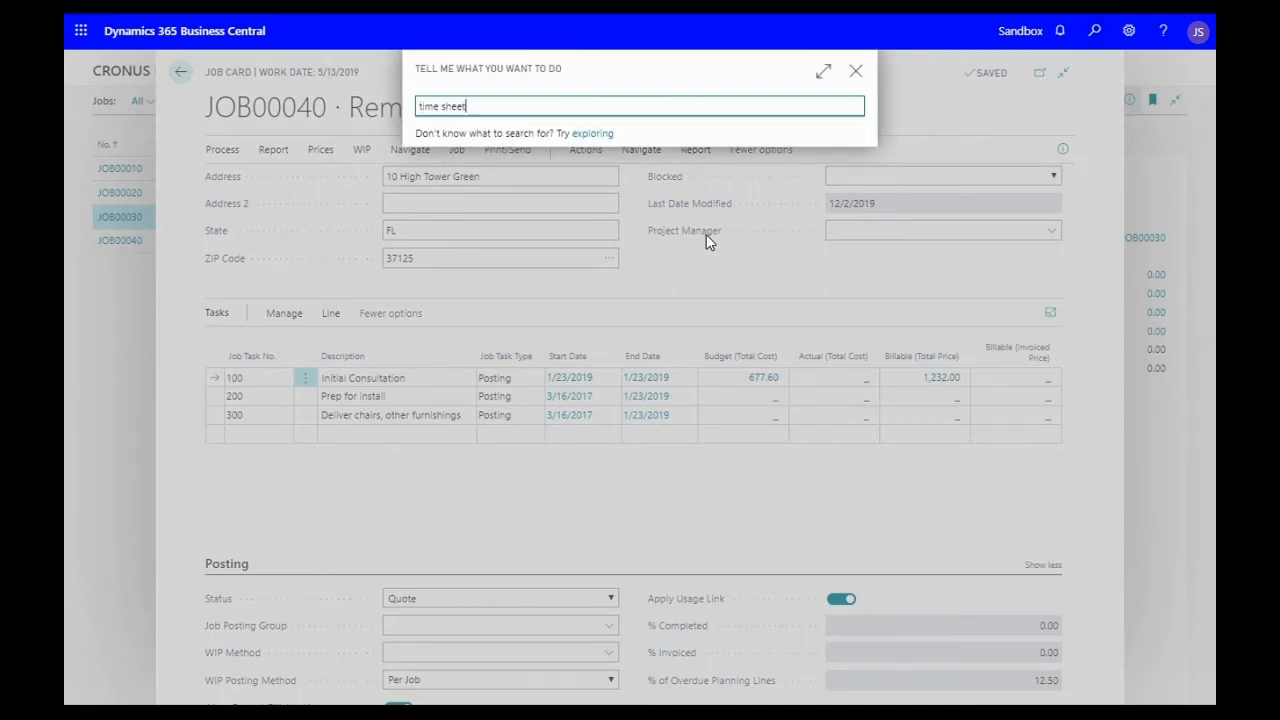
type("time sheet")
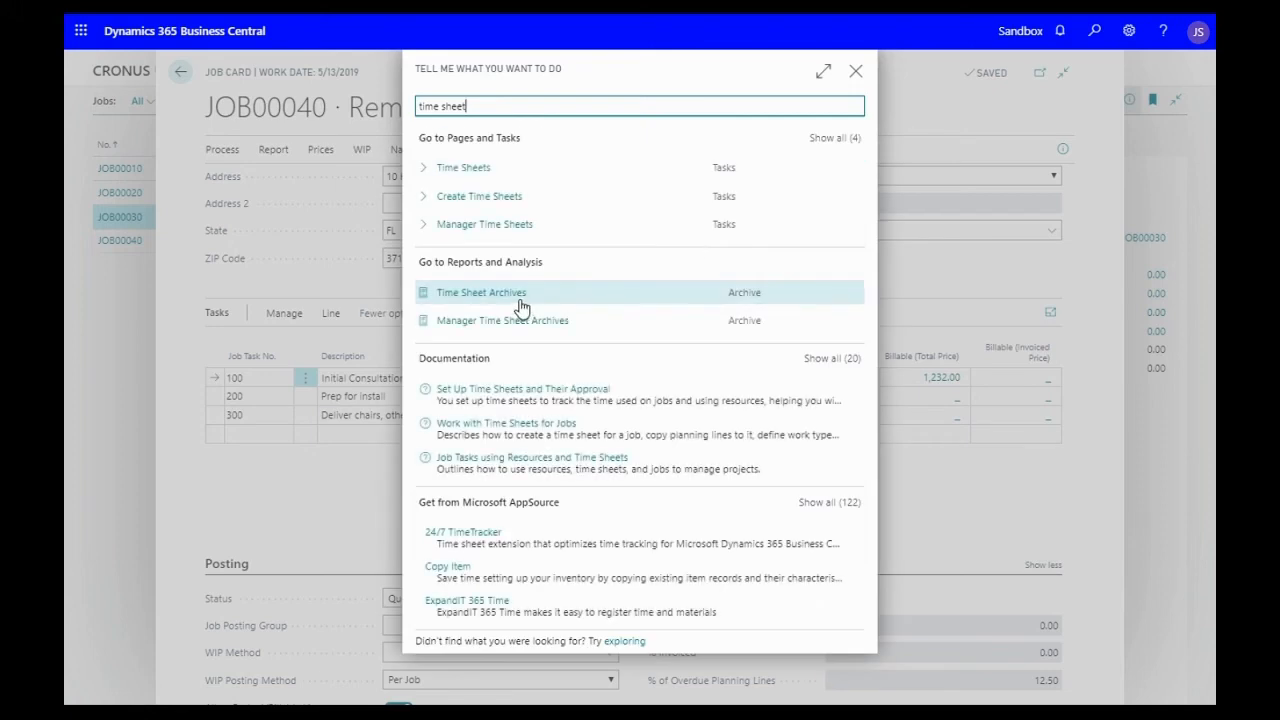
left_click(463, 167)
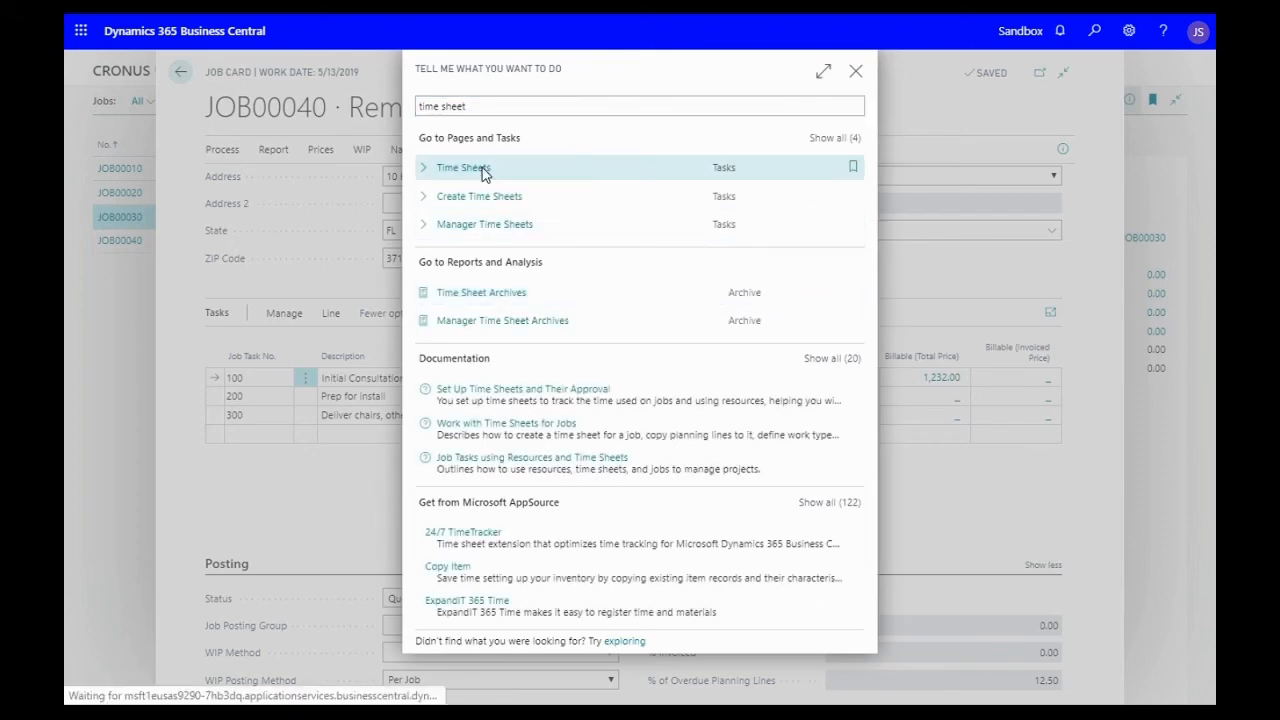
left_click(463, 167)
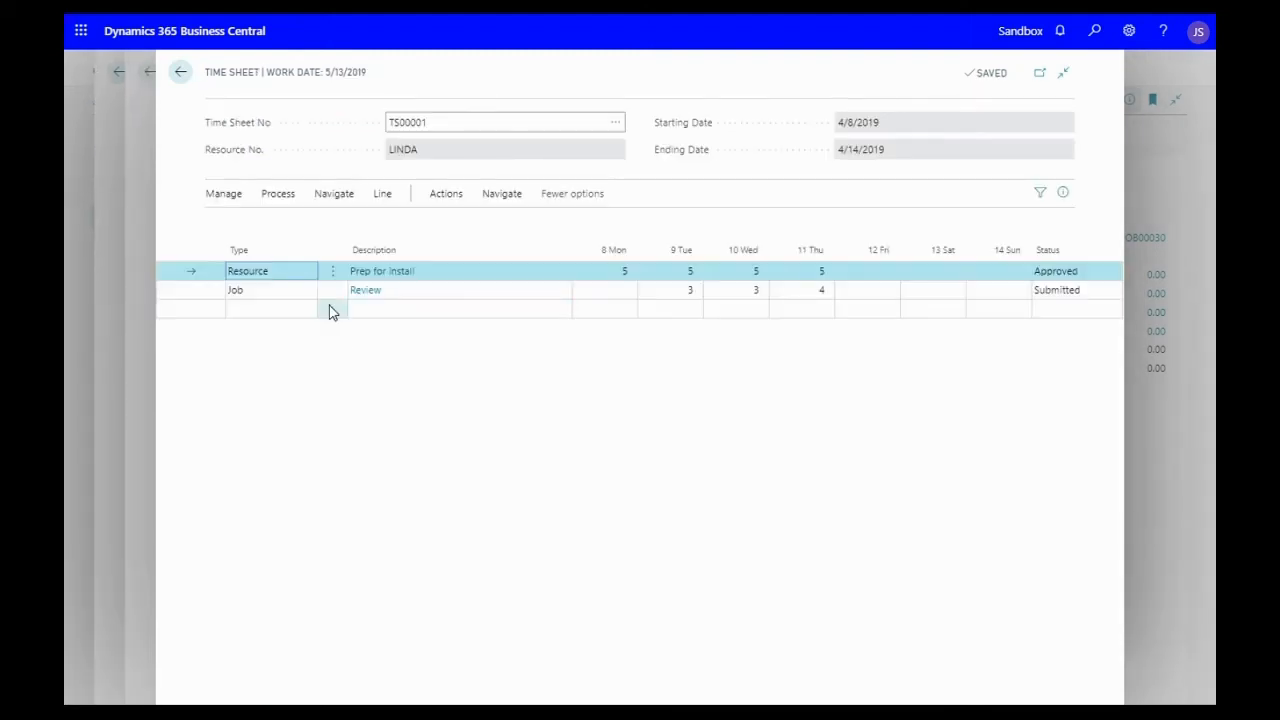
- Add a Job-type line for JOB00040 task 100 to time sheet TS00001
left_click(308, 308)
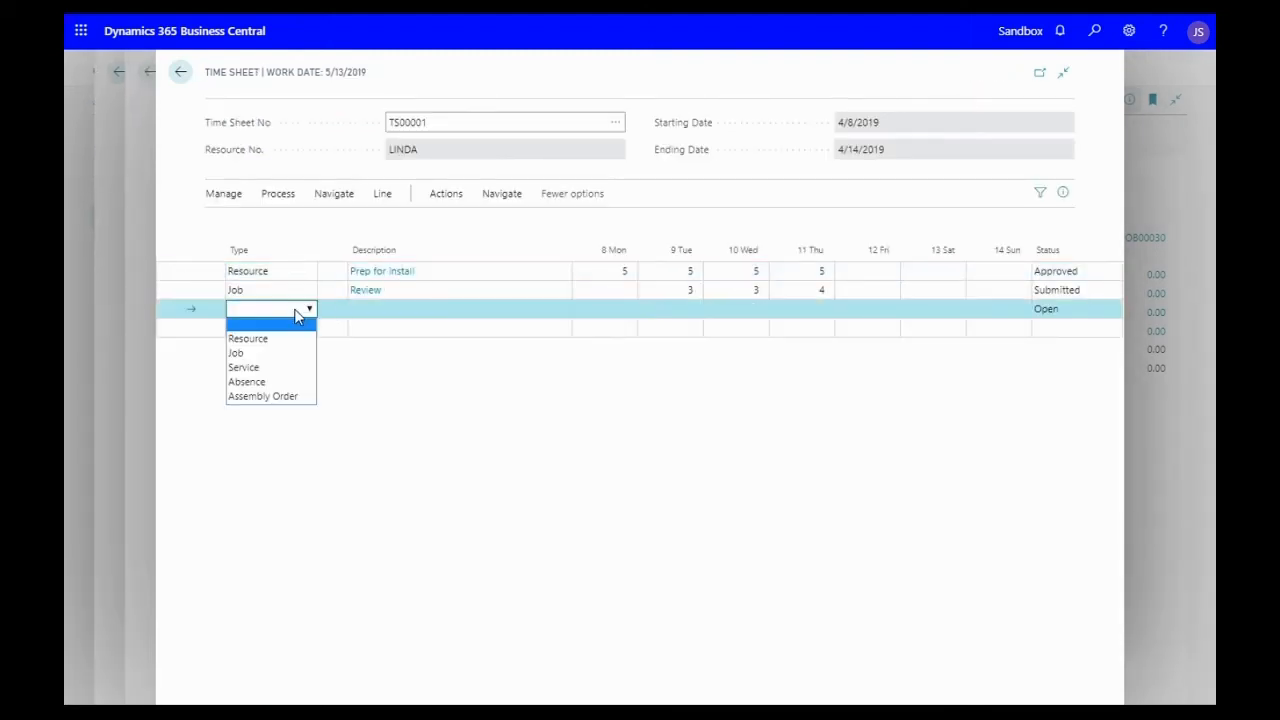
left_click(236, 352)
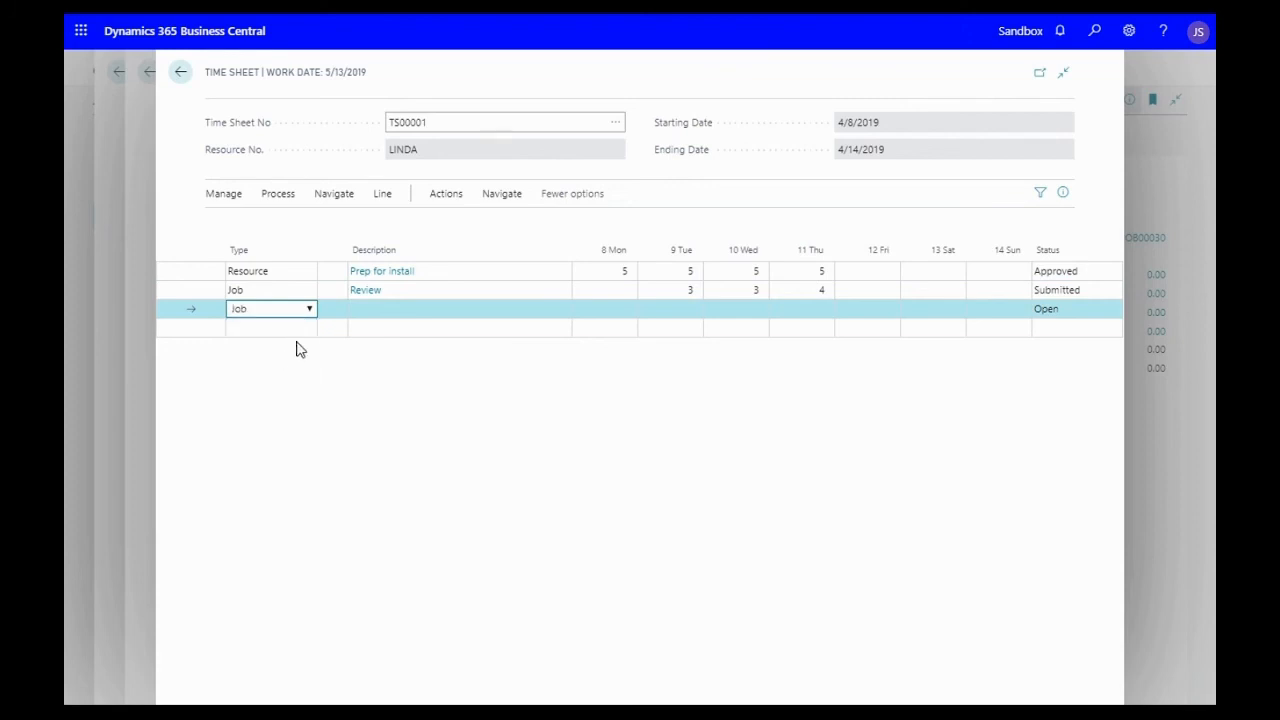
left_click(333, 308)
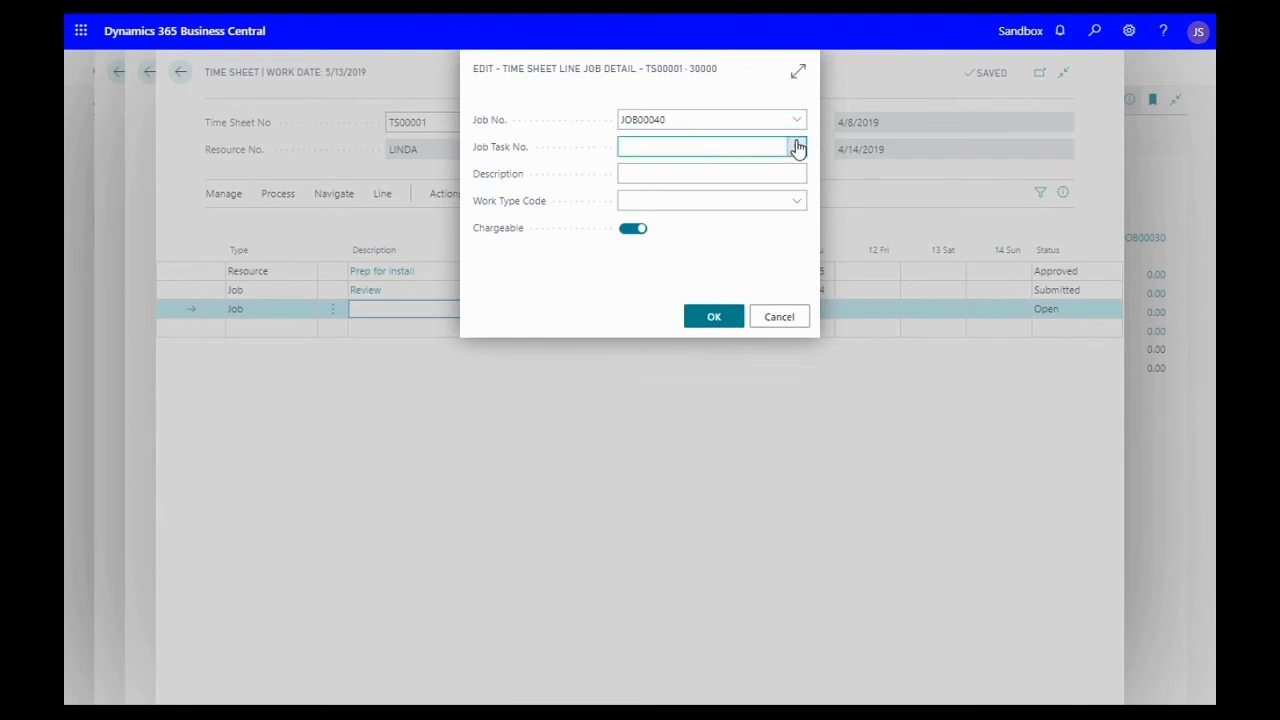
type("100")
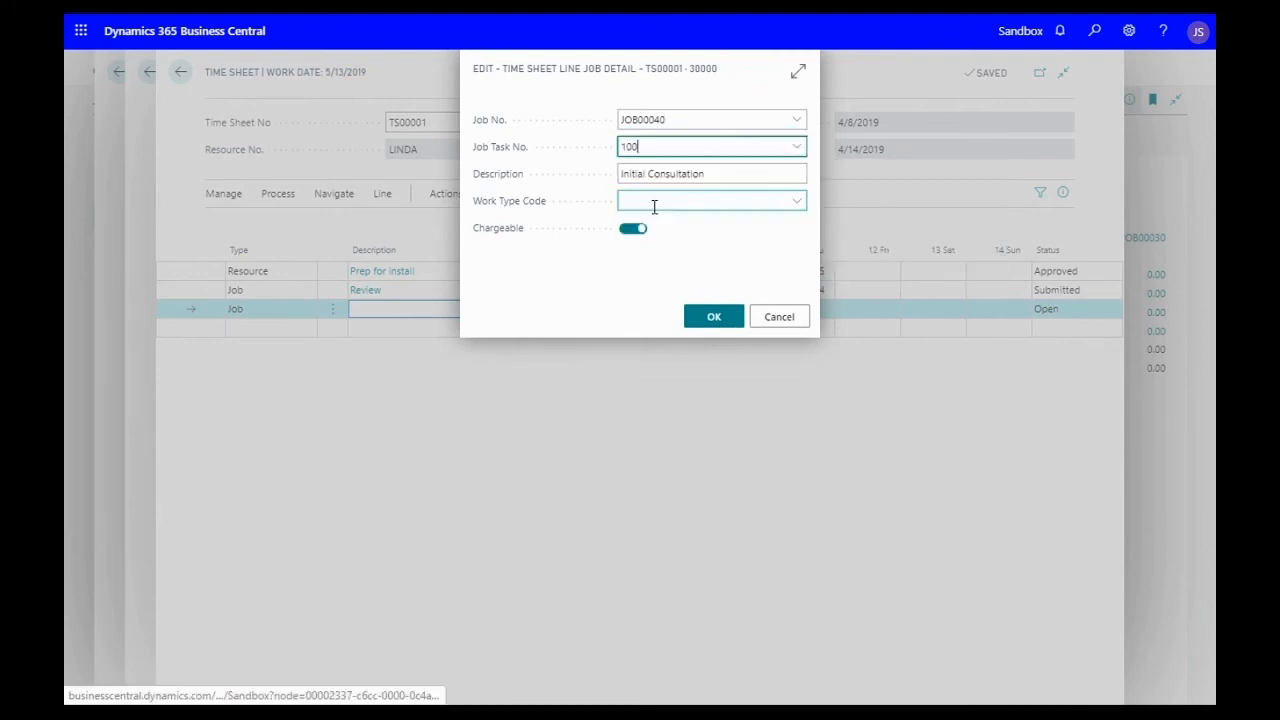
left_click(796, 200)
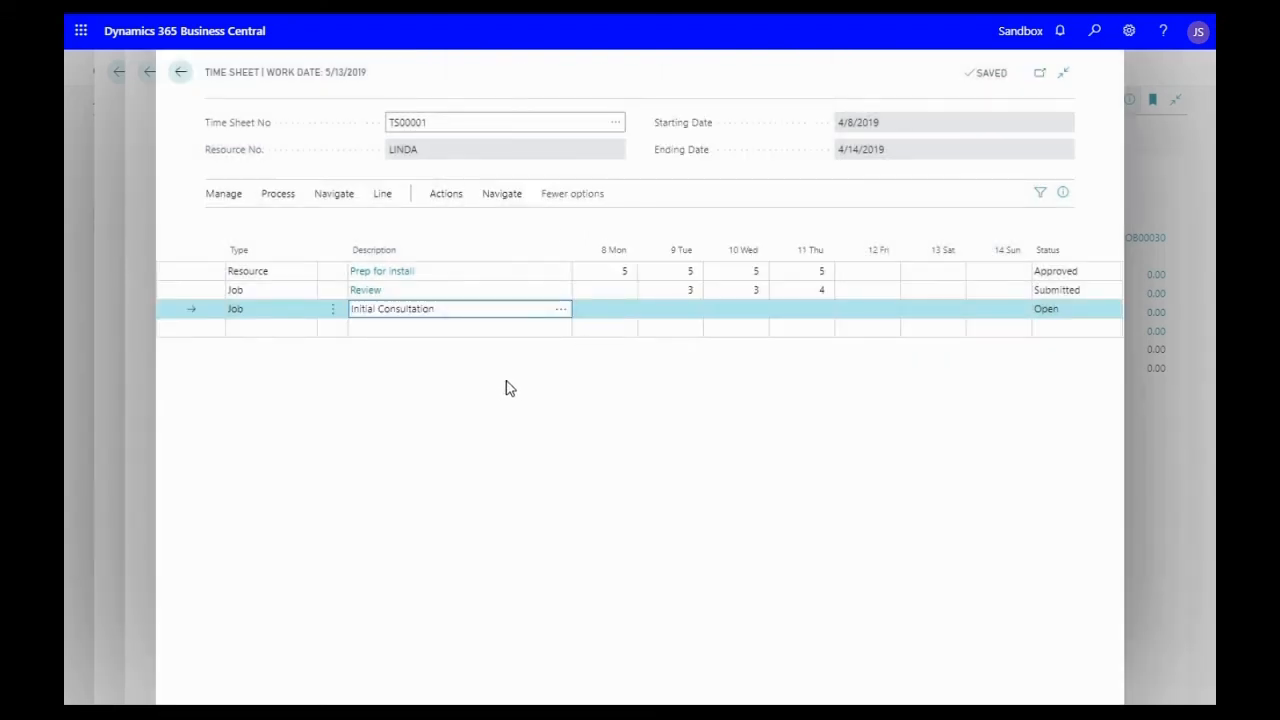
left_click(604, 308)
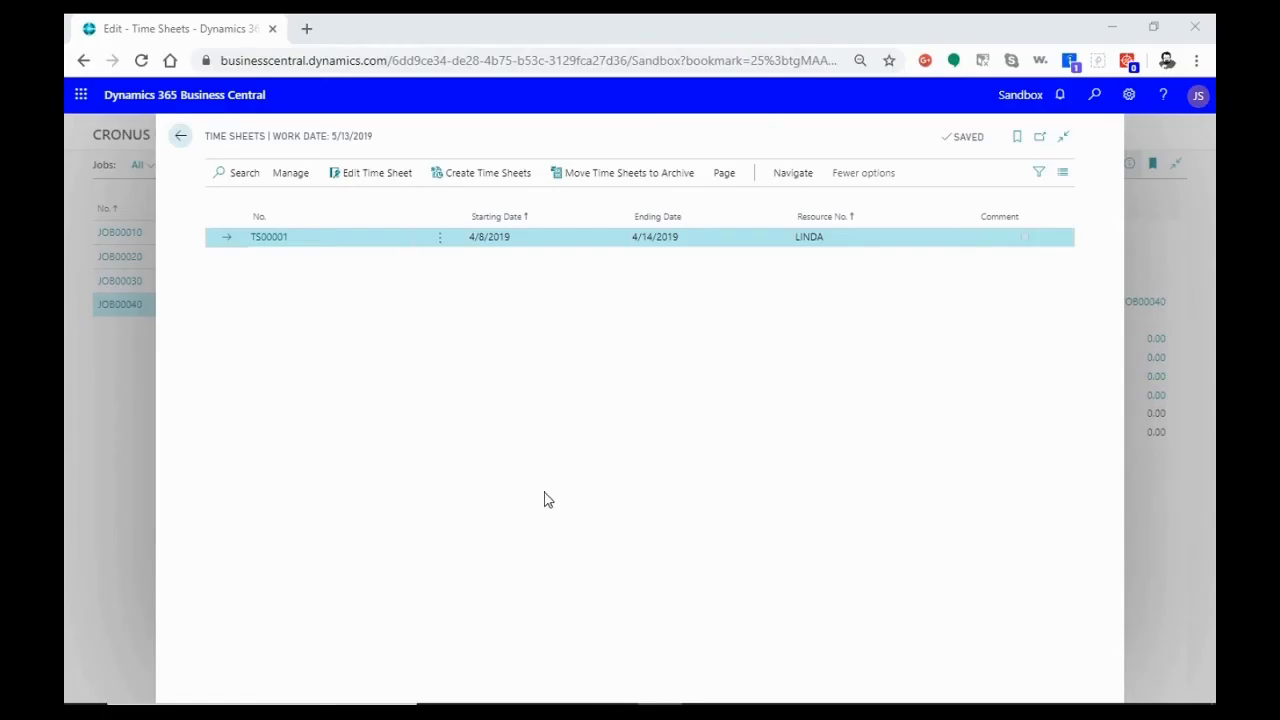
mouse_move(180, 136)
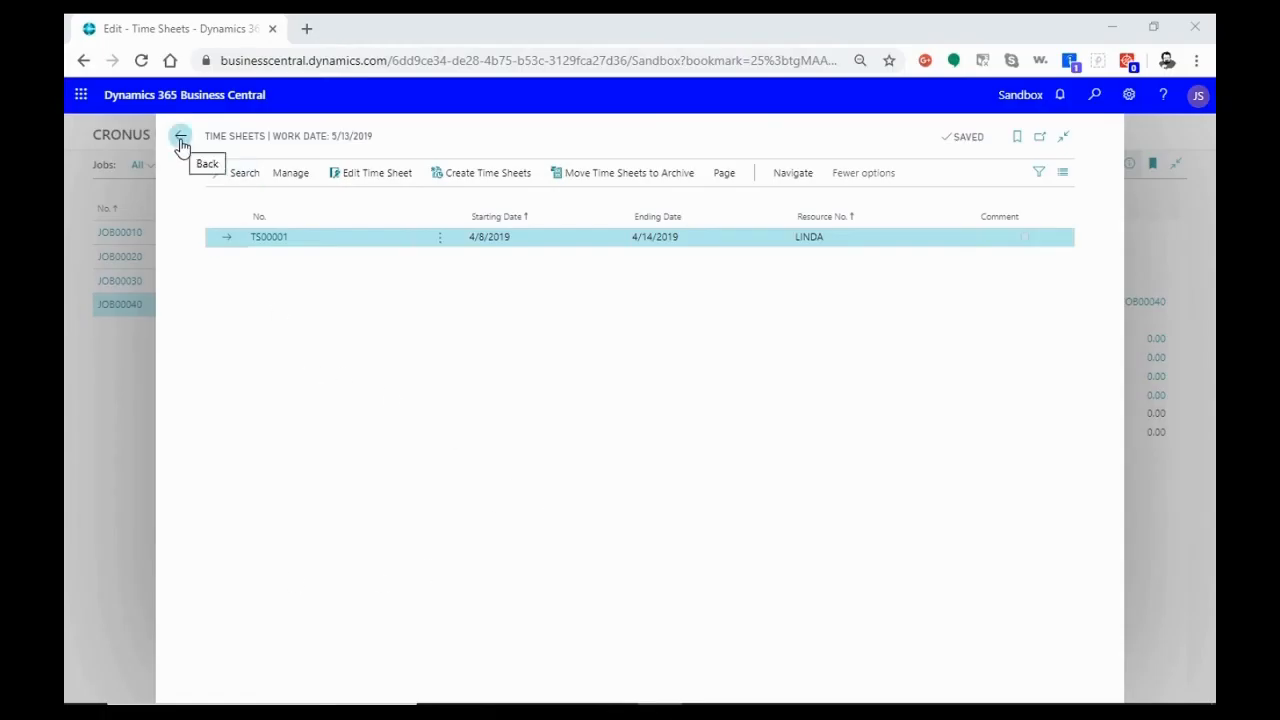
left_click(181, 136)
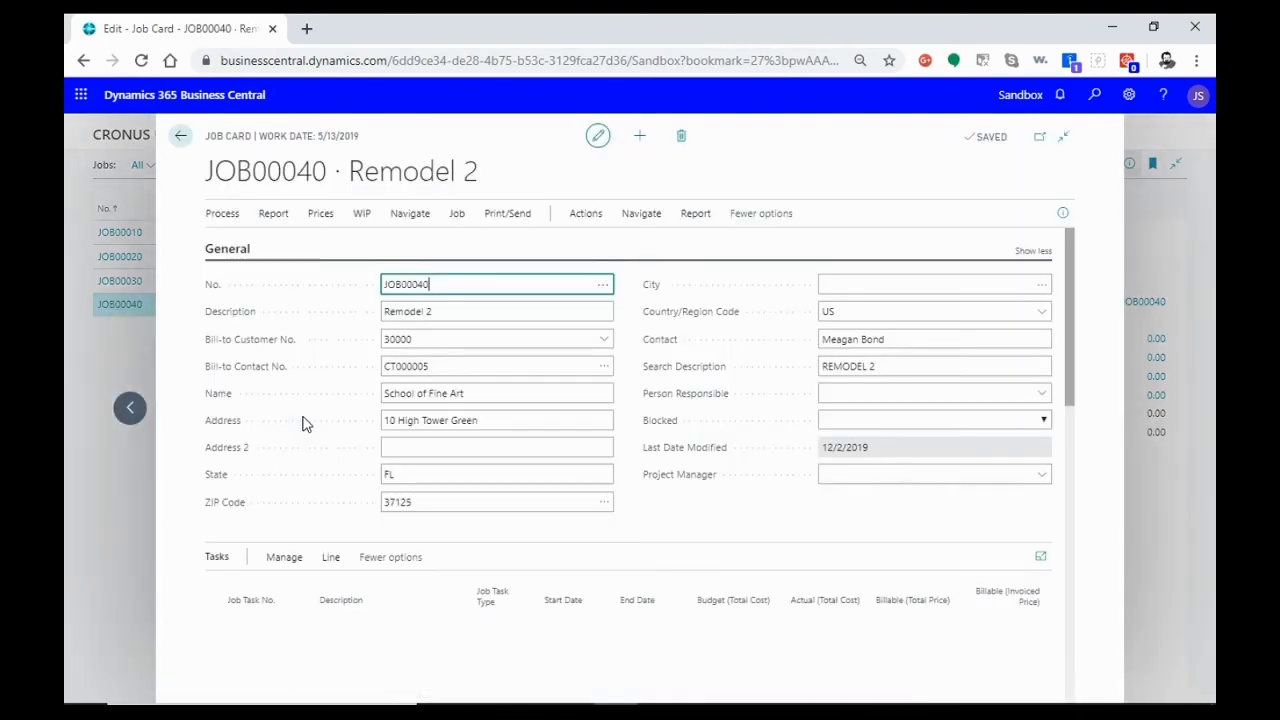
scroll("down", 3)
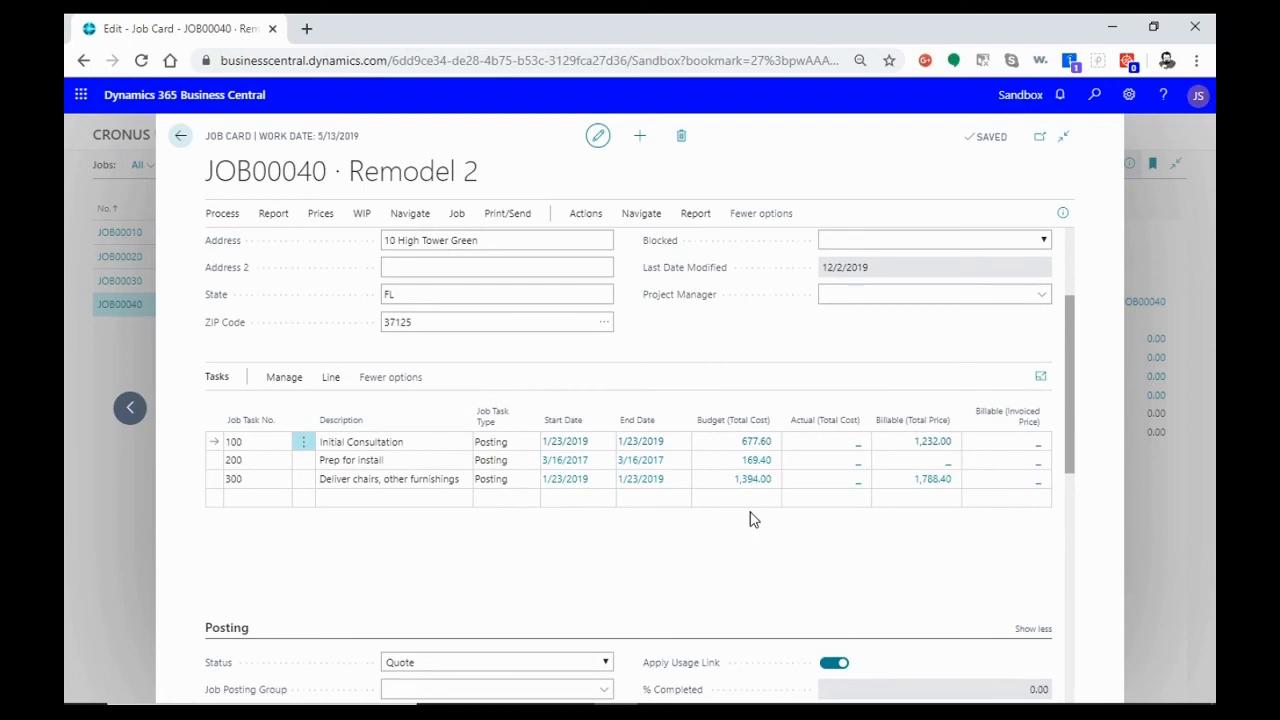
mouse_move(780, 567)
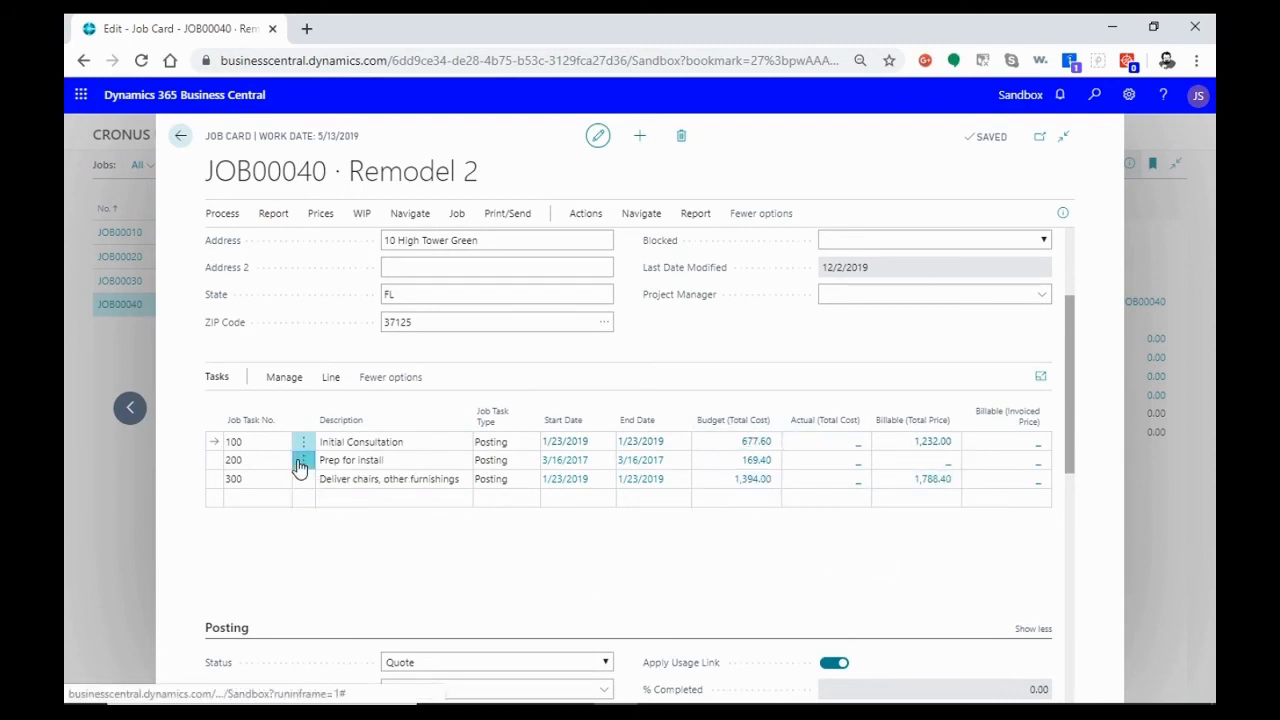
left_click(302, 460)
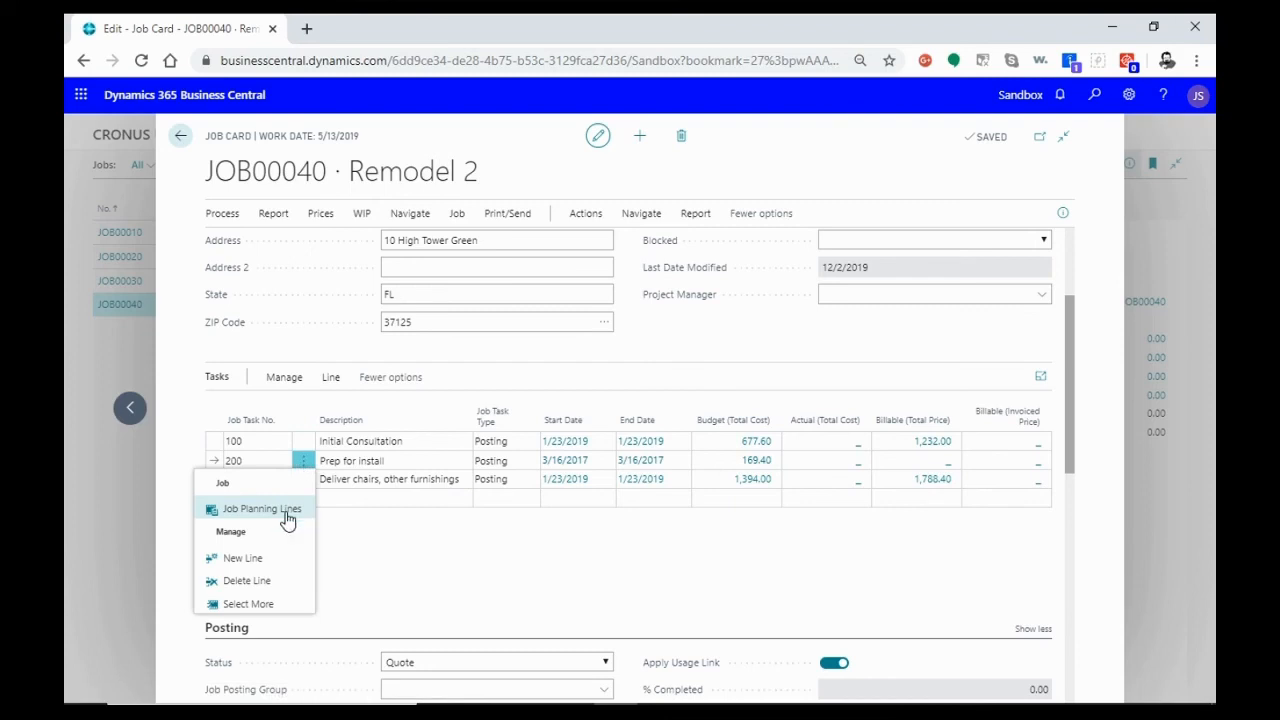
left_click(262, 508)
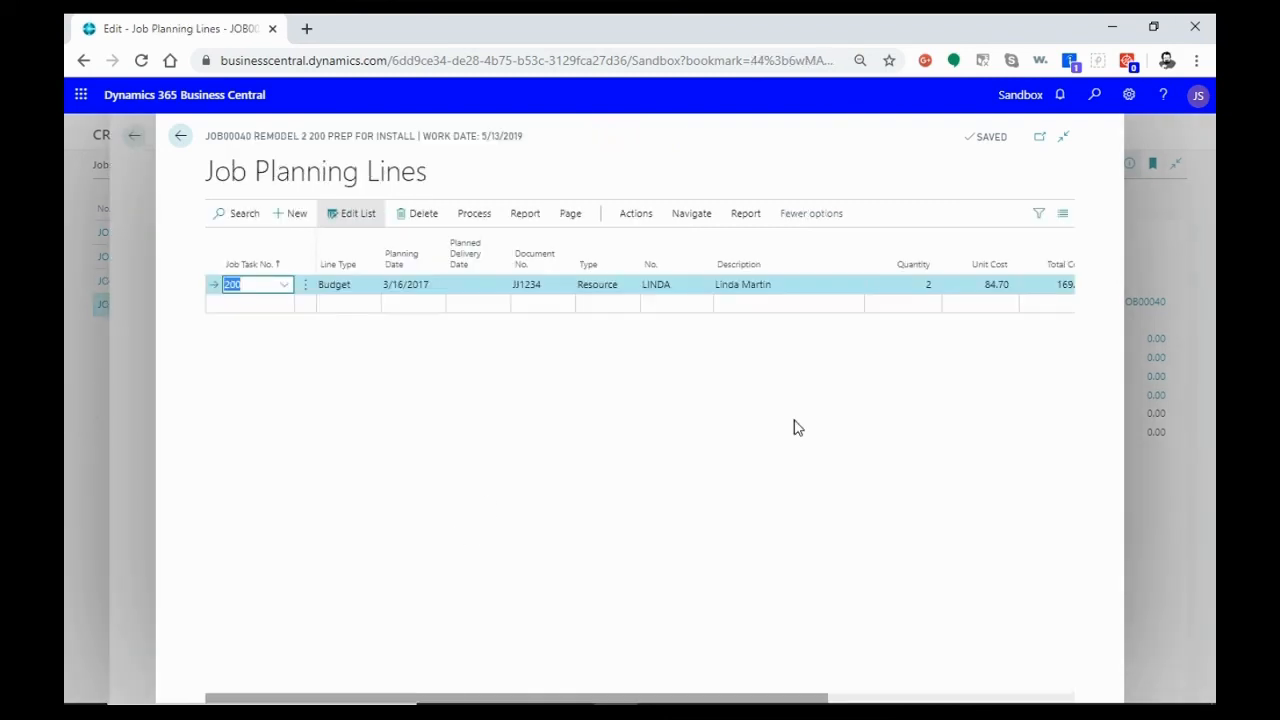
mouse_move(737, 393)
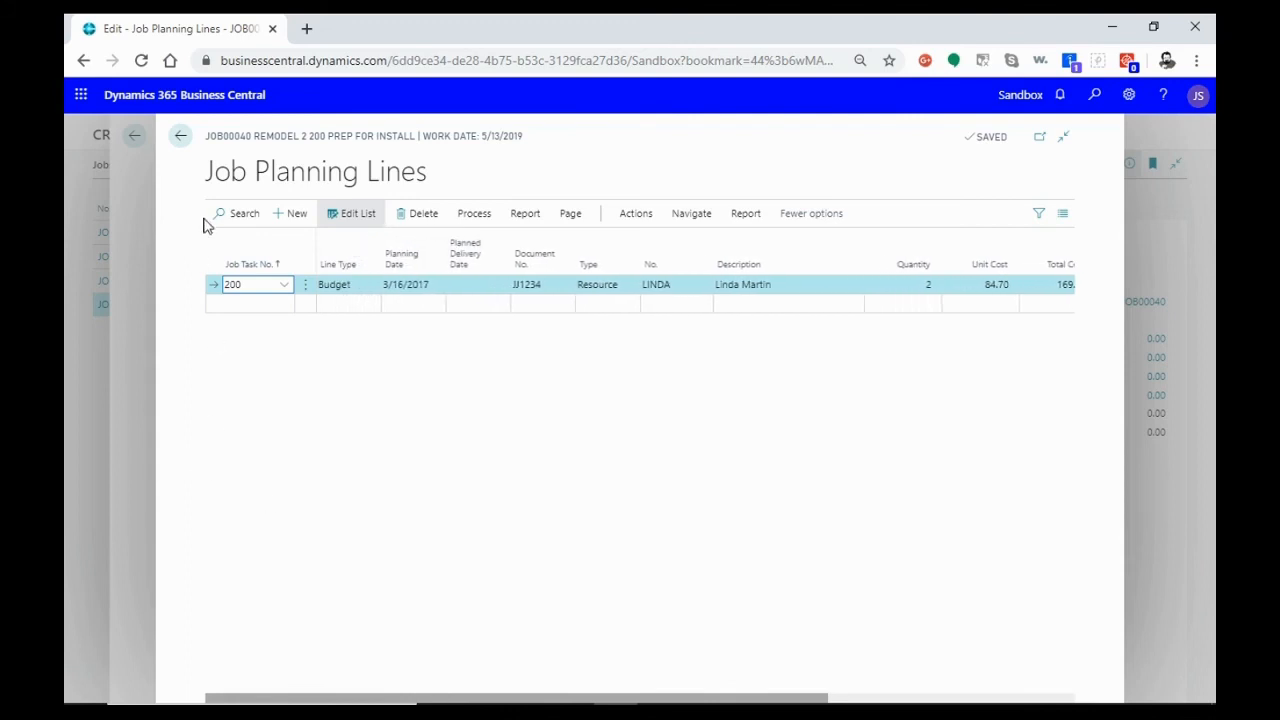
left_click(180, 135)
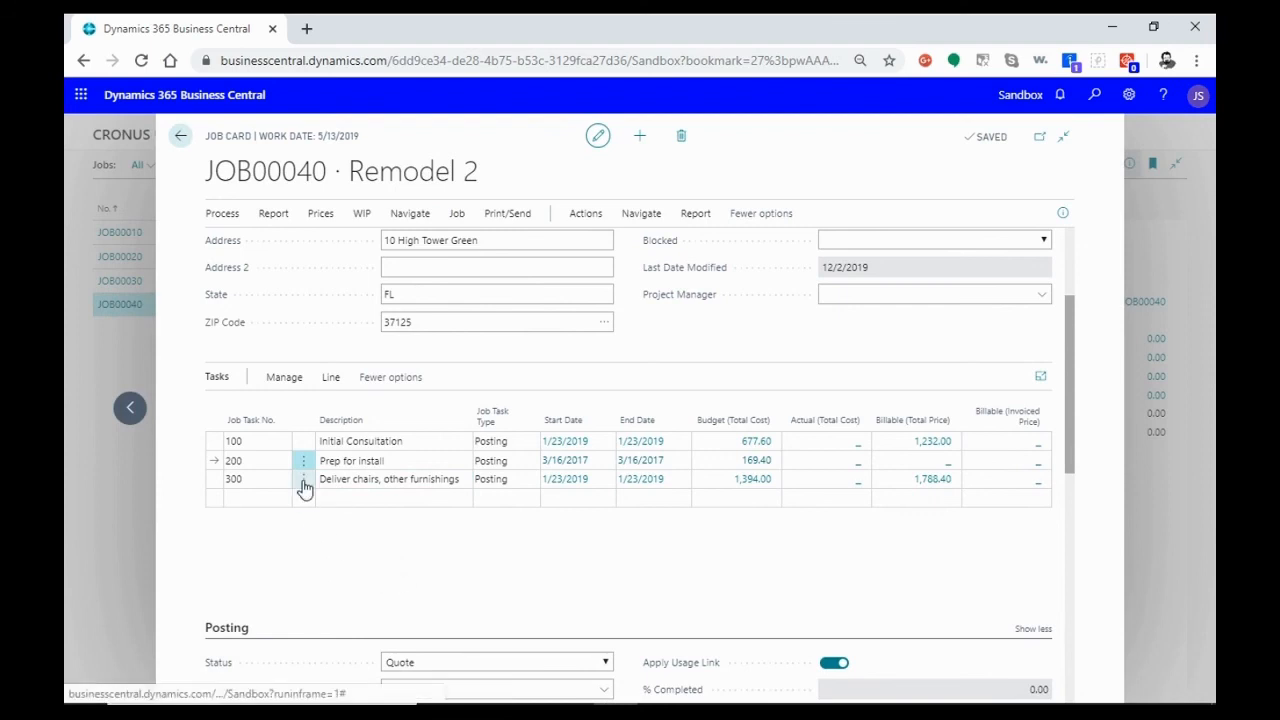
left_click(303, 479)
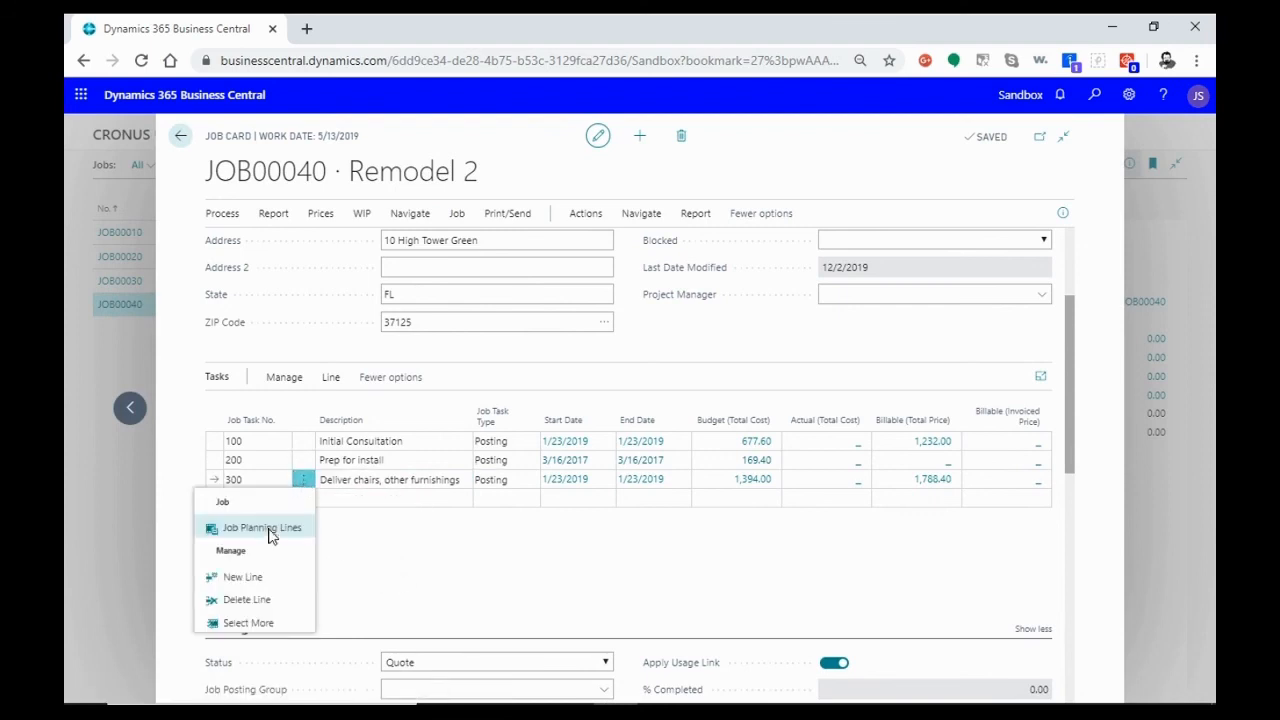
left_click(261, 527)
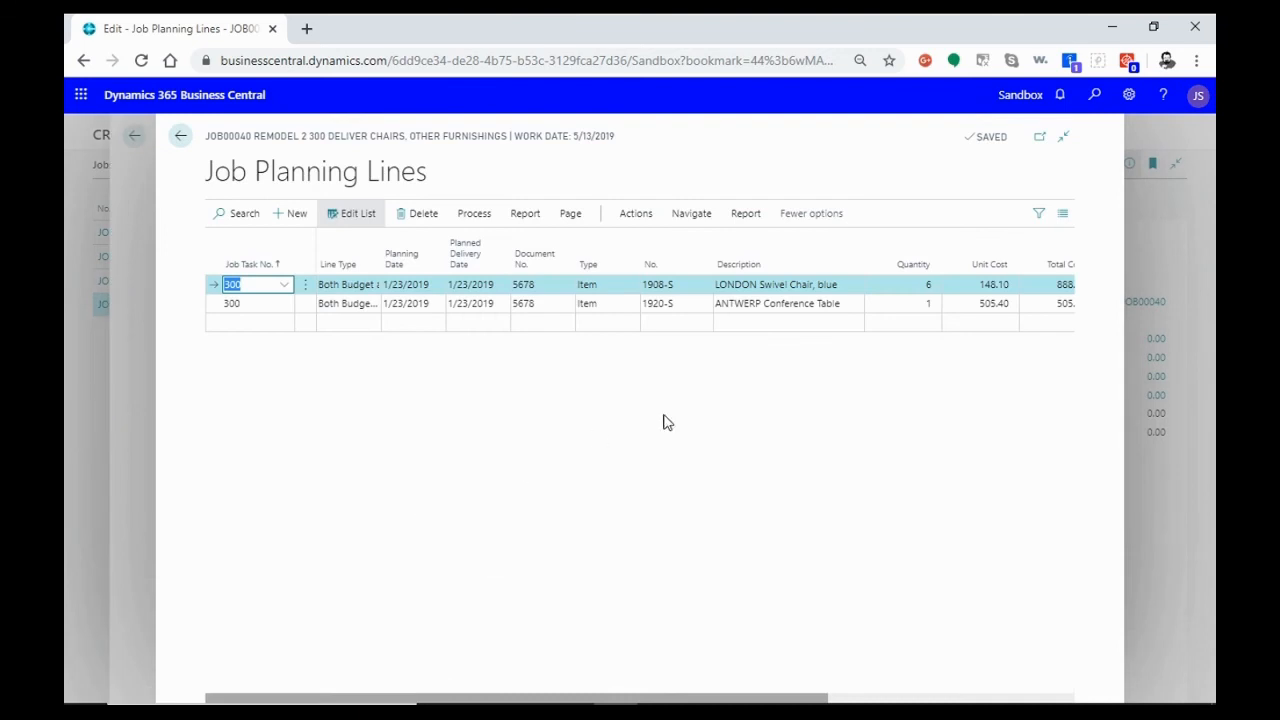
mouse_move(782, 351)
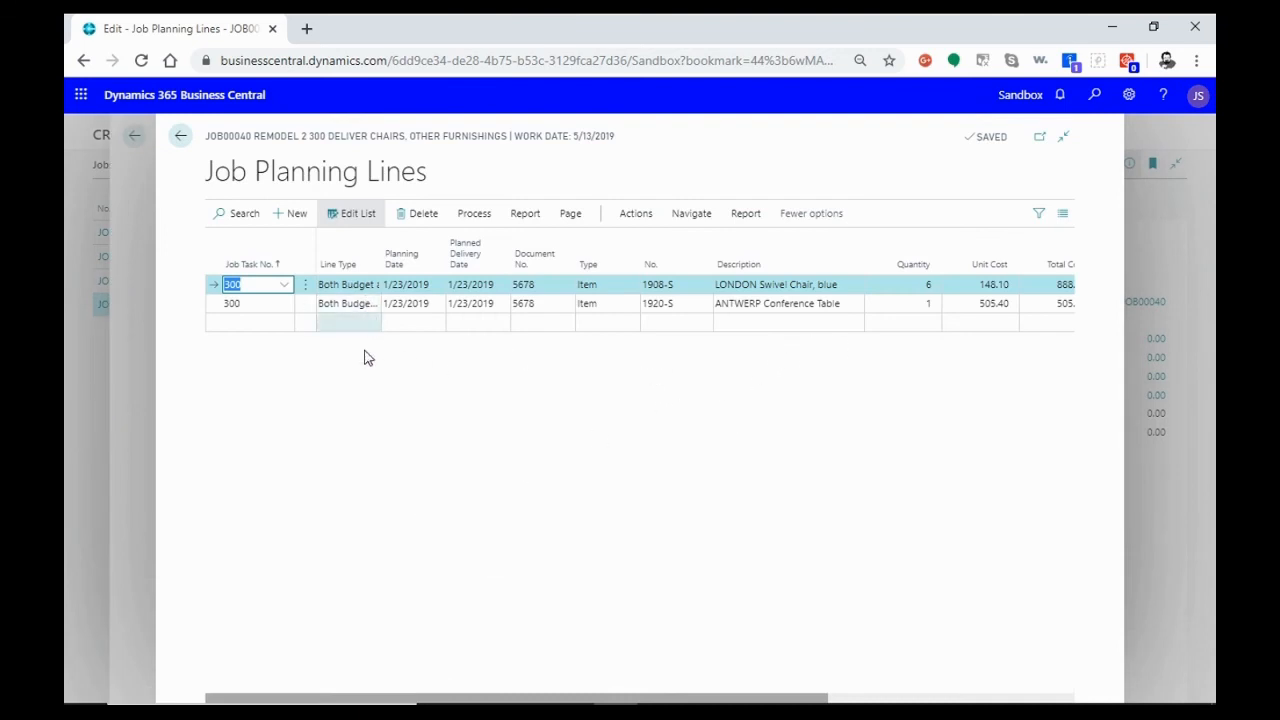
left_click(775, 284)
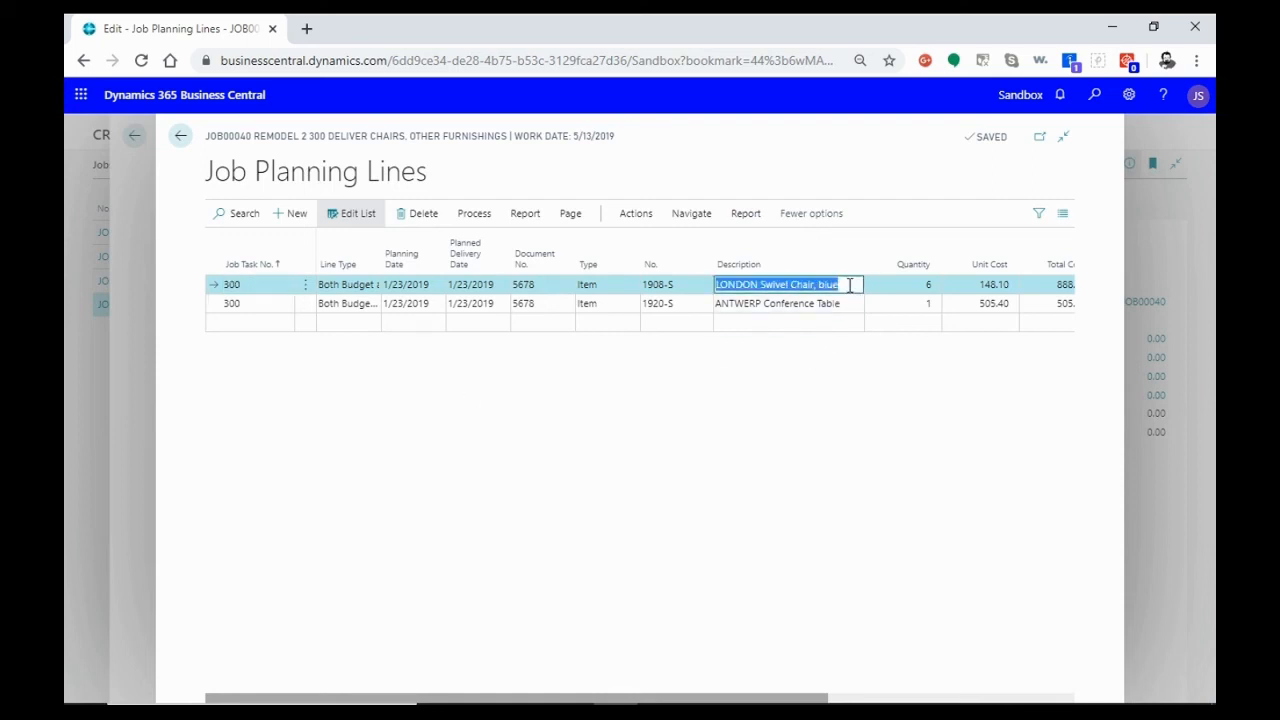
left_click(815, 376)
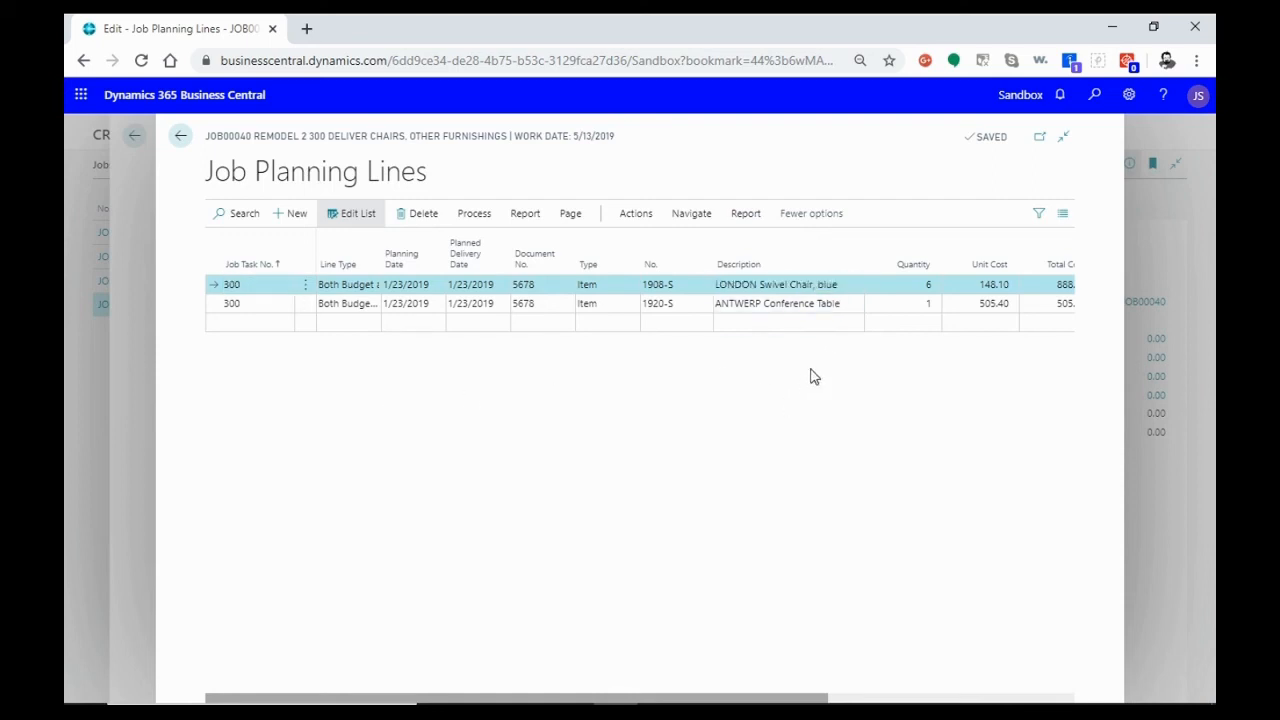
mouse_move(180, 135)
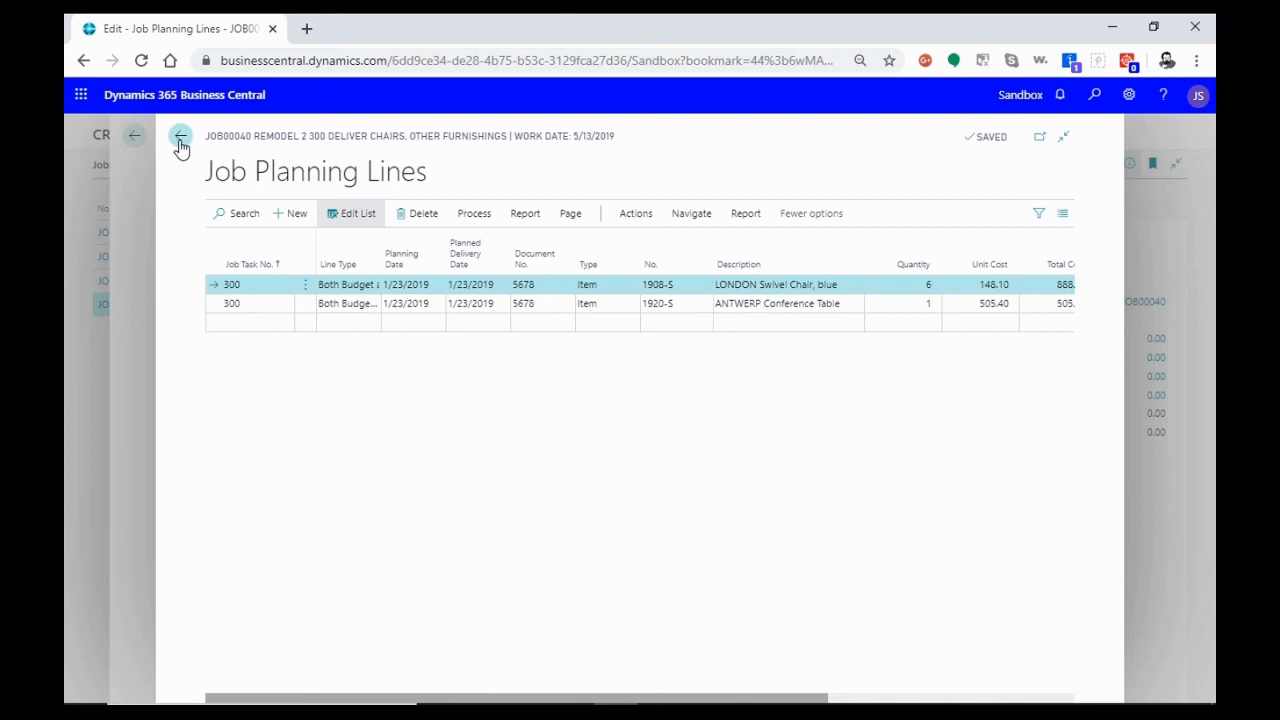
left_click(180, 135)
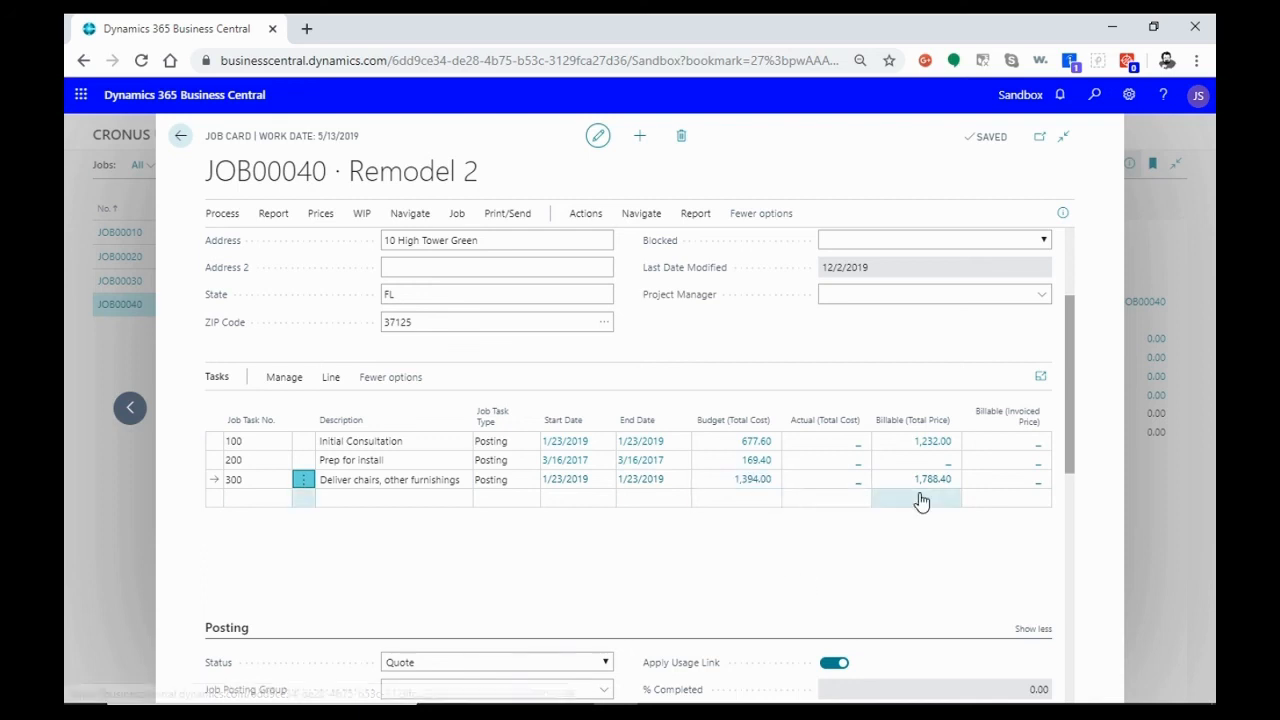
left_click(1033, 250)
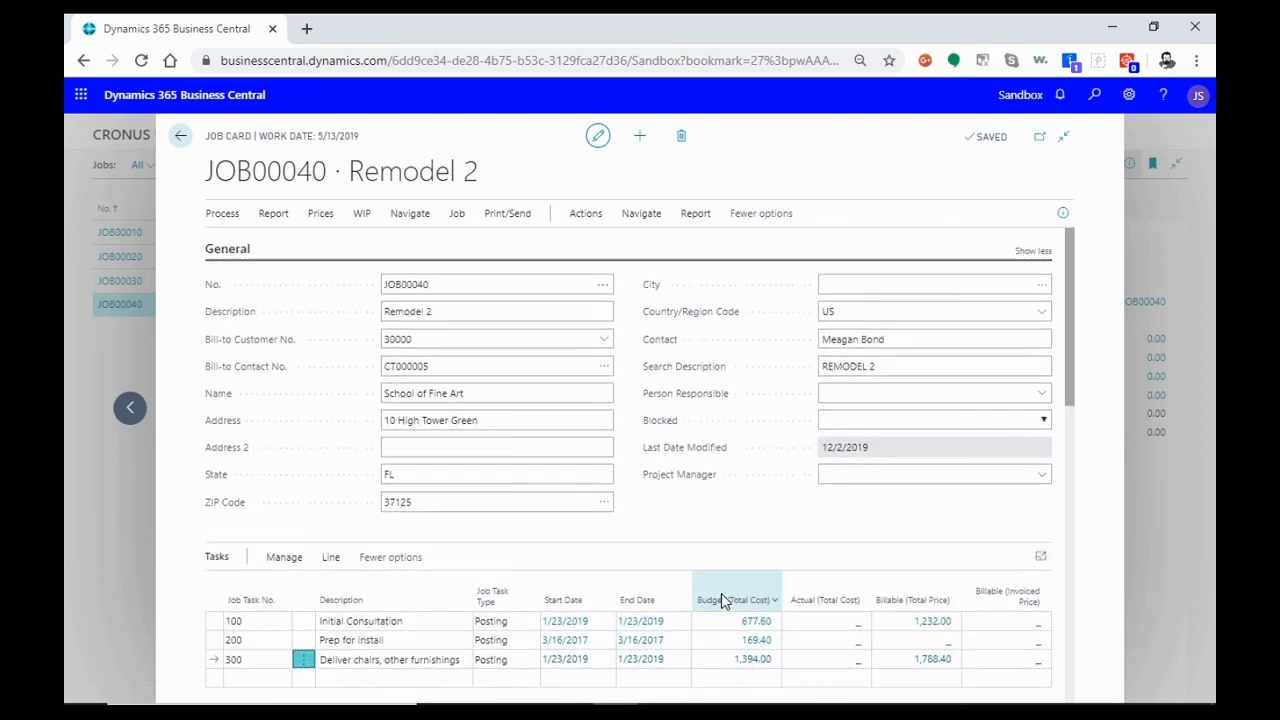
- Start sending the JOB00040 quote, decline saving it as a PDF, and reopen Print/Send
scroll("down", 3)
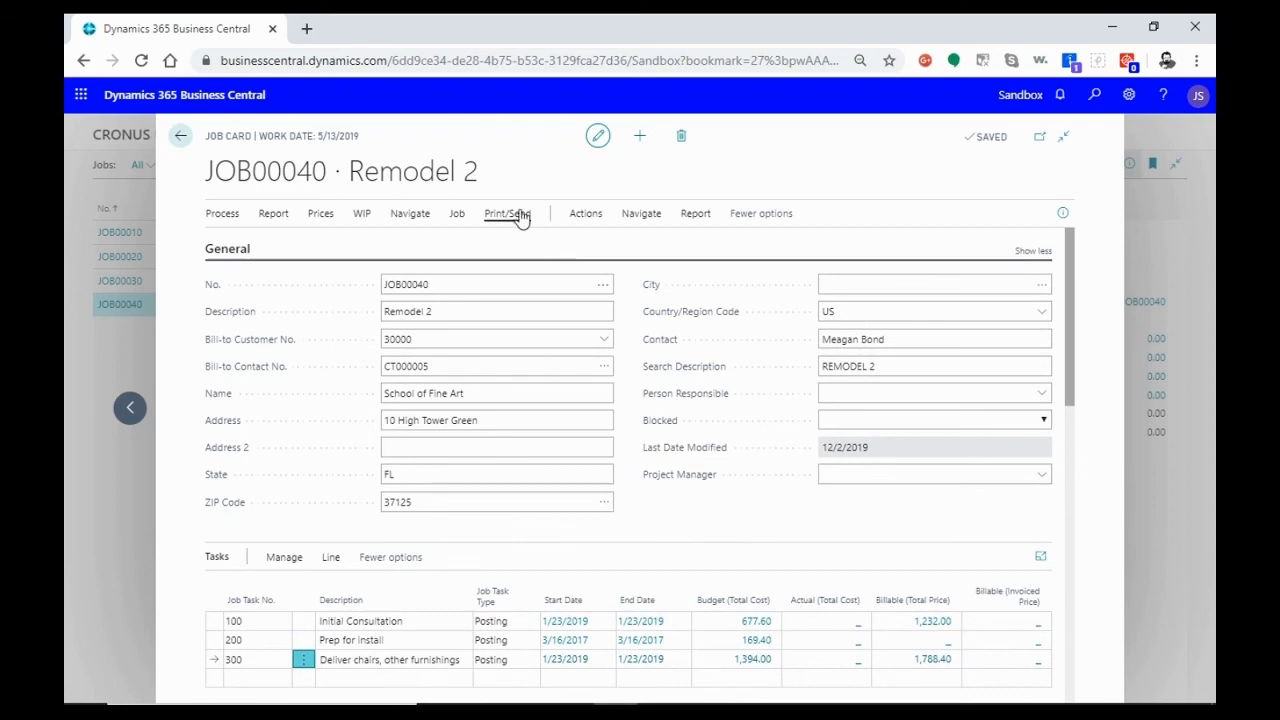
left_click(507, 213)
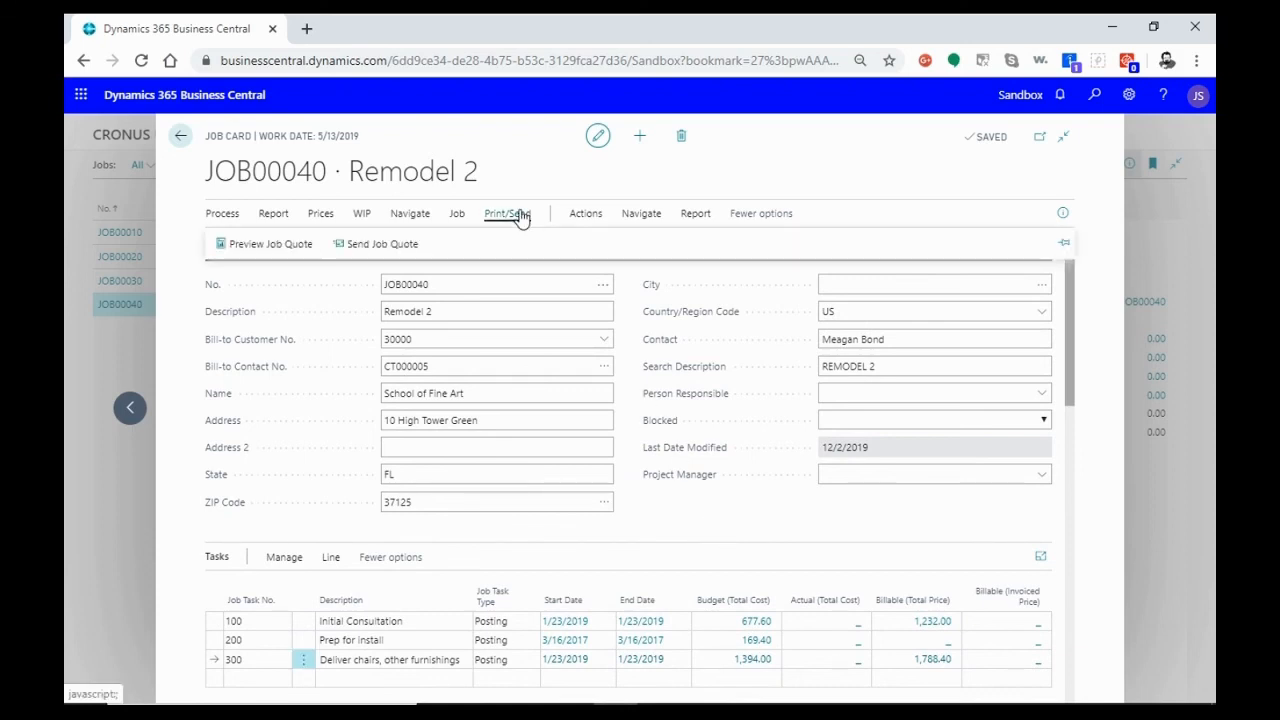
left_click(381, 243)
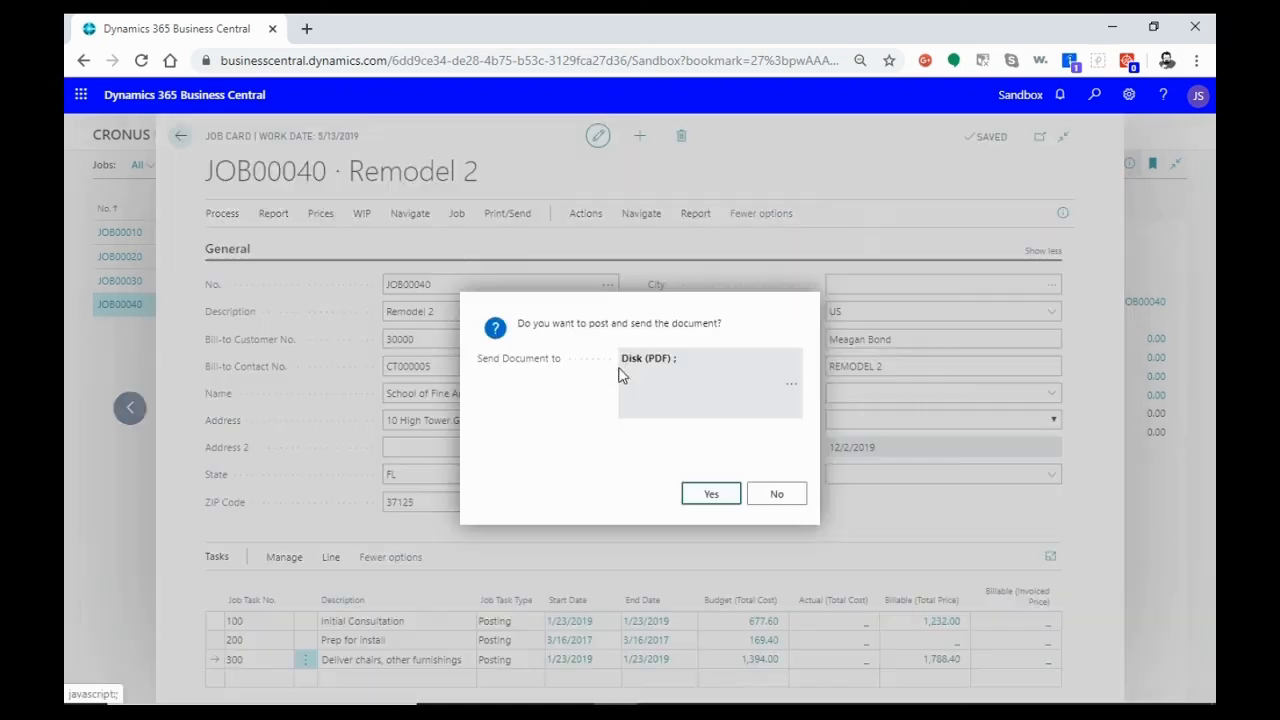
mouse_move(518, 358)
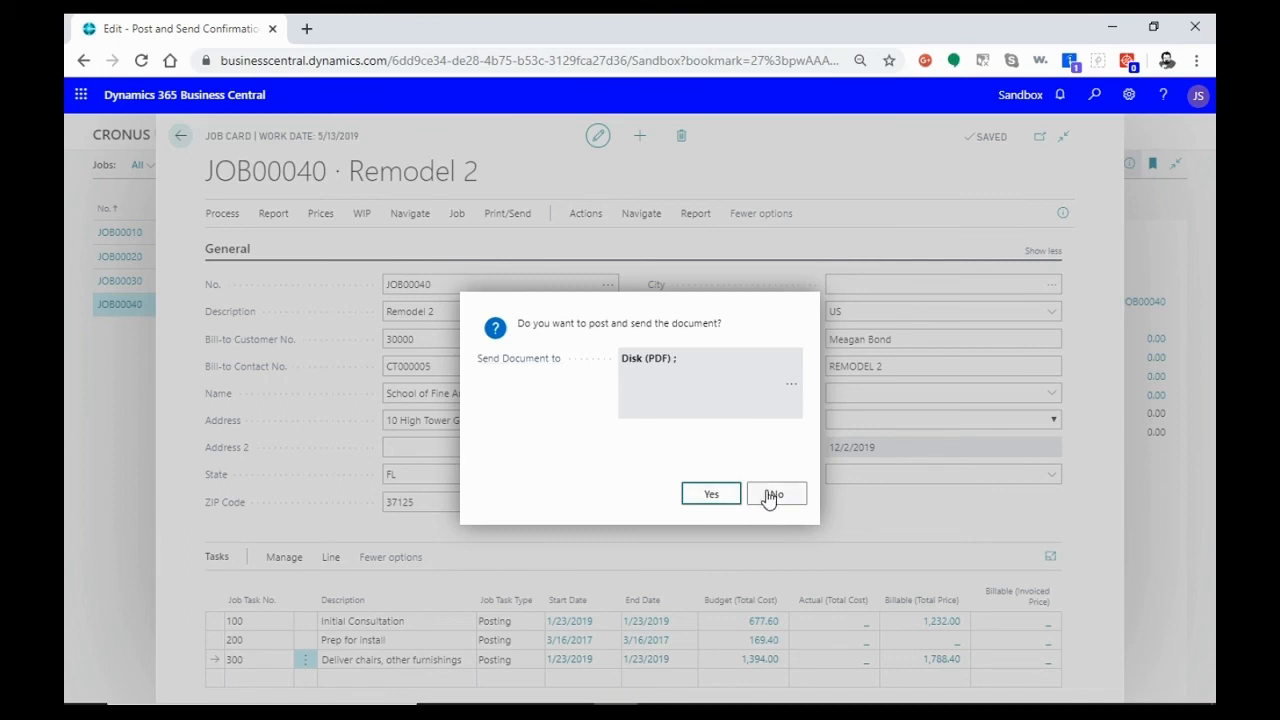
mouse_move(711, 493)
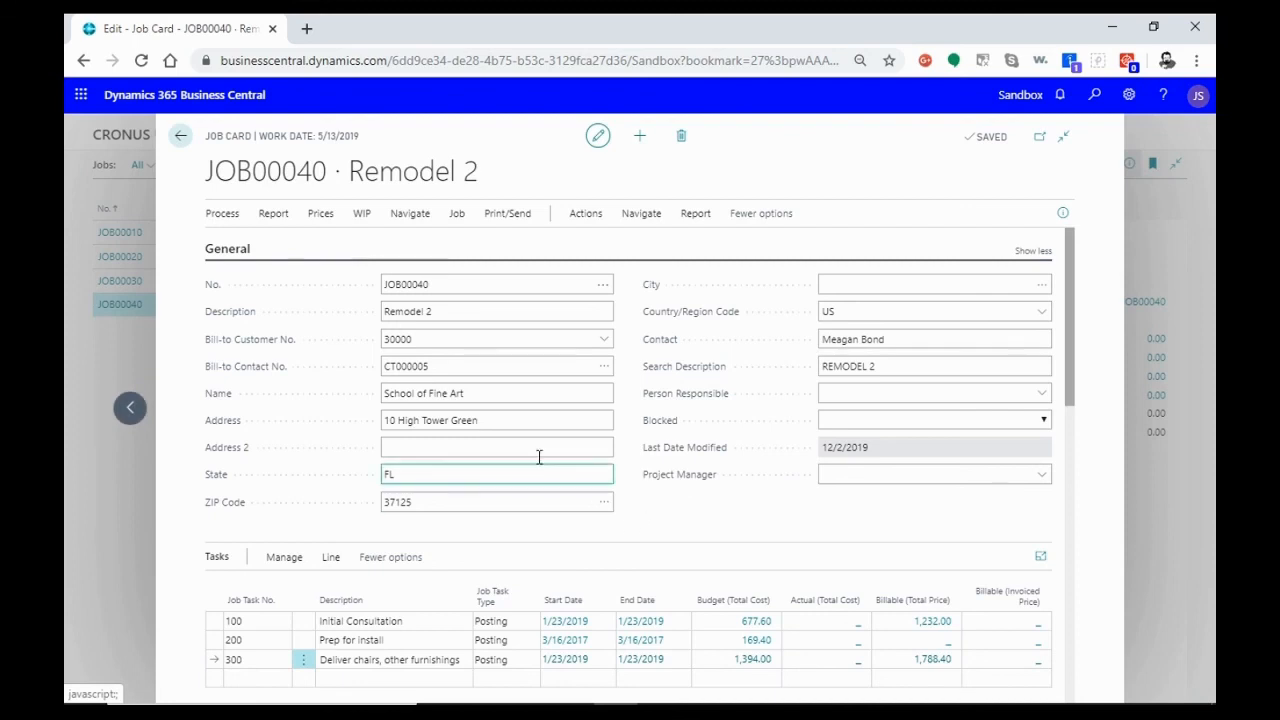
left_click(507, 213)
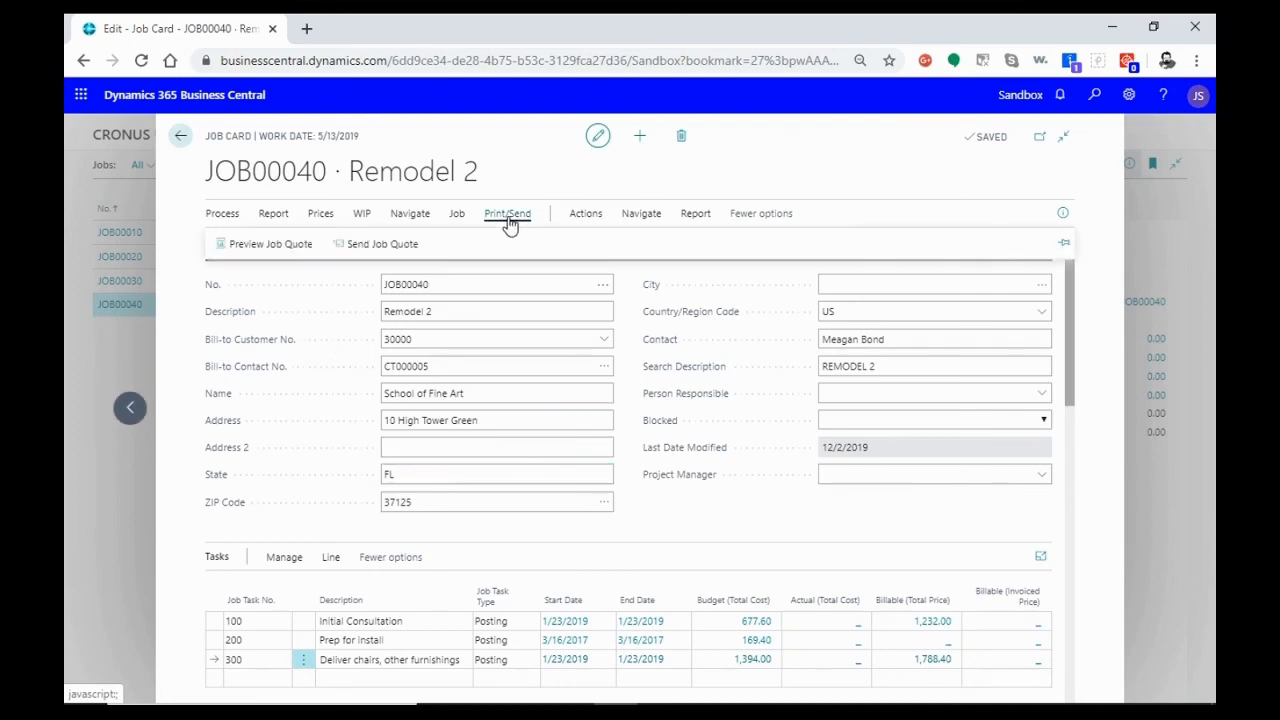
- Preview the School of Fine Art job quote totalling 3,020.40, then close the preview
left_click(507, 213)
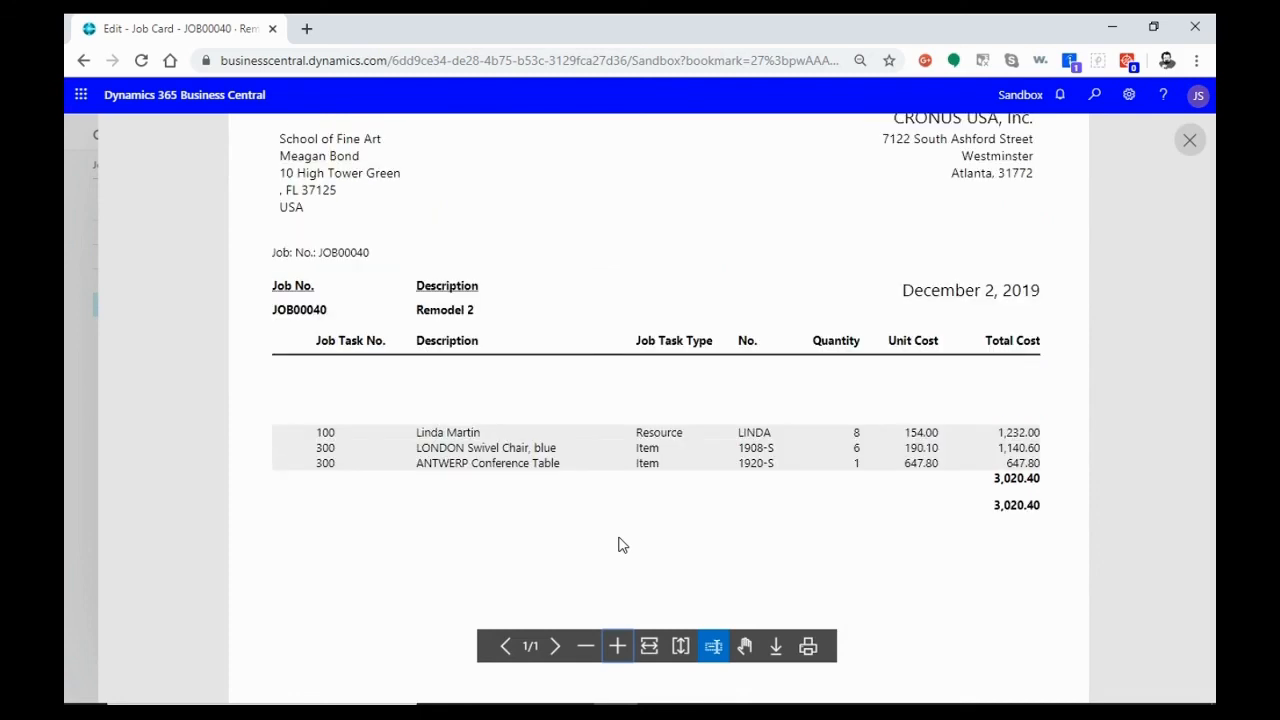
scroll("down", 3)
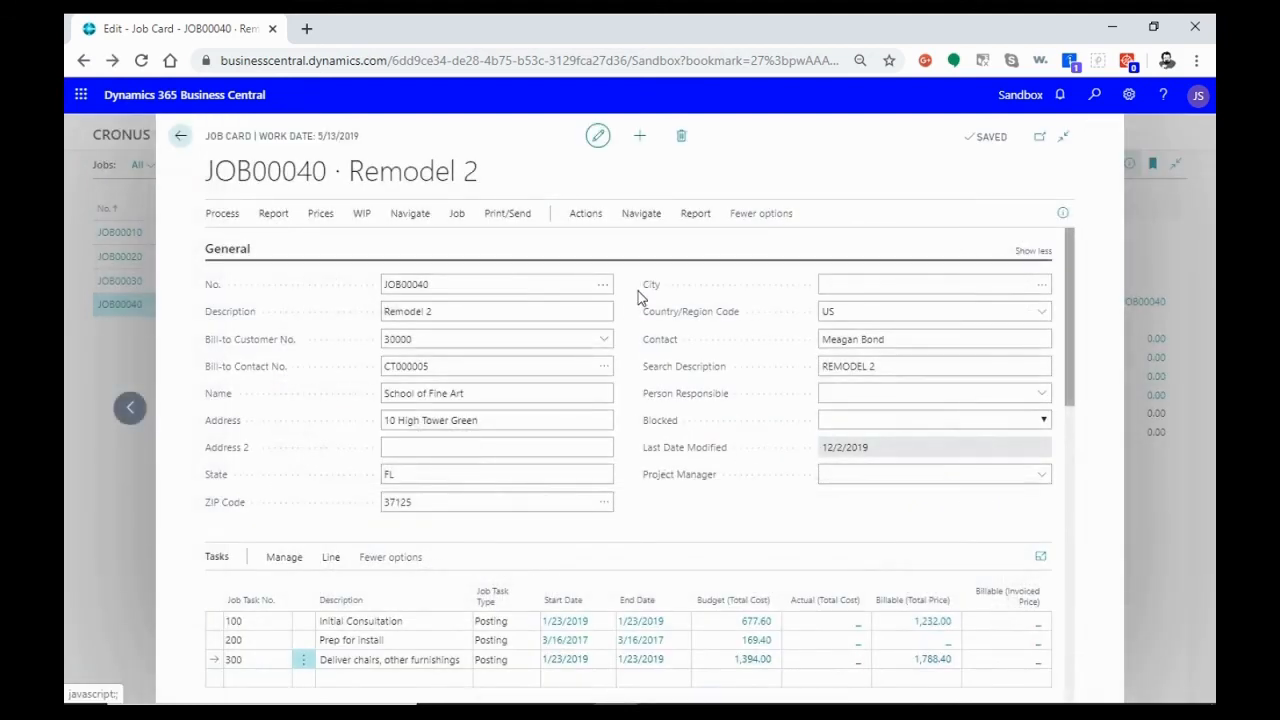
- Set the JOB00040 Status field on the Posting FastTab to Open
scroll("down", 3)
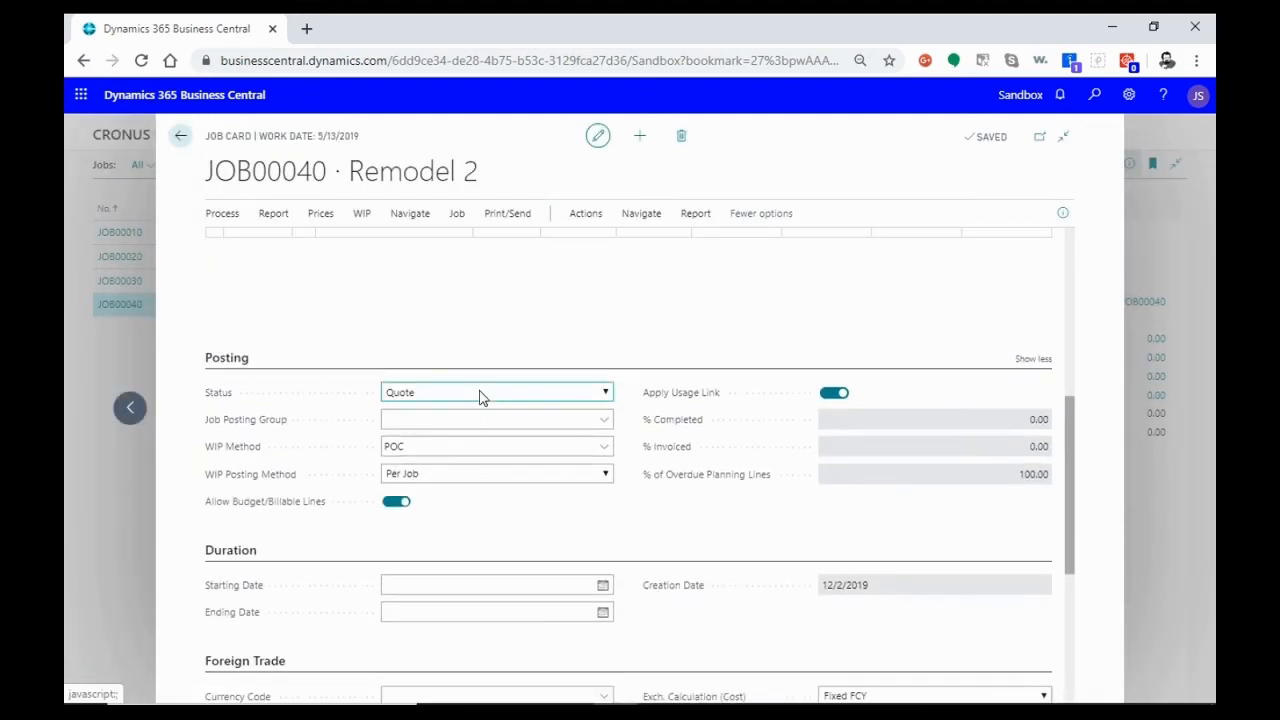
left_click(497, 392)
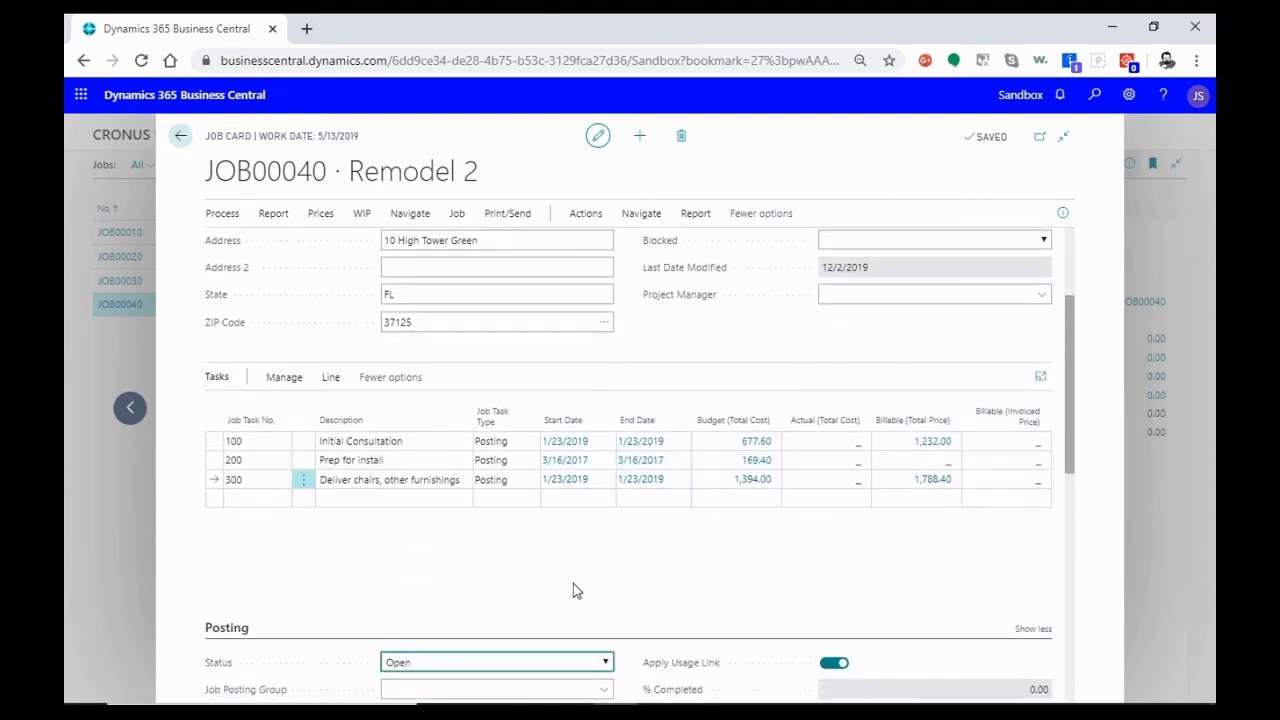
mouse_move(815, 585)
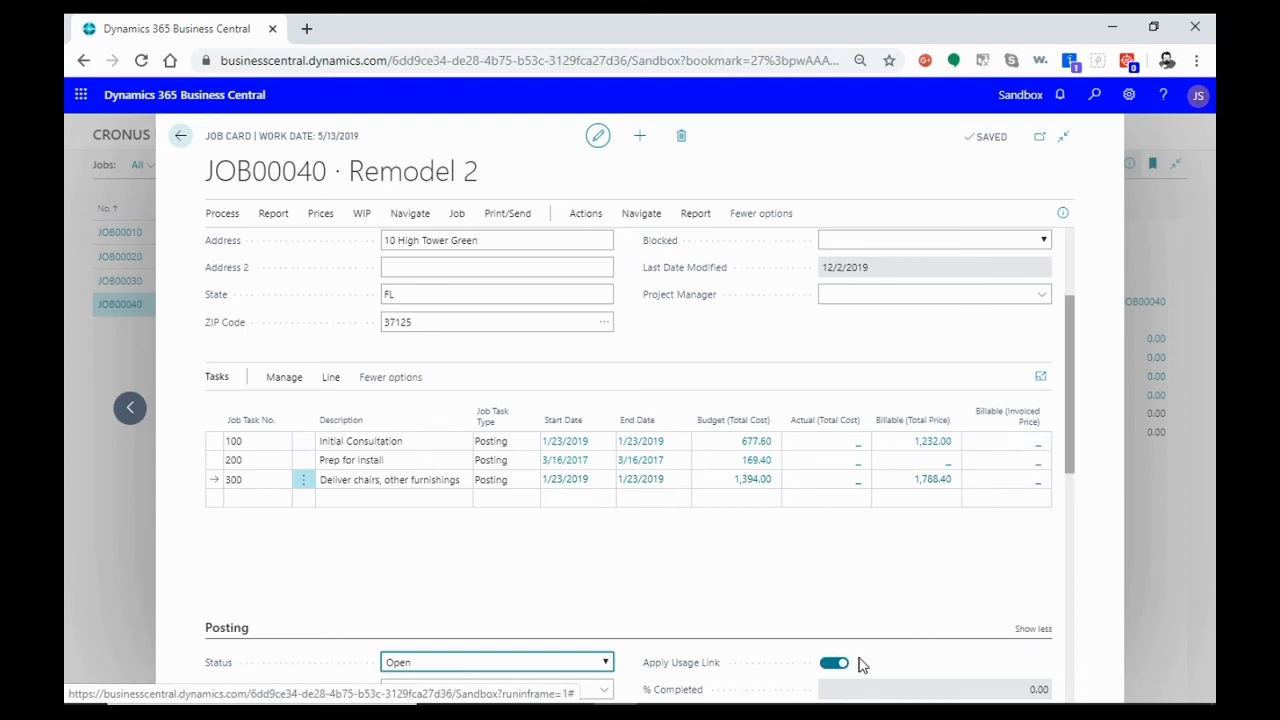
scroll("down", 3)
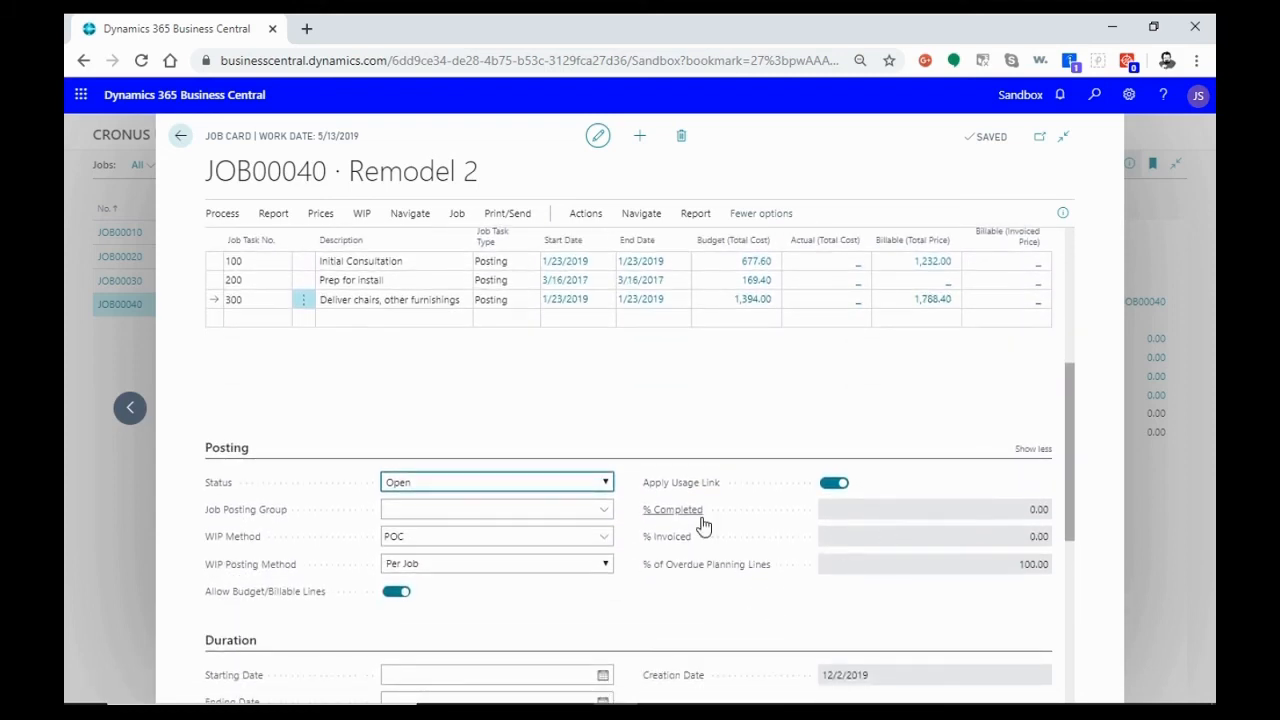
scroll("up", 3)
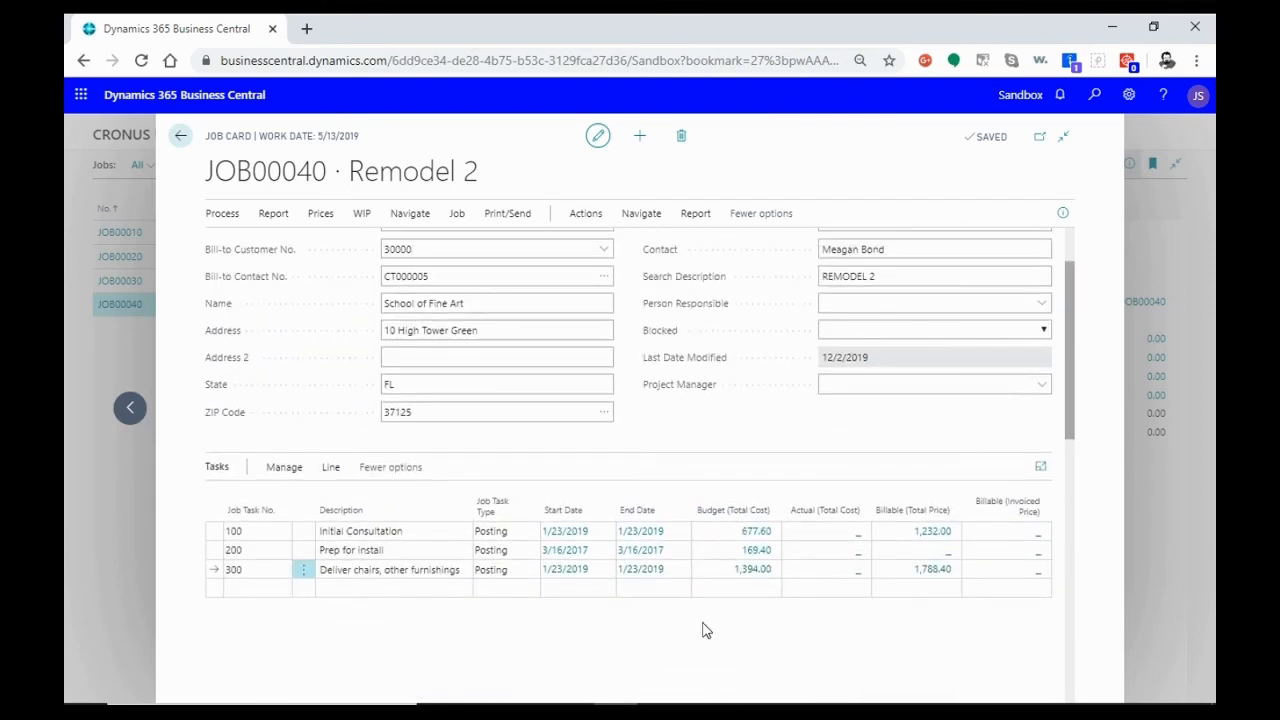